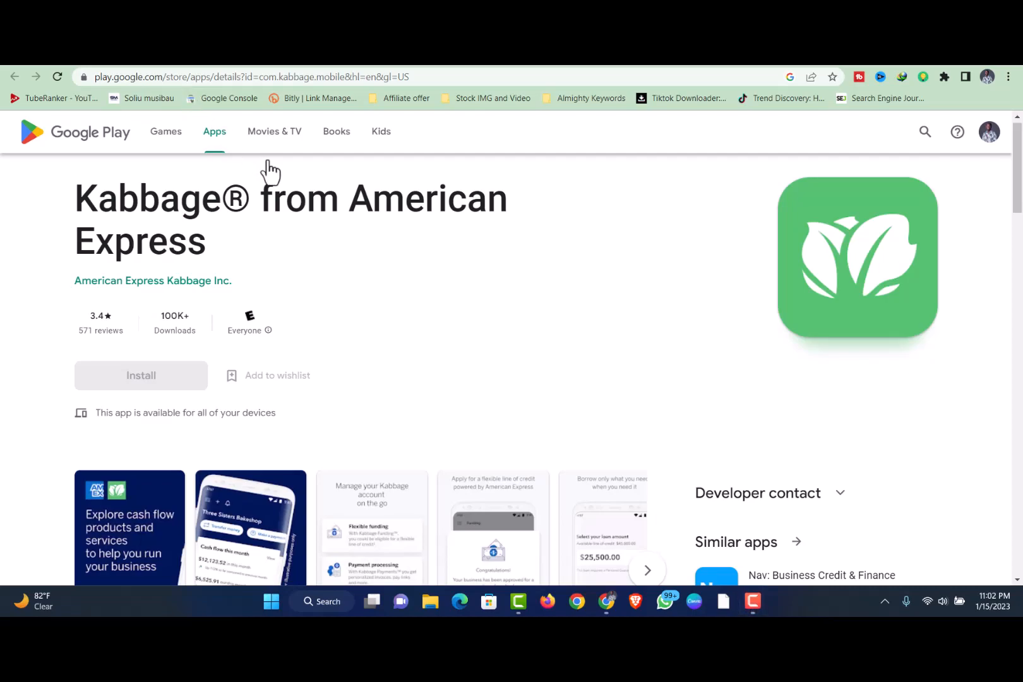
mouse_move(425, 276)
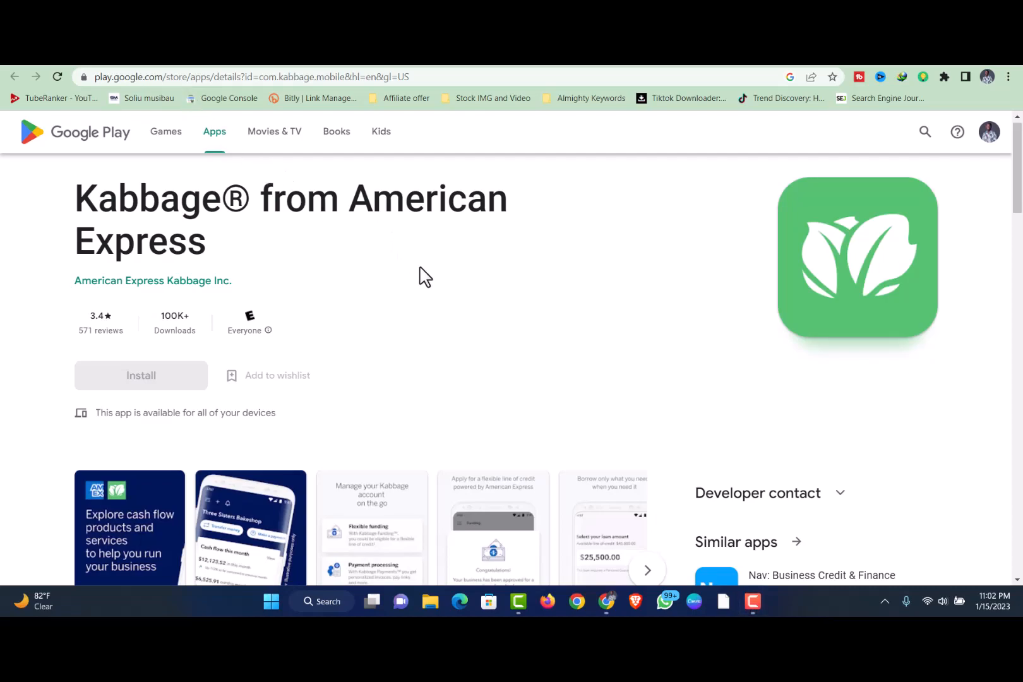
- Scroll down the current Kabbage page through its lower sections before switching tabs
scroll(down, 3)
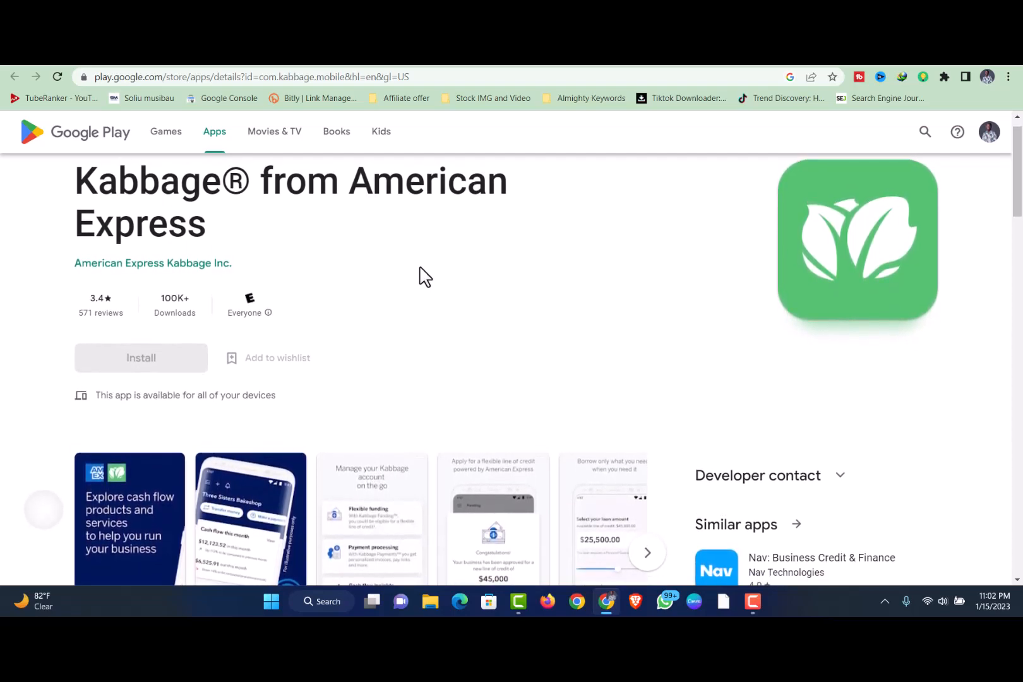
scroll(down, 3)
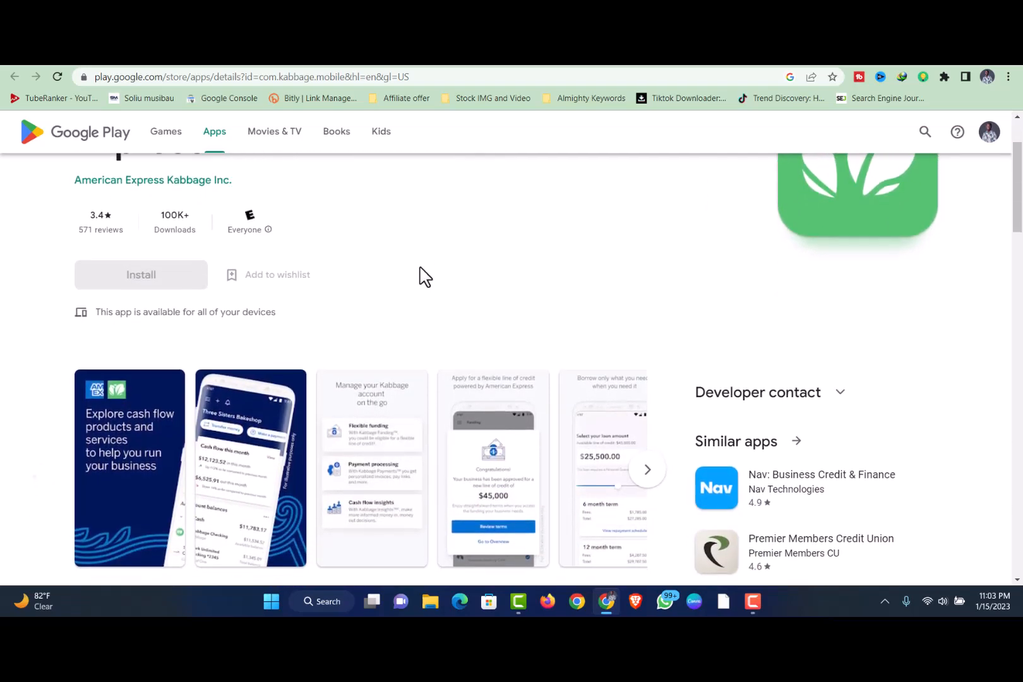
scroll(down, 3)
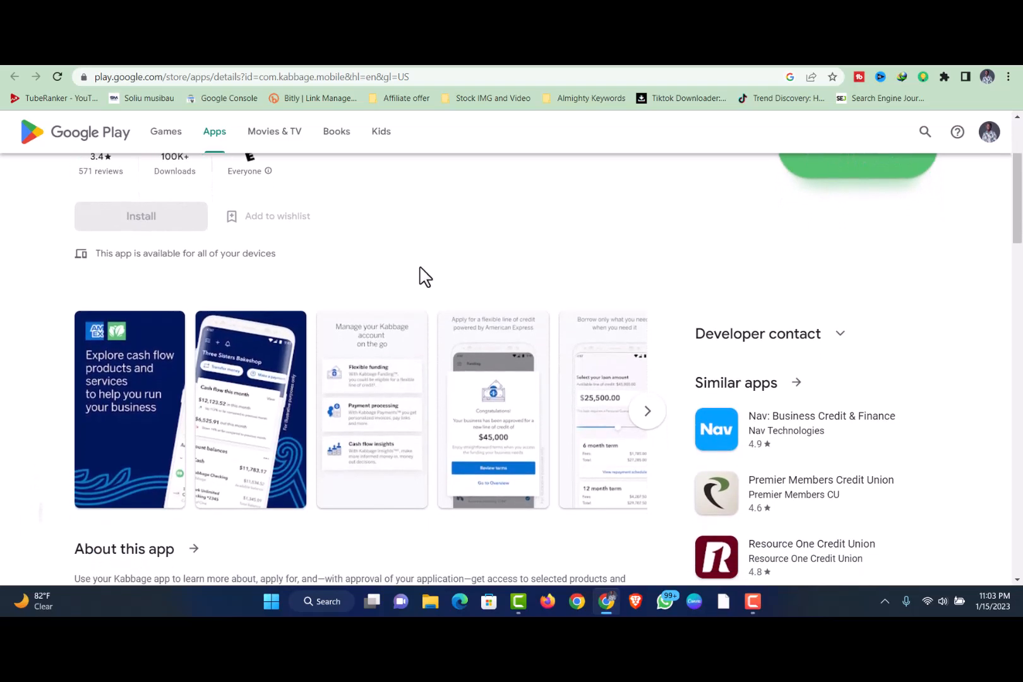
scroll(down, 3)
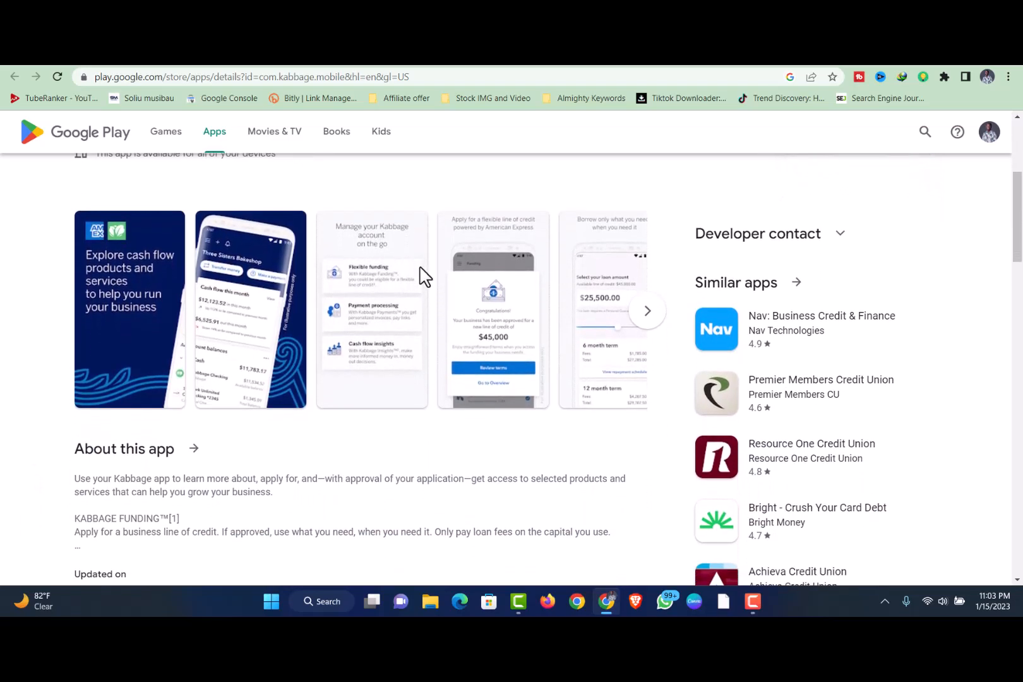
scroll(down, 3)
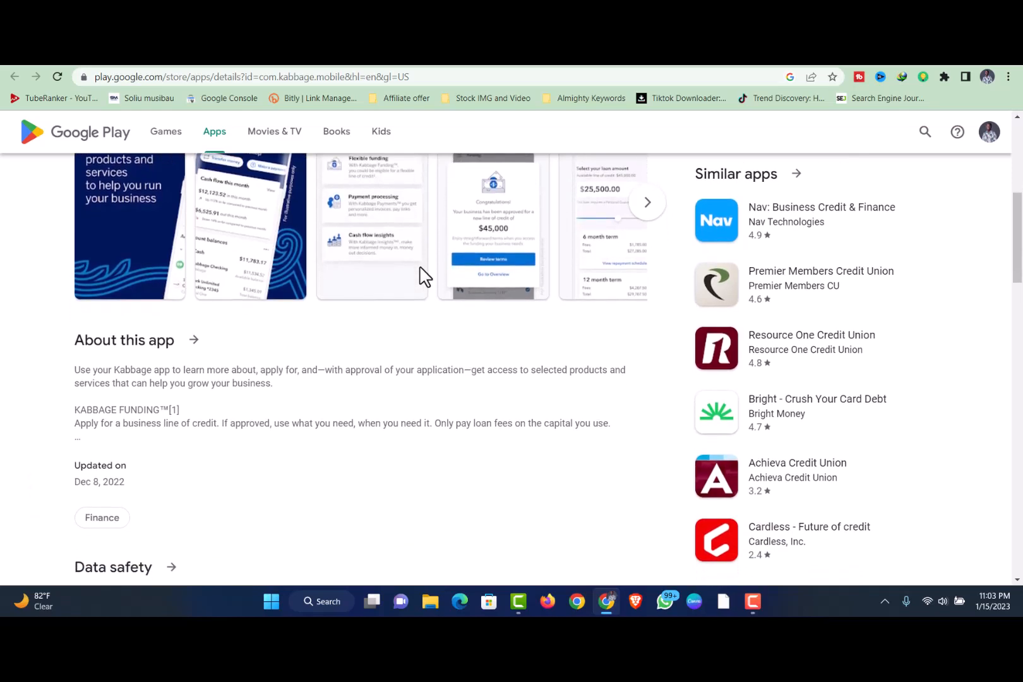
scroll(down, 3)
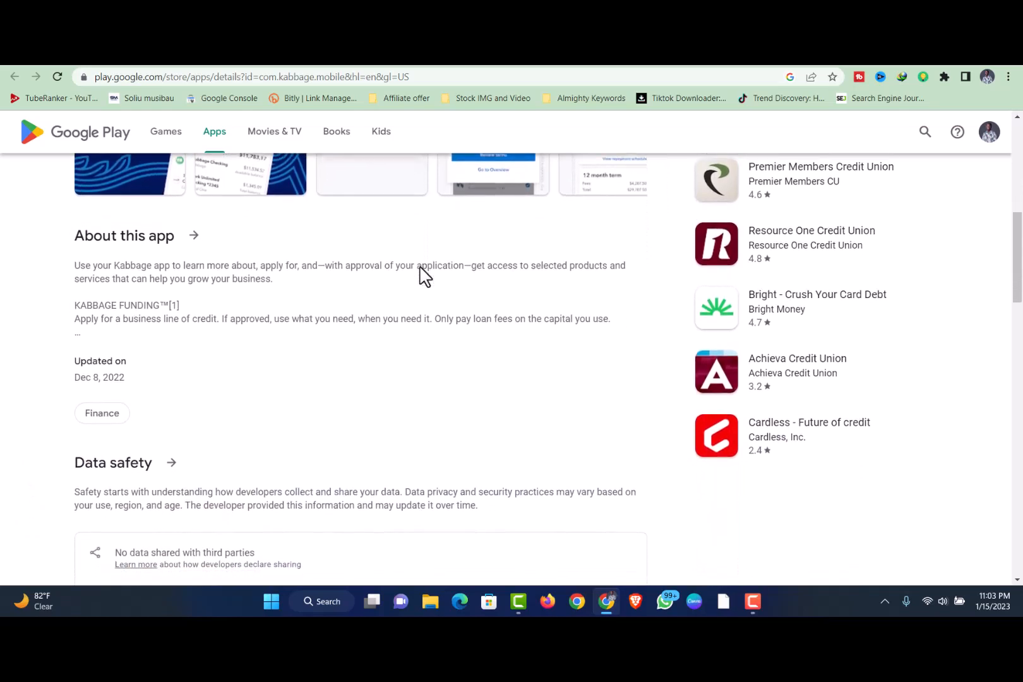
scroll(down, 3)
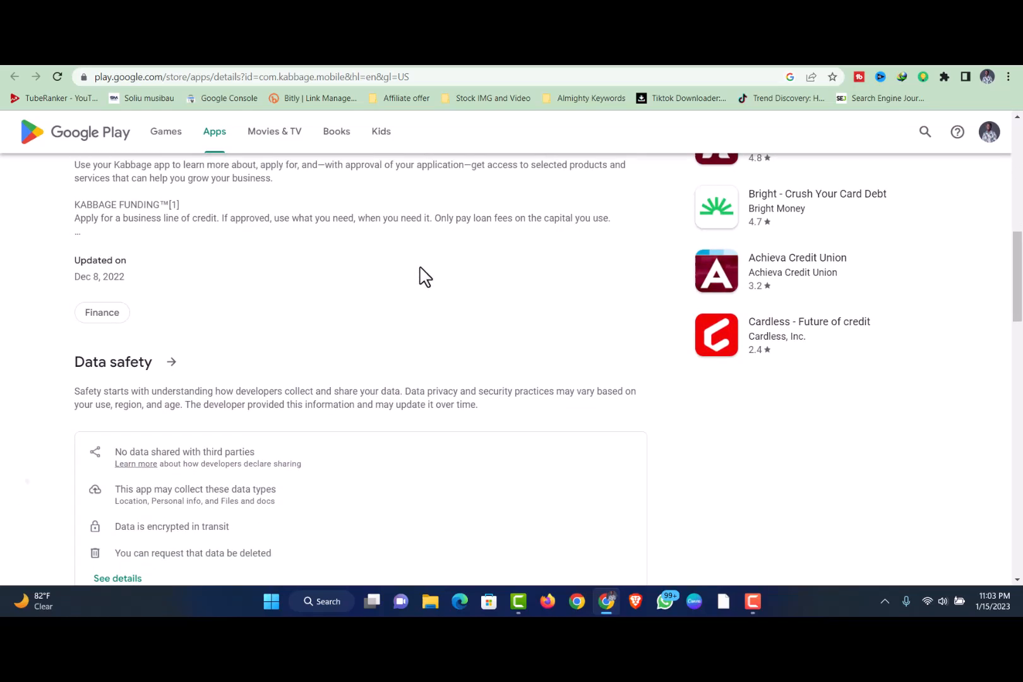
scroll(down, 3)
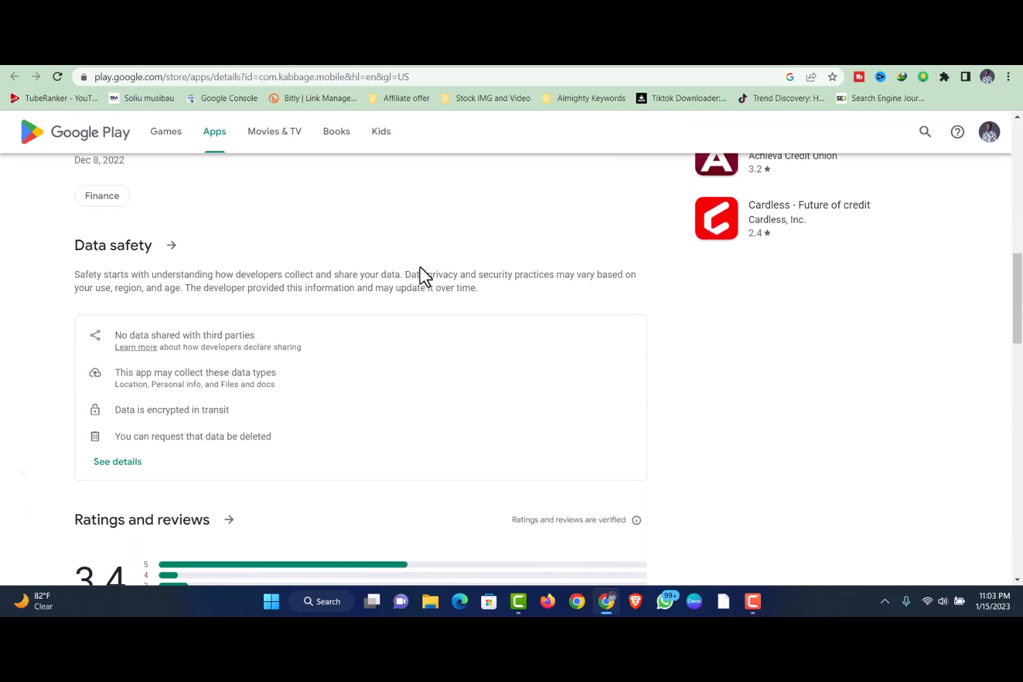
scroll(down, 3)
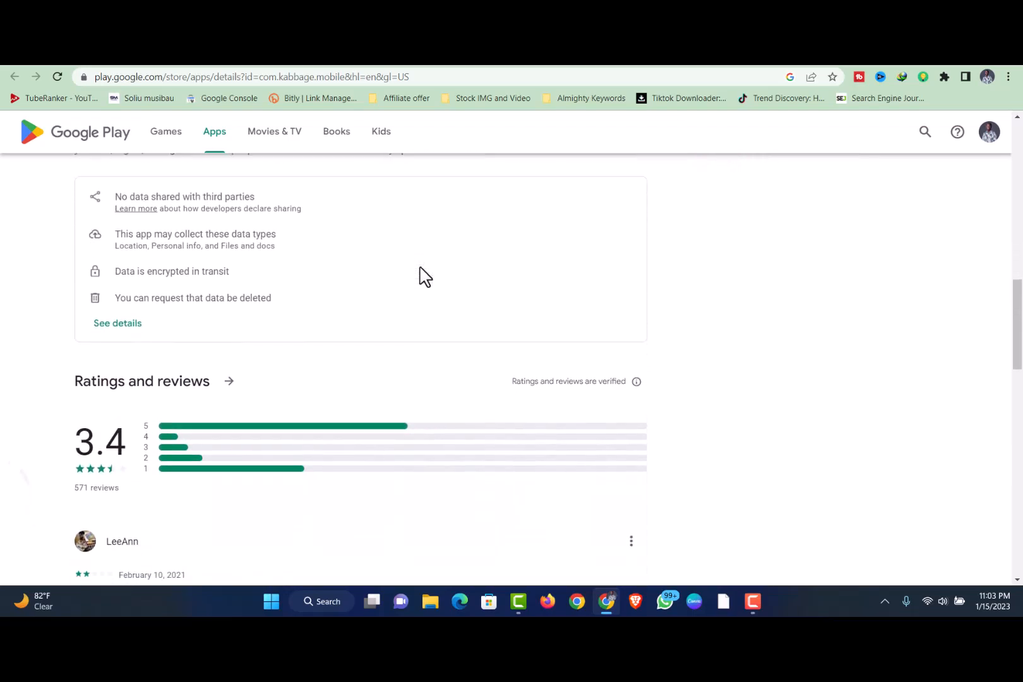
scroll(down, 3)
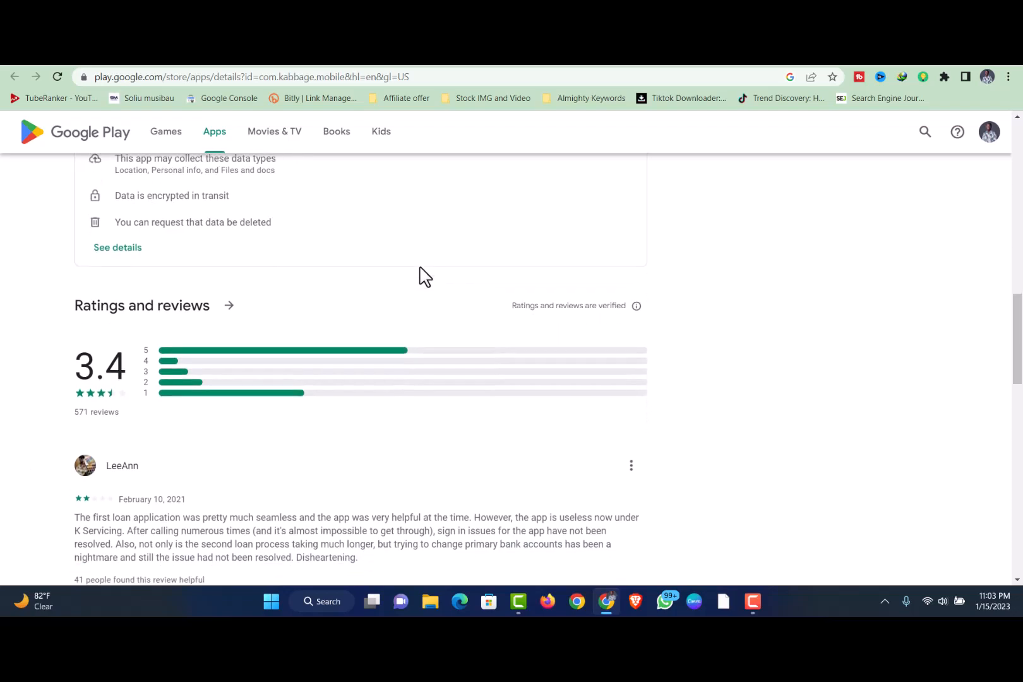
scroll(down, 3)
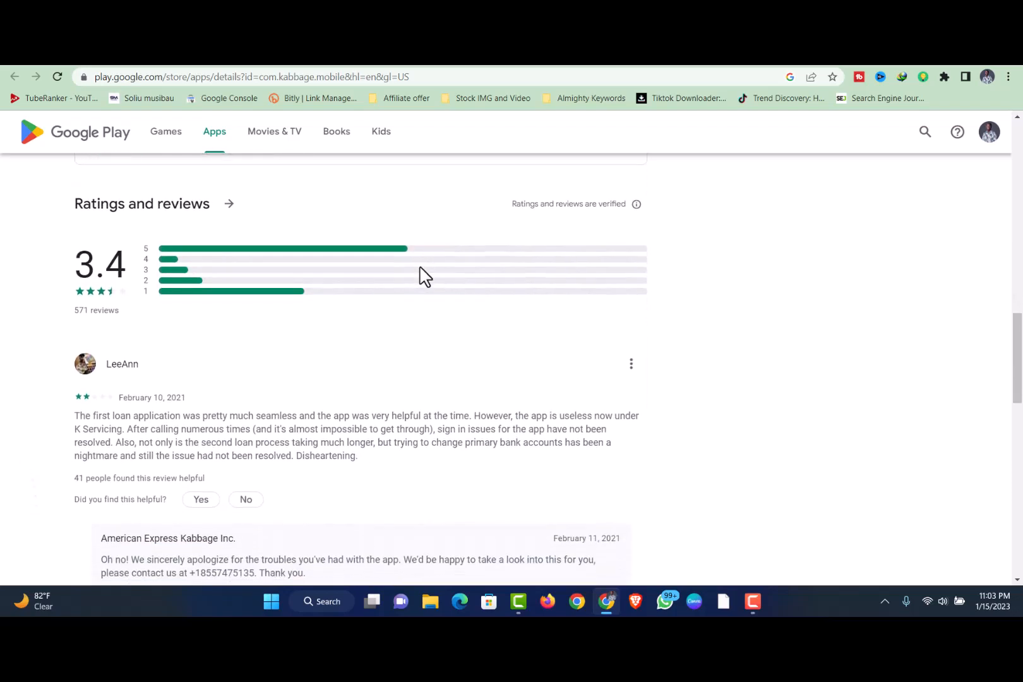
scroll(down, 3)
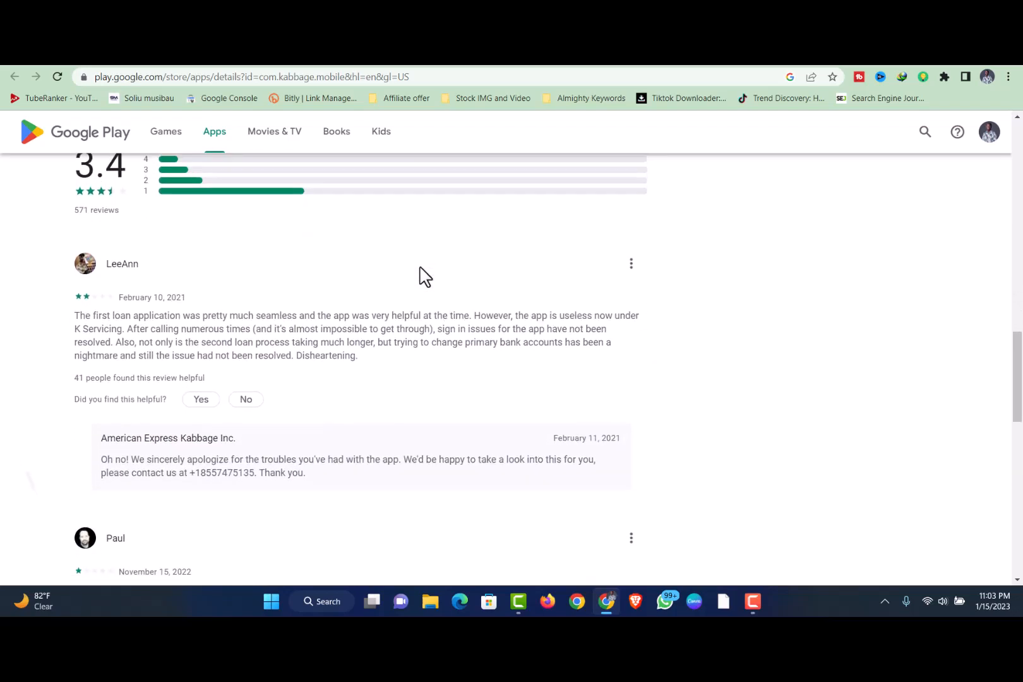
scroll(down, 3)
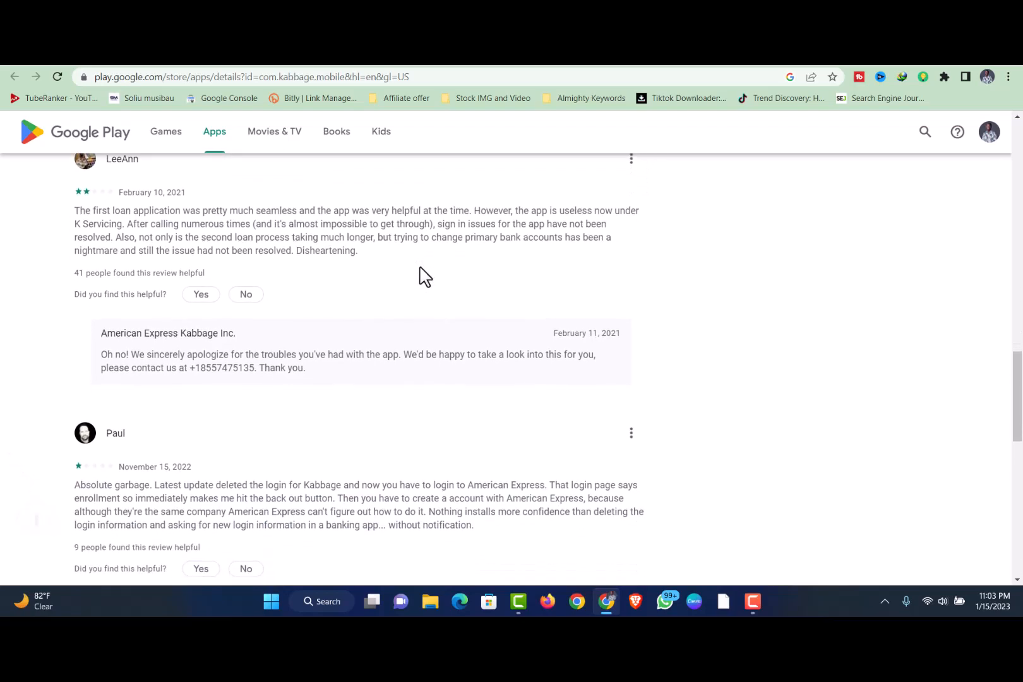
scroll(down, 3)
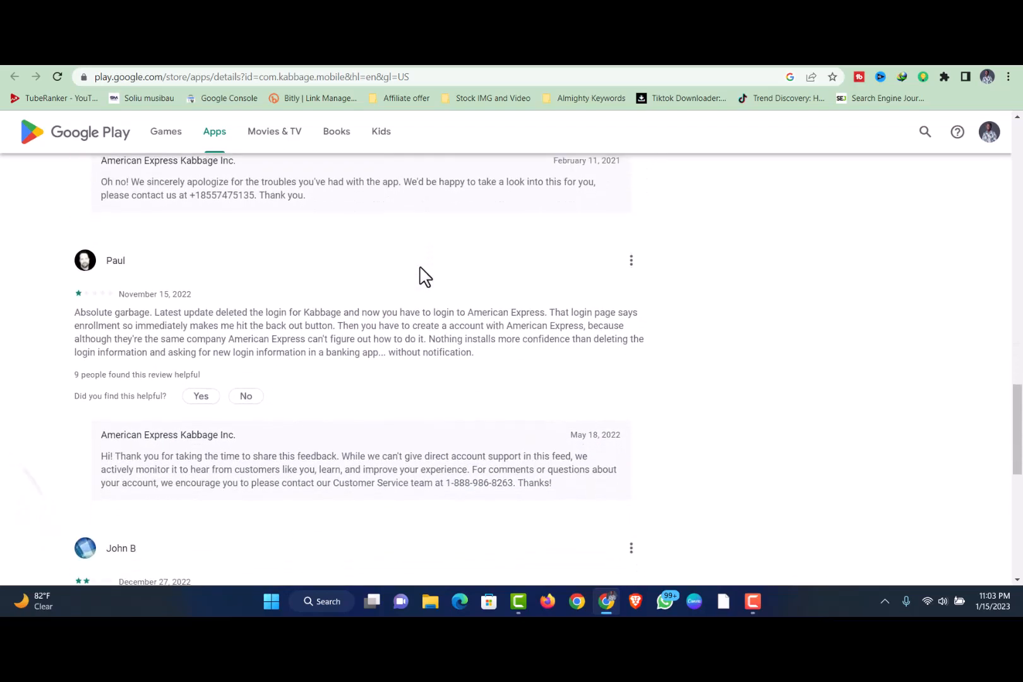
scroll(down, 3)
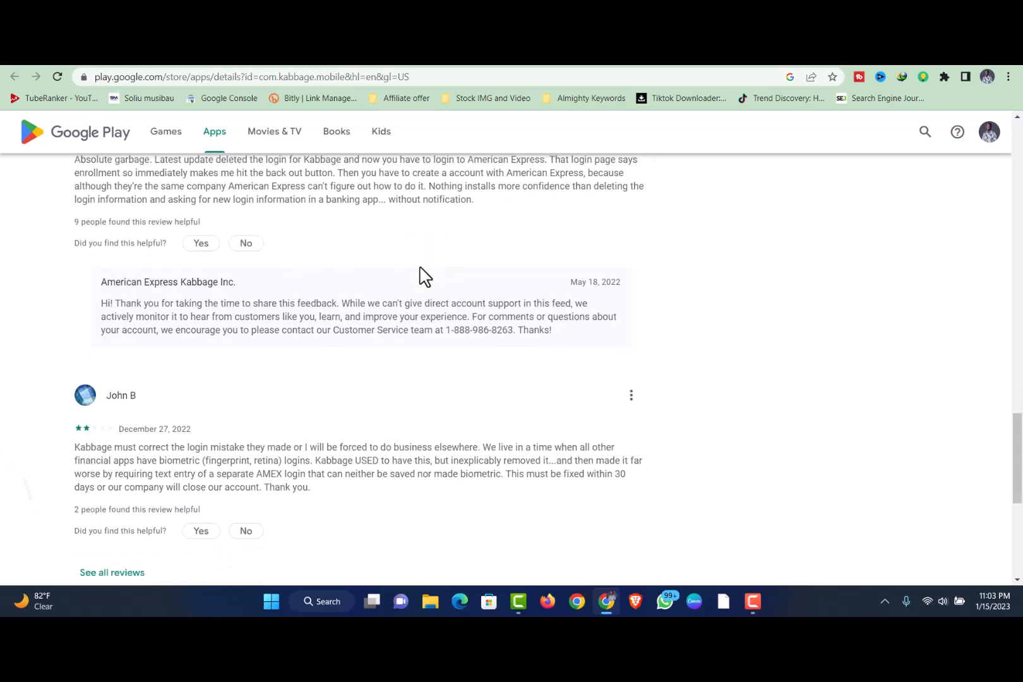
scroll(down, 3)
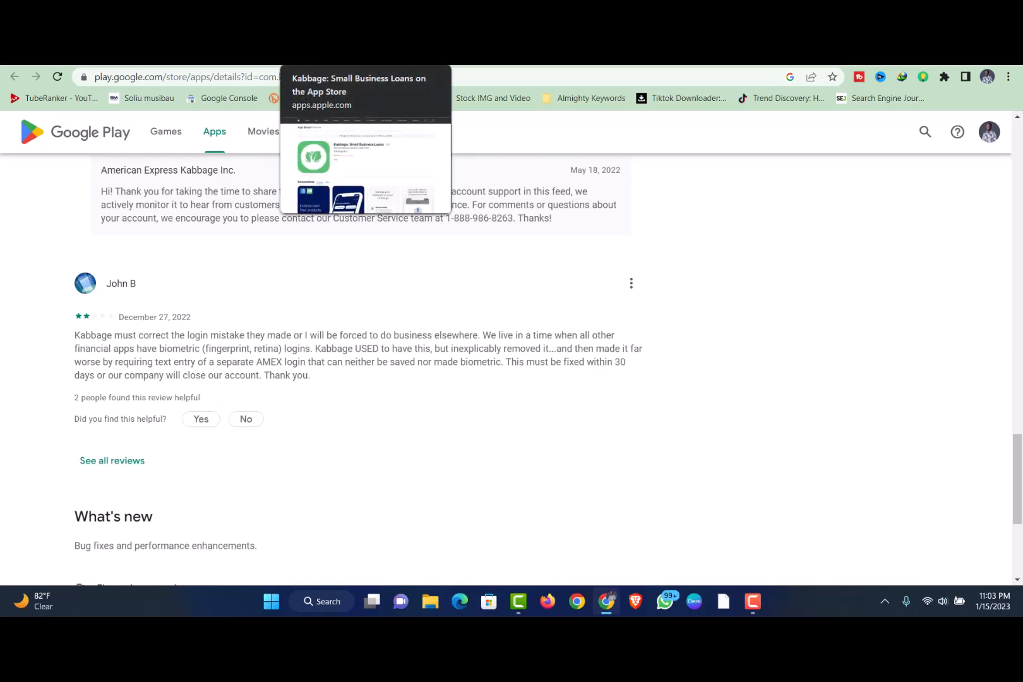
- Bring up the App Store listing and scroll past screenshots, reviews and privacy to Information
click(364, 91)
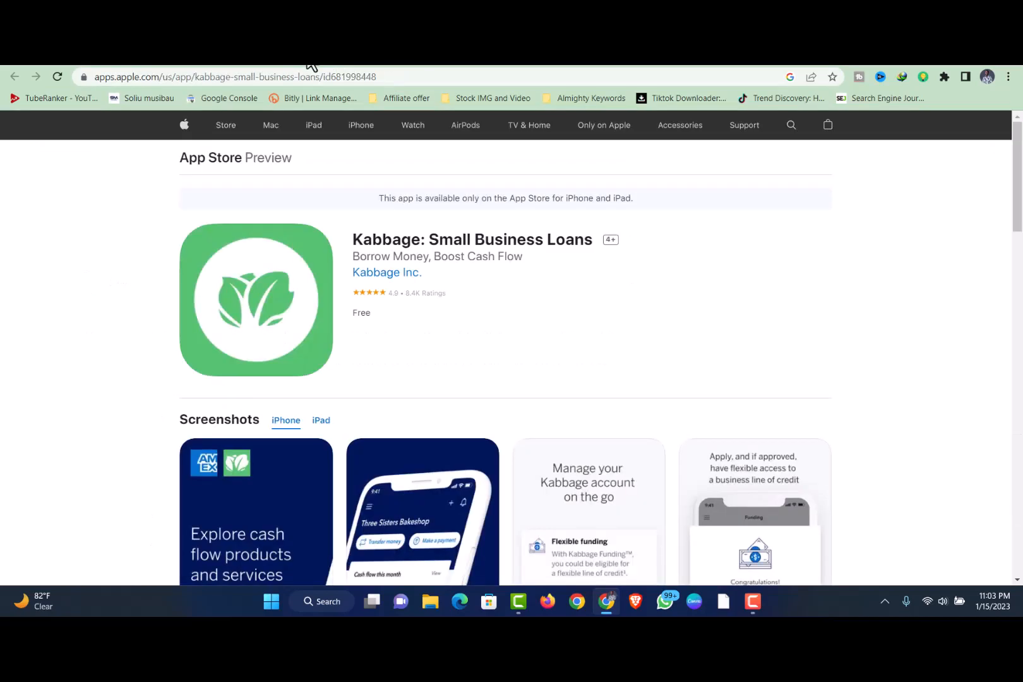
scroll(down, 3)
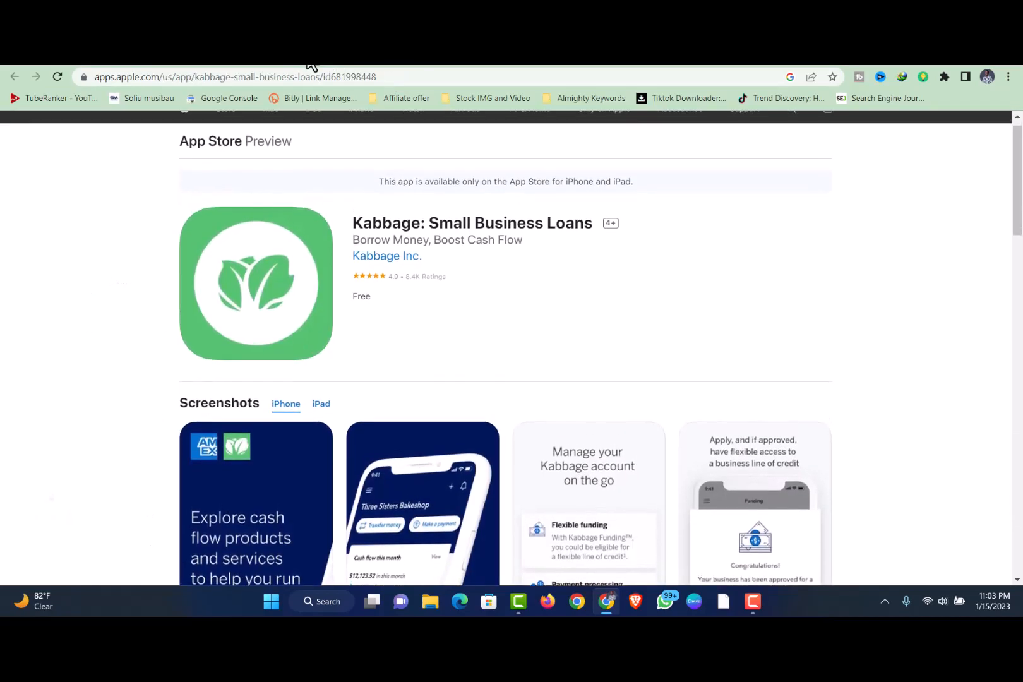
scroll(down, 3)
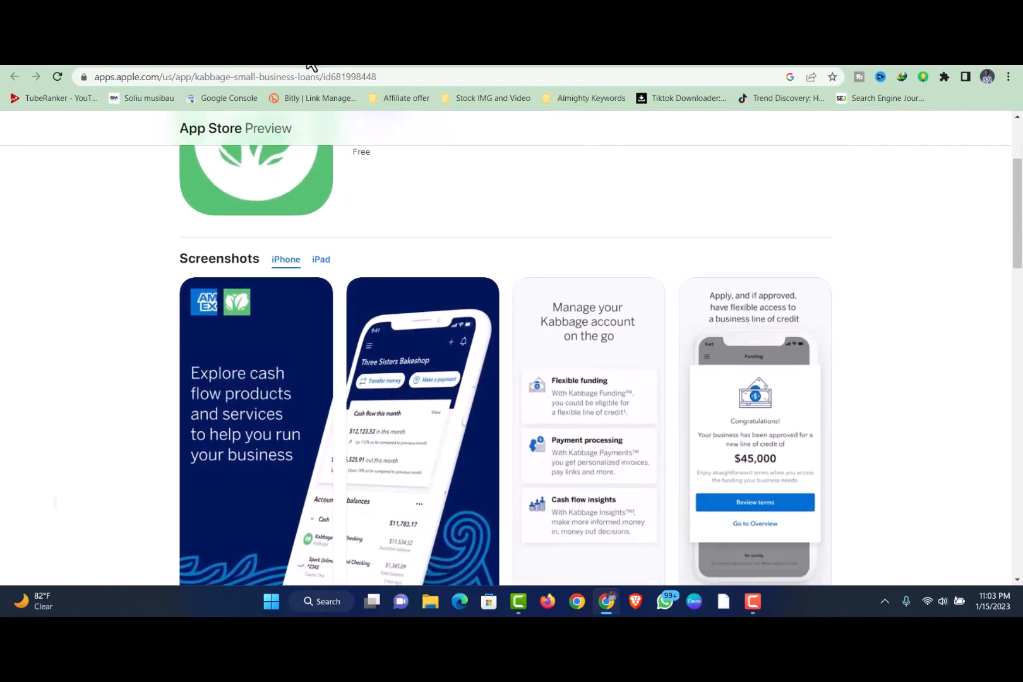
scroll(down, 3)
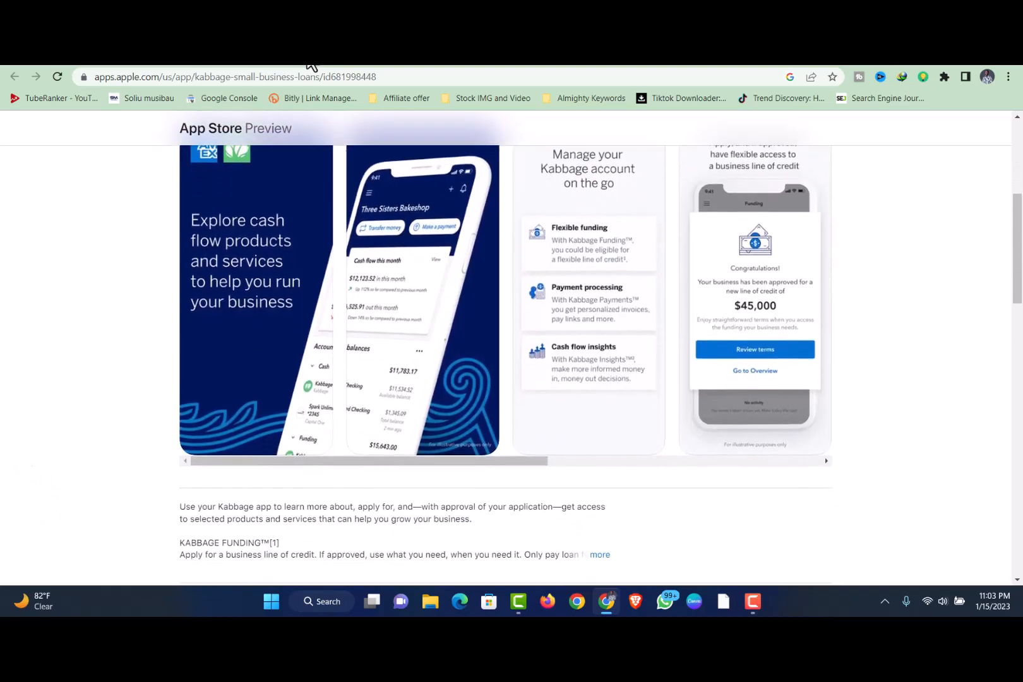
scroll(down, 3)
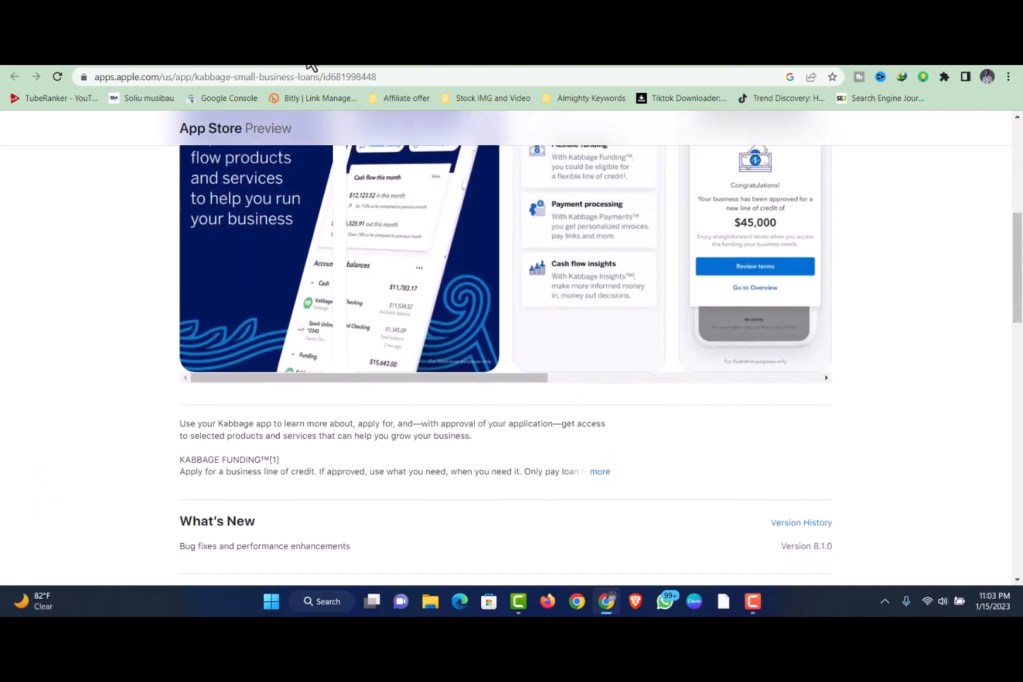
scroll(down, 3)
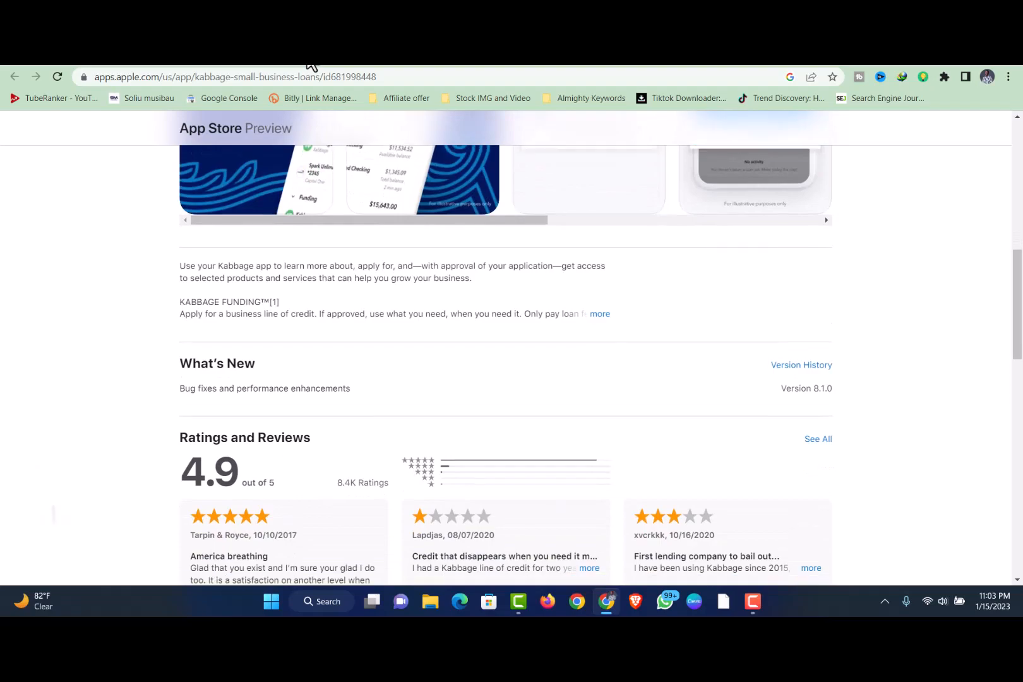
scroll(down, 3)
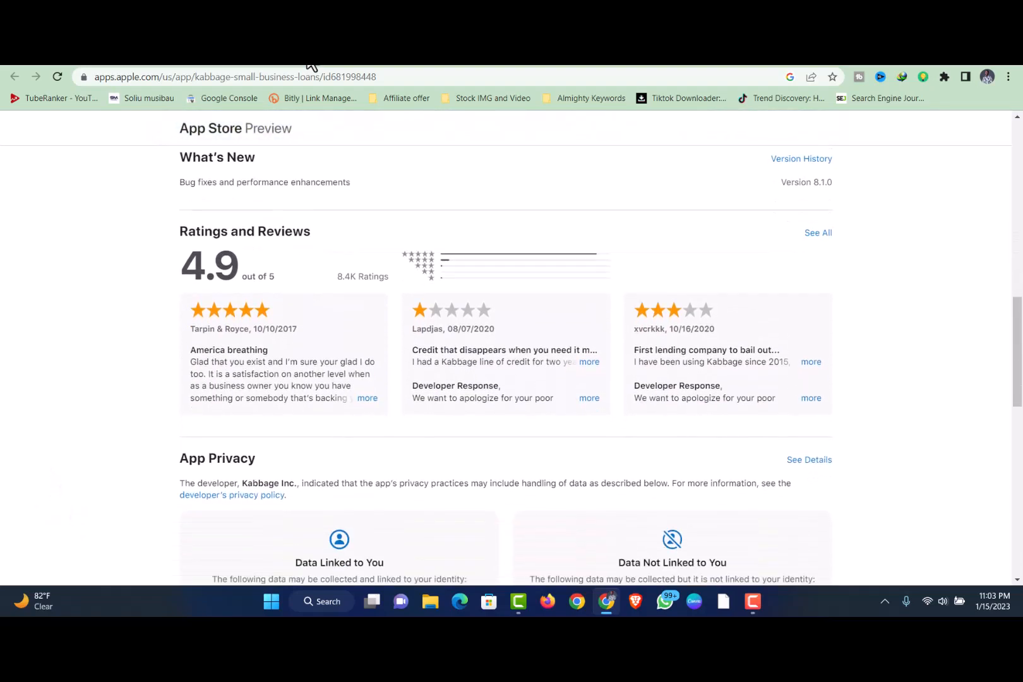
scroll(down, 3)
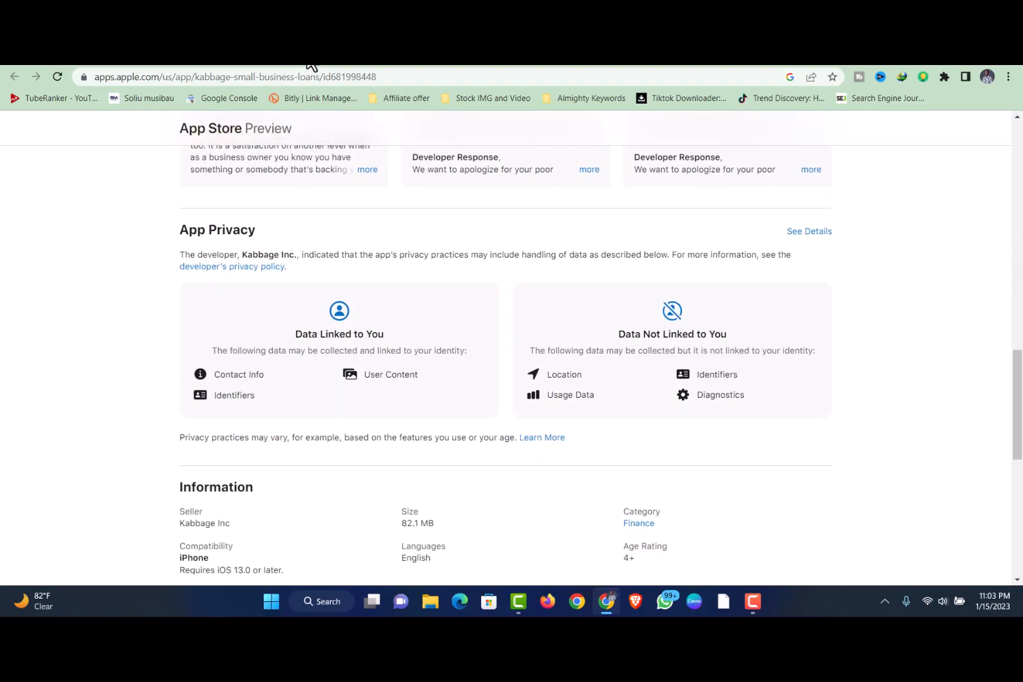
scroll(down, 3)
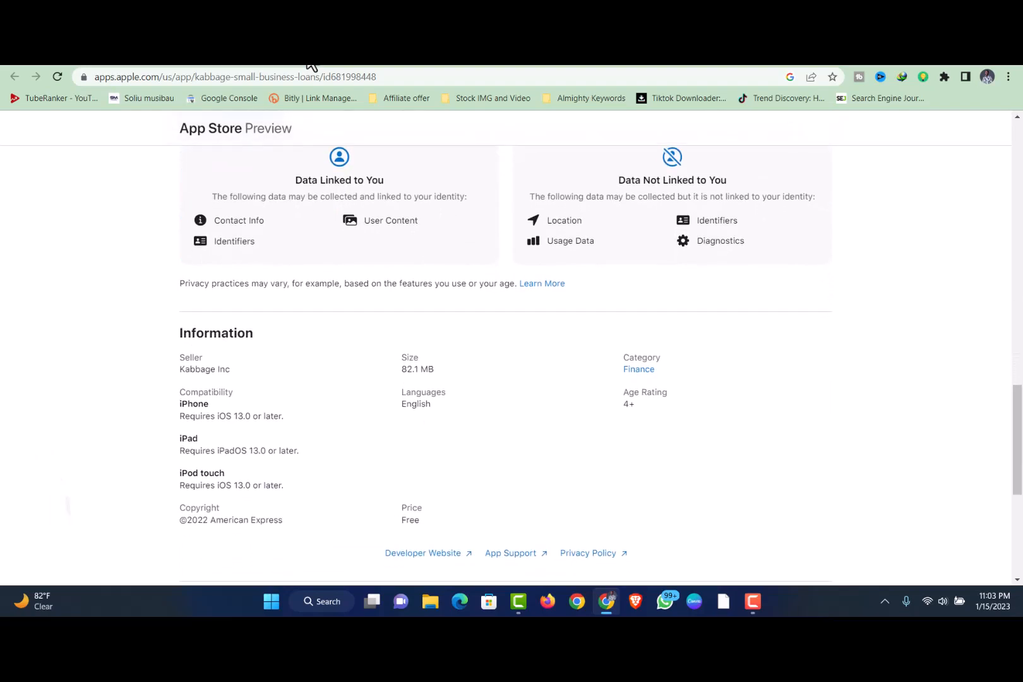
scroll(down, 3)
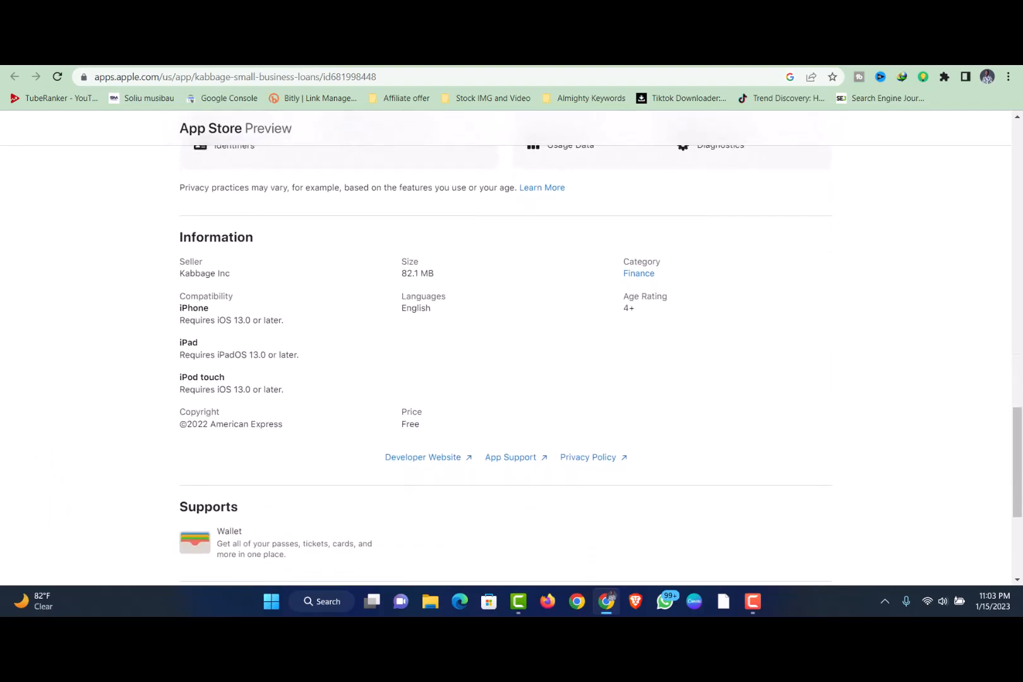
- Follow the Developer Website link to the American Express business blueprint page and nudge down
click(423, 457)
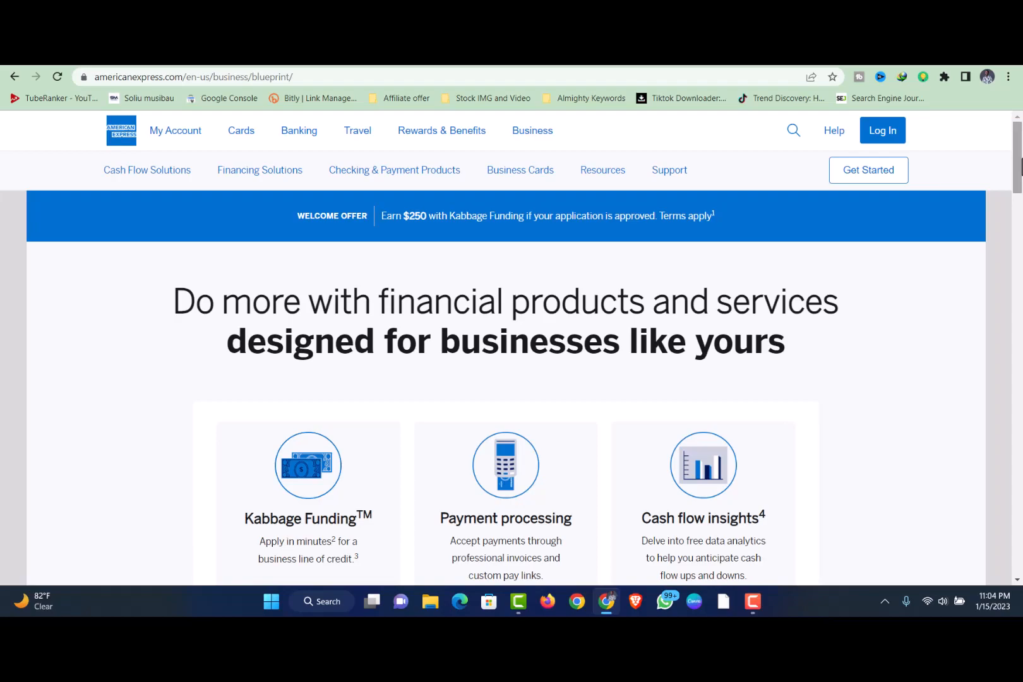
scroll(down, 3)
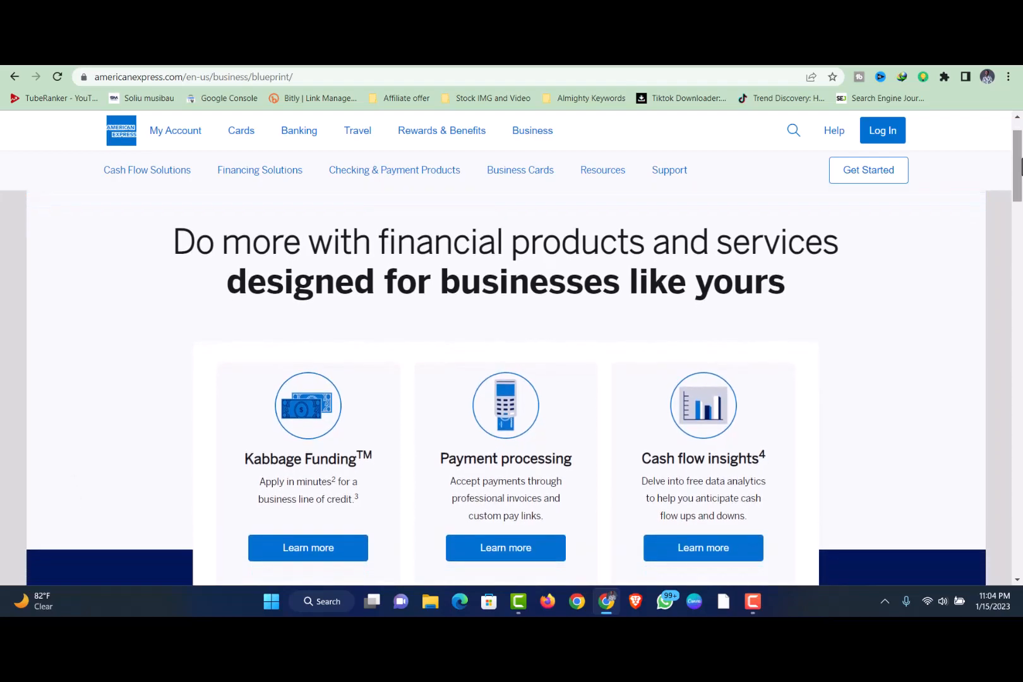
scroll(down, 3)
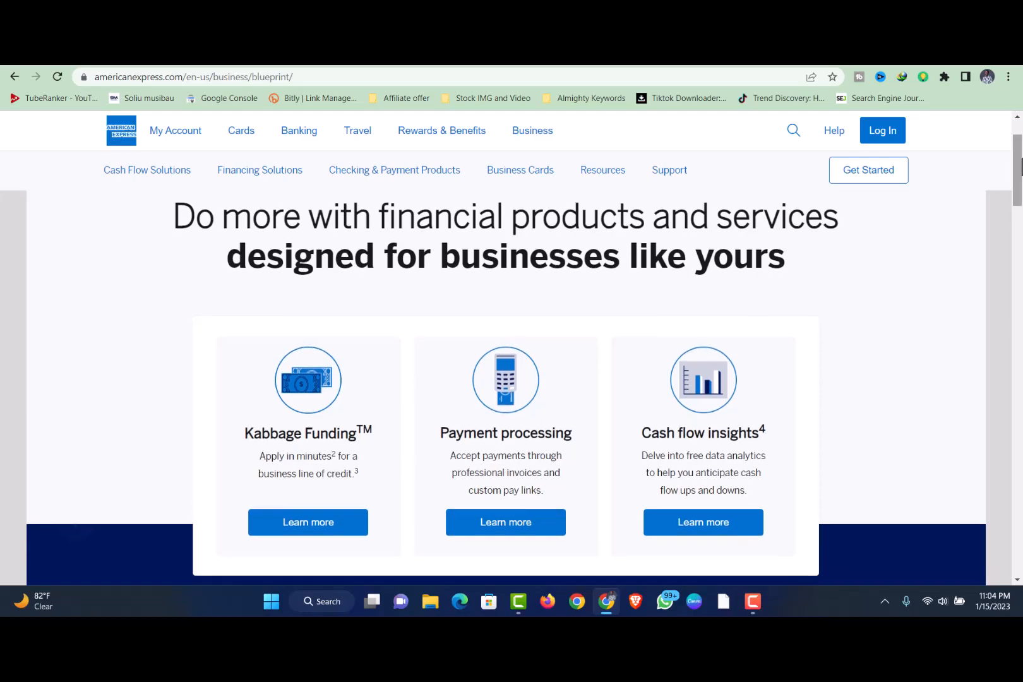
- Scroll past the customer testimonial and the Business Checking offer
scroll(down, 3)
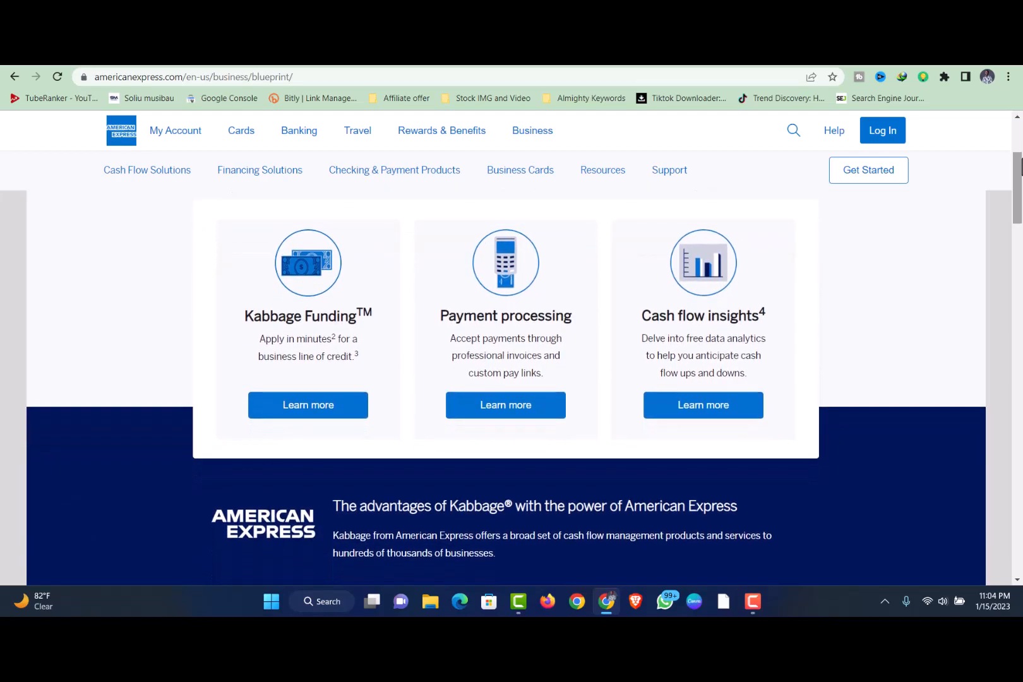
scroll(down, 3)
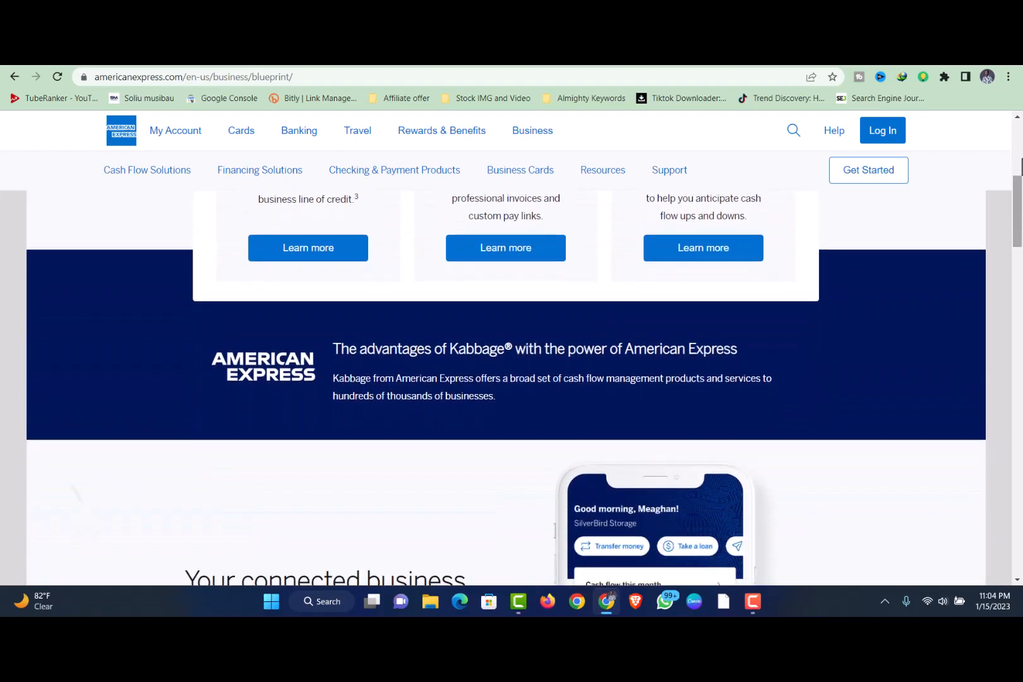
scroll(down, 3)
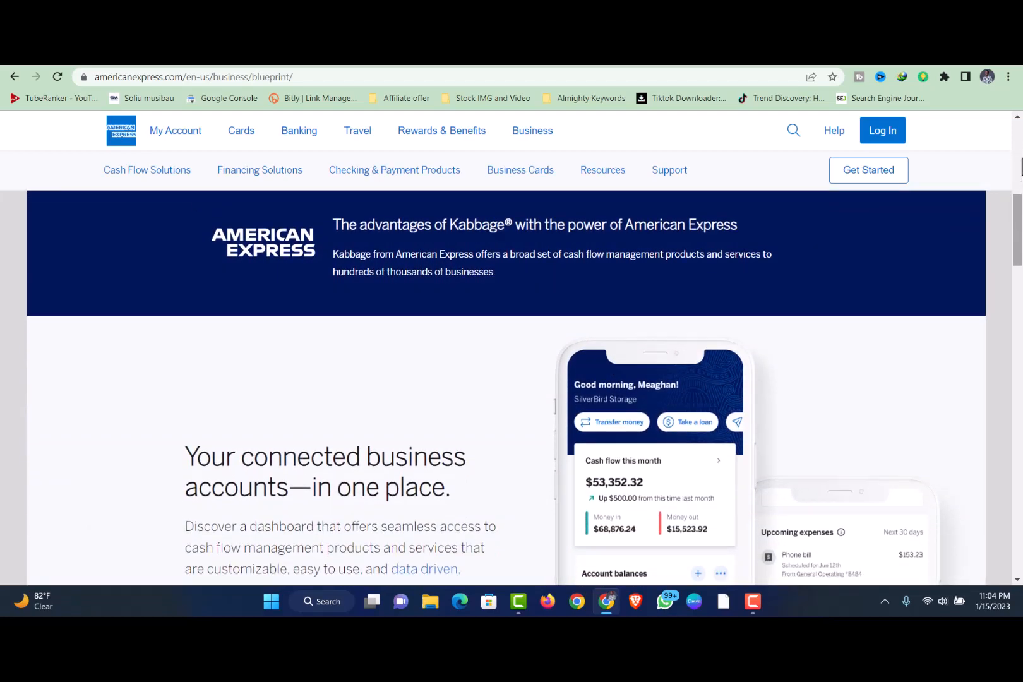
scroll(down, 3)
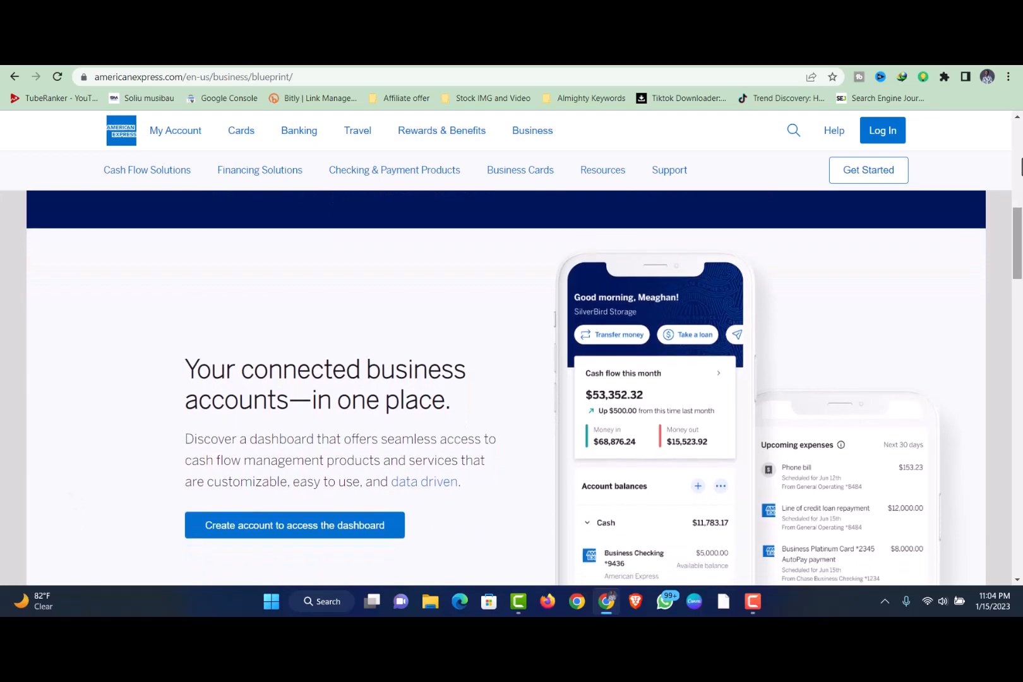
scroll(down, 3)
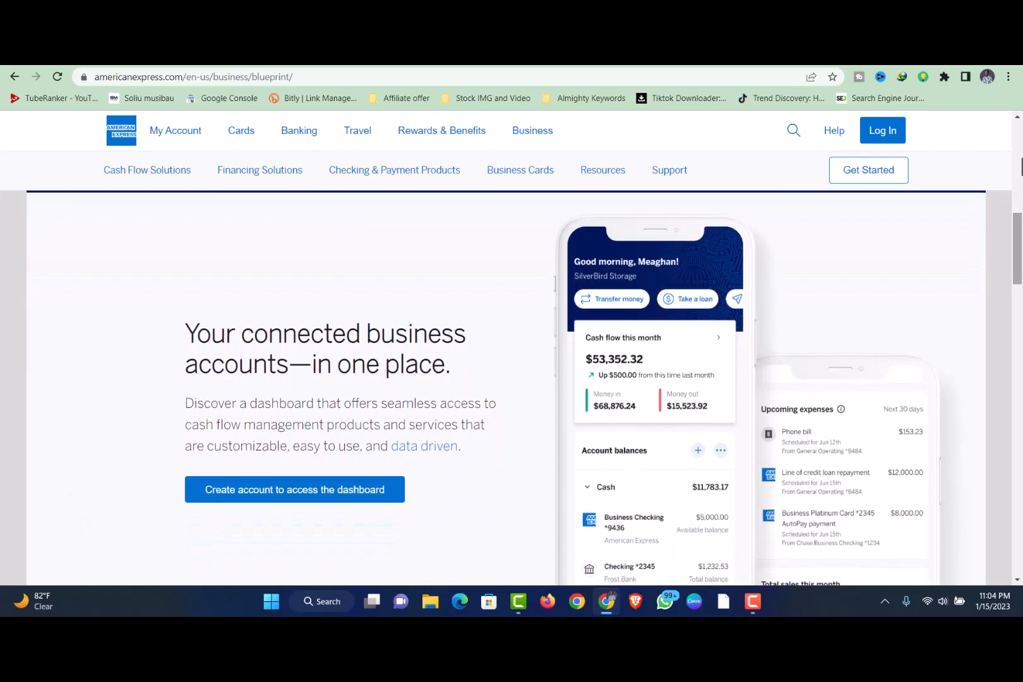
scroll(down, 3)
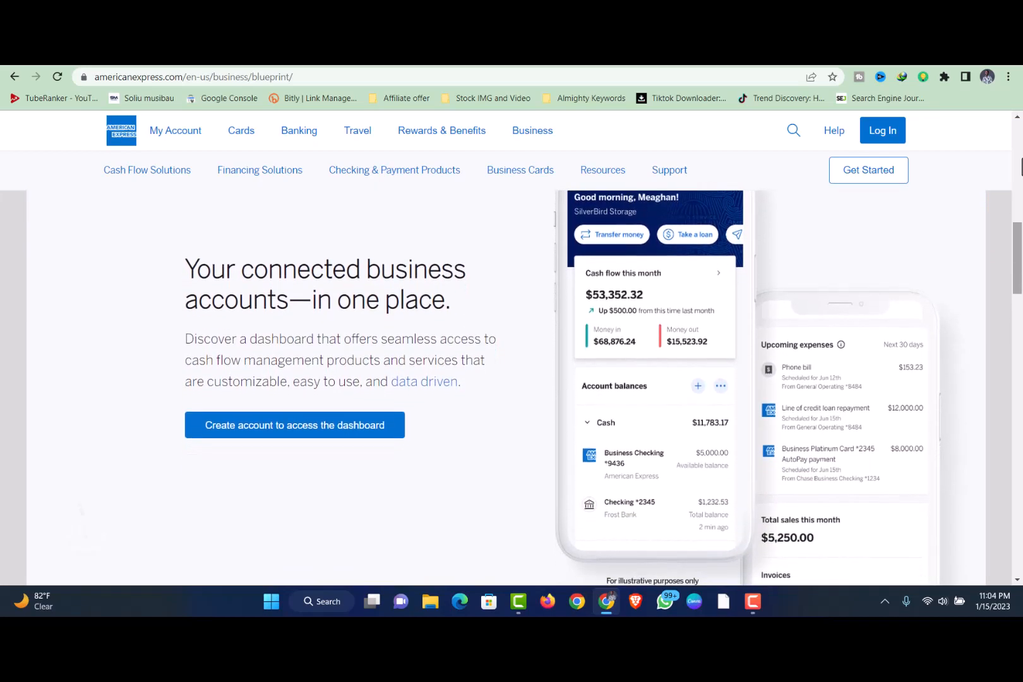
scroll(down, 3)
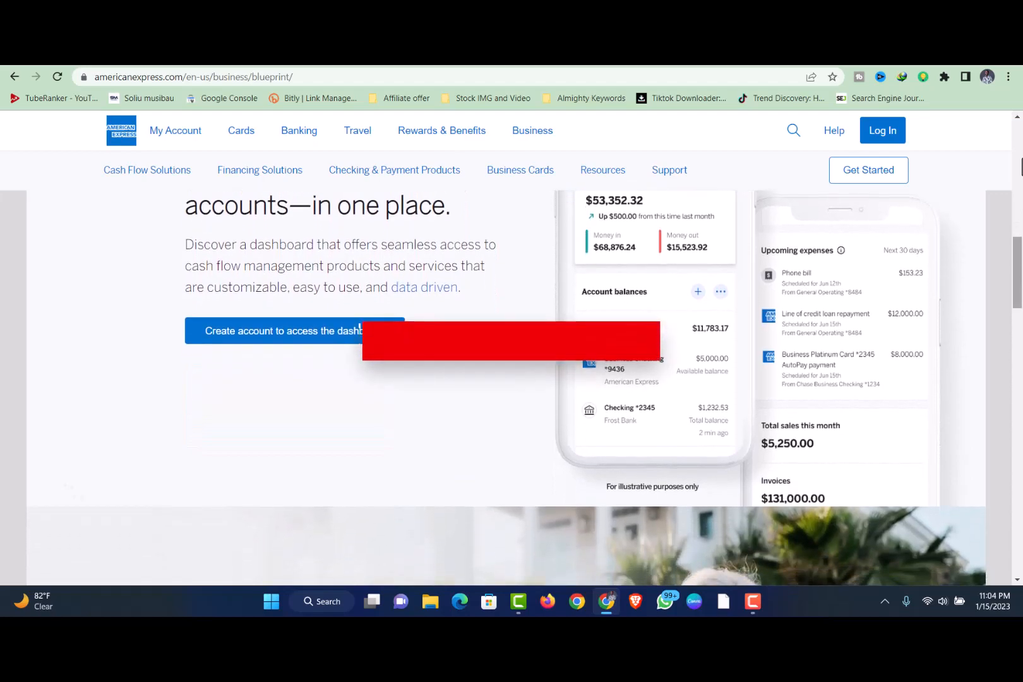
scroll(down, 3)
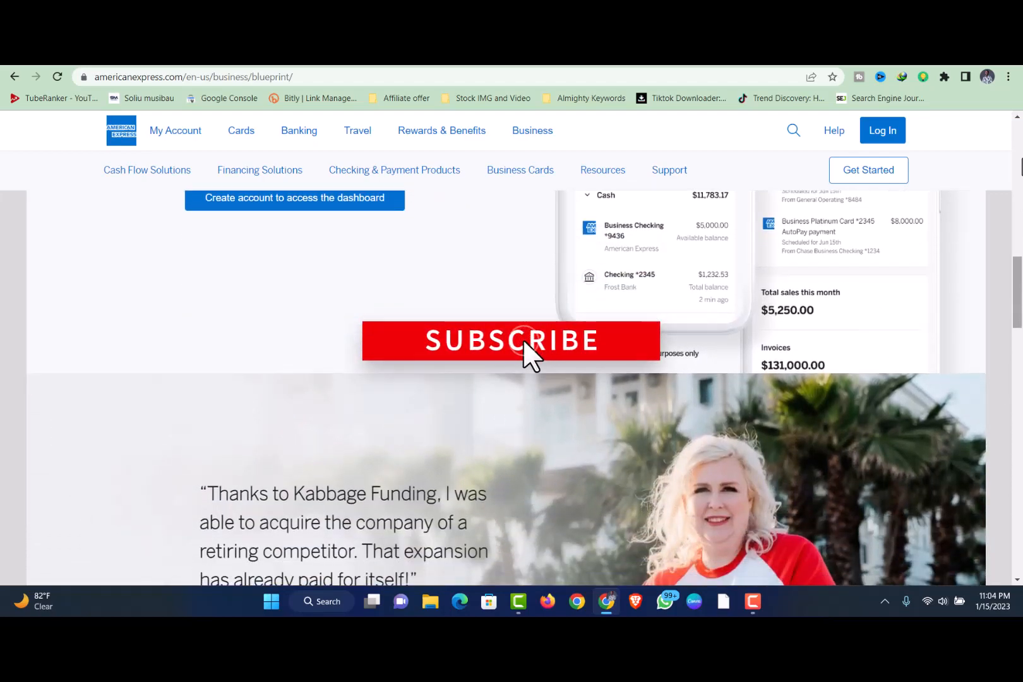
scroll(down, 3)
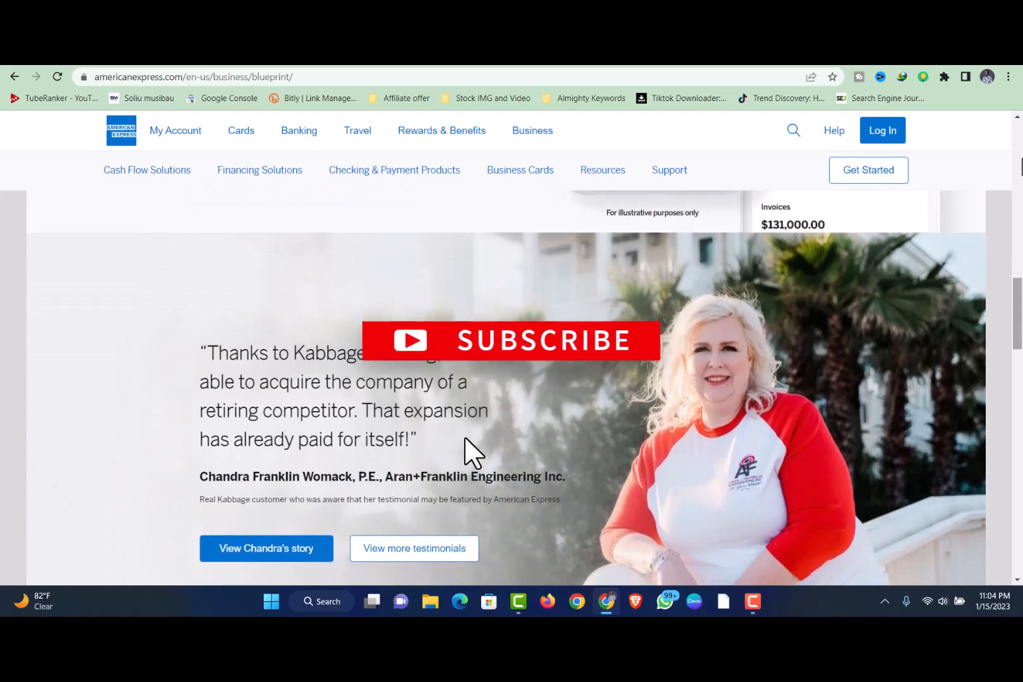
scroll(down, 3)
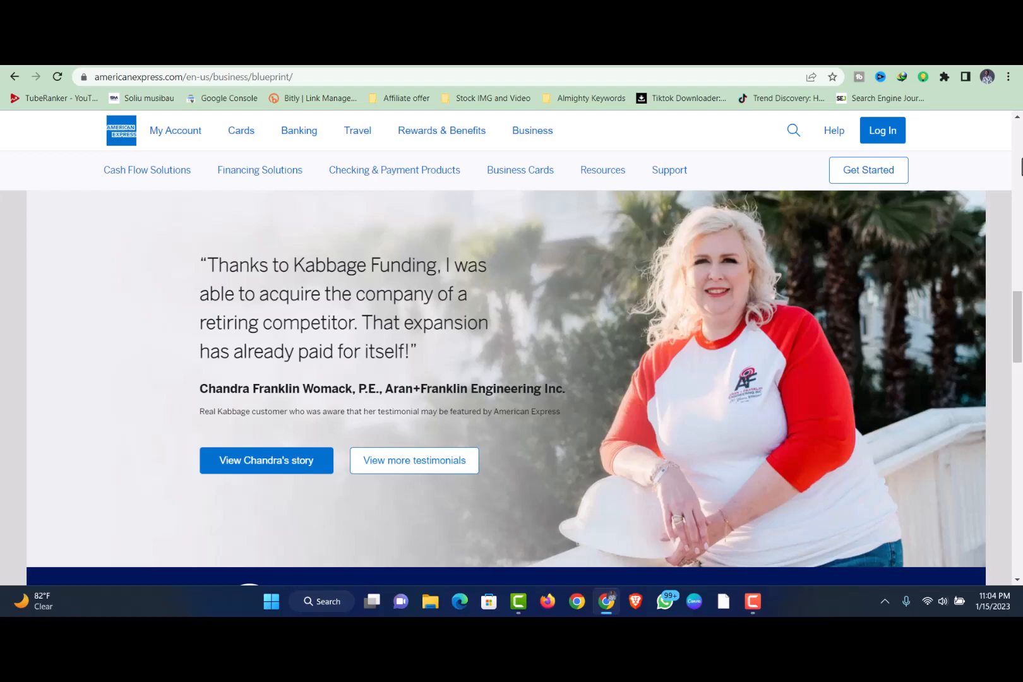
- Continue through the footnotes and trademark notices down to the site footer
scroll(down, 3)
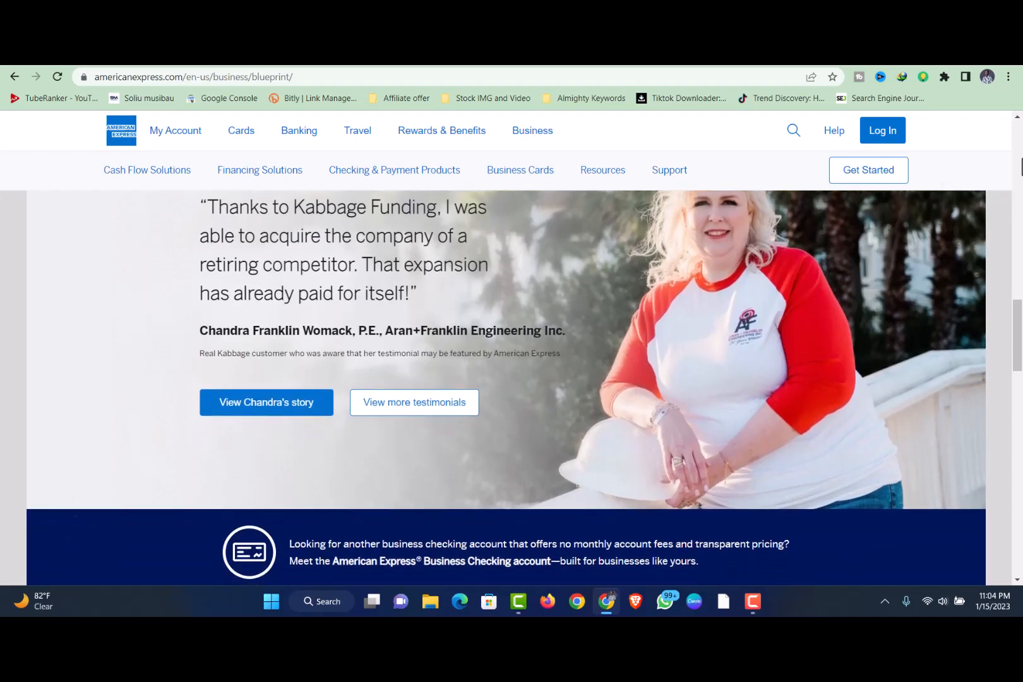
scroll(down, 3)
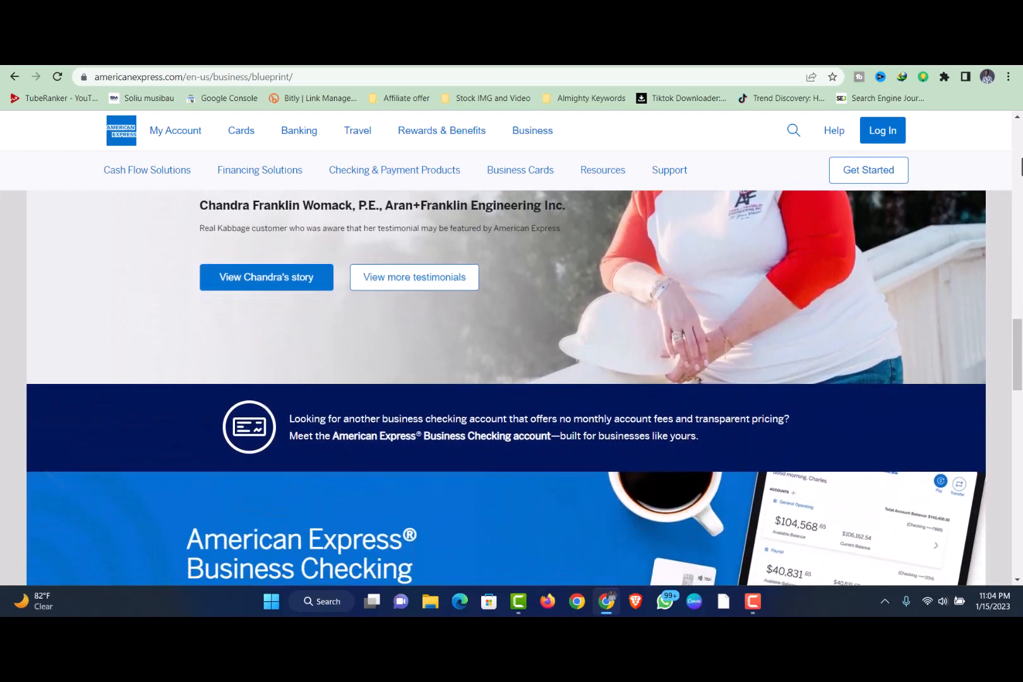
scroll(down, 3)
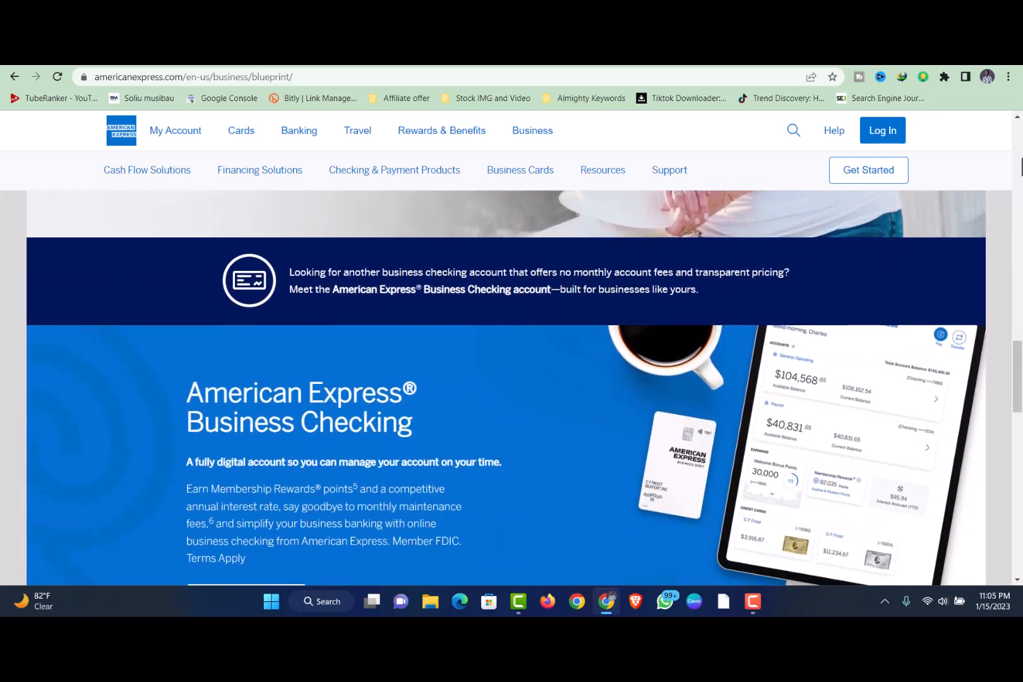
scroll(down, 3)
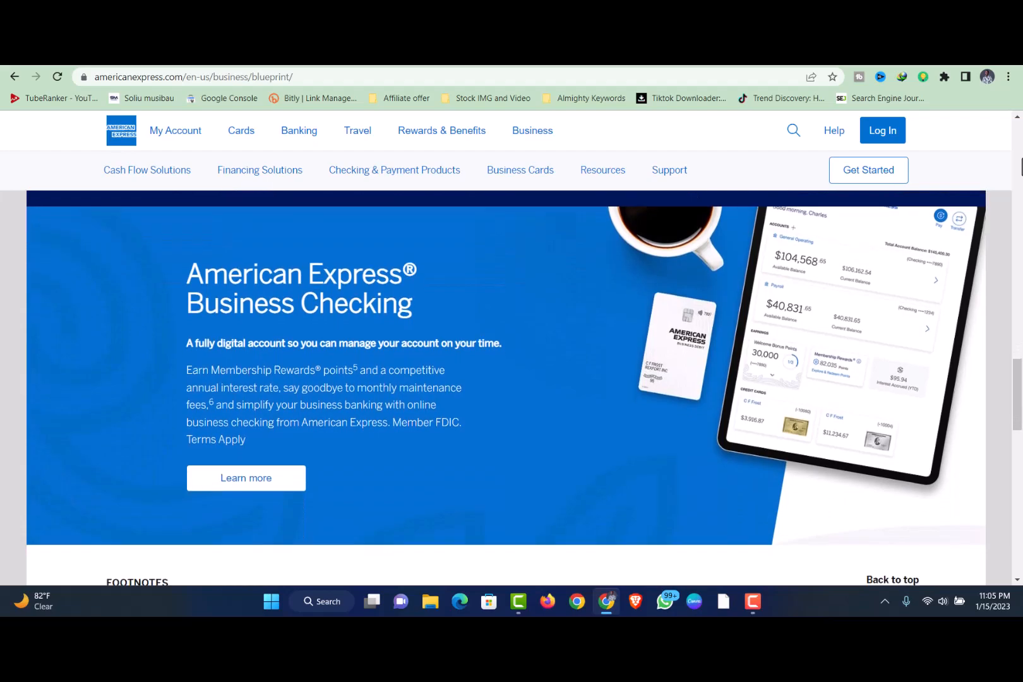
scroll(down, 3)
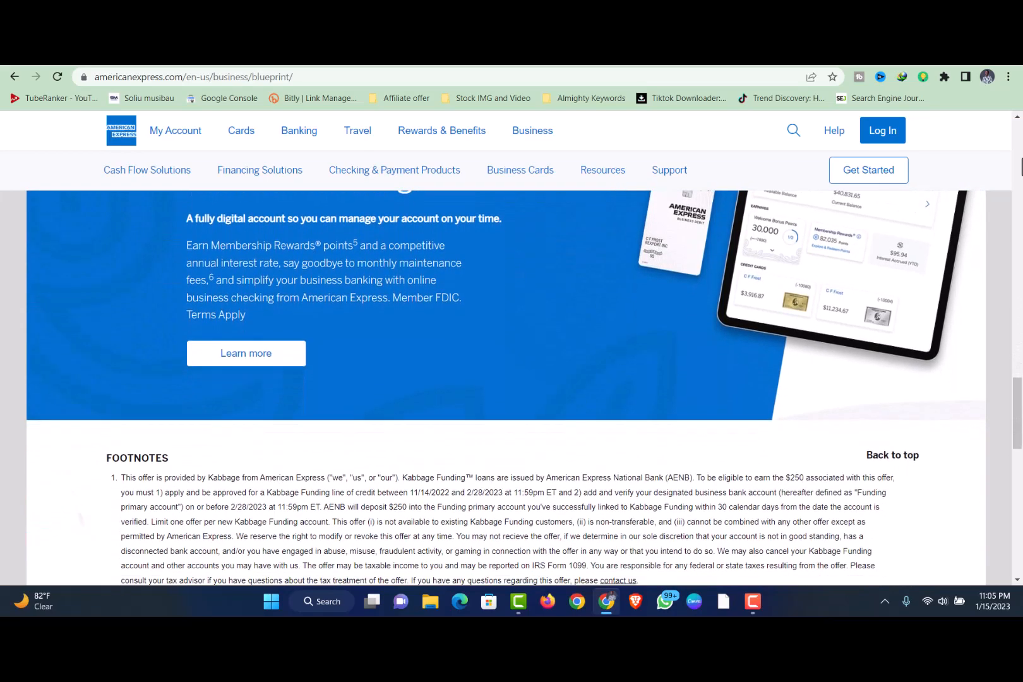
scroll(down, 3)
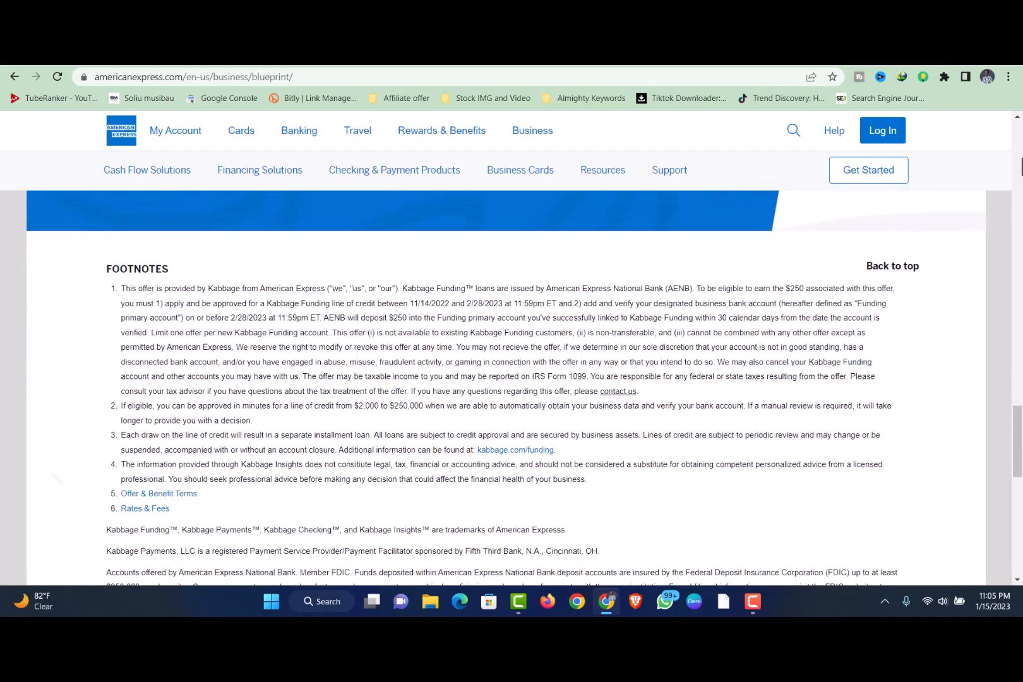
scroll(down, 3)
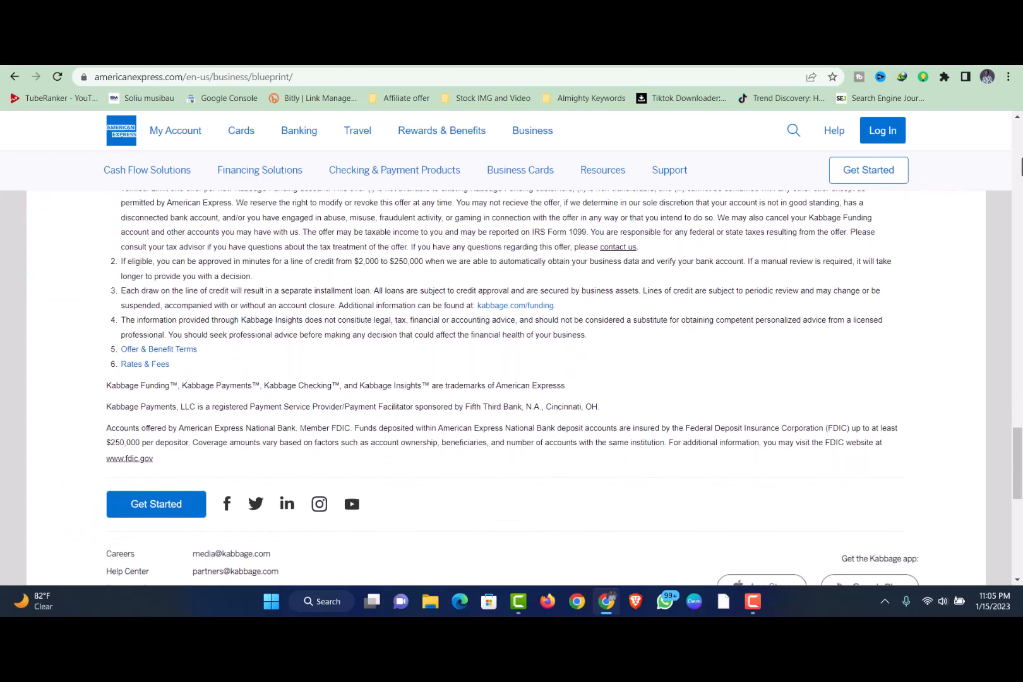
scroll(down, 3)
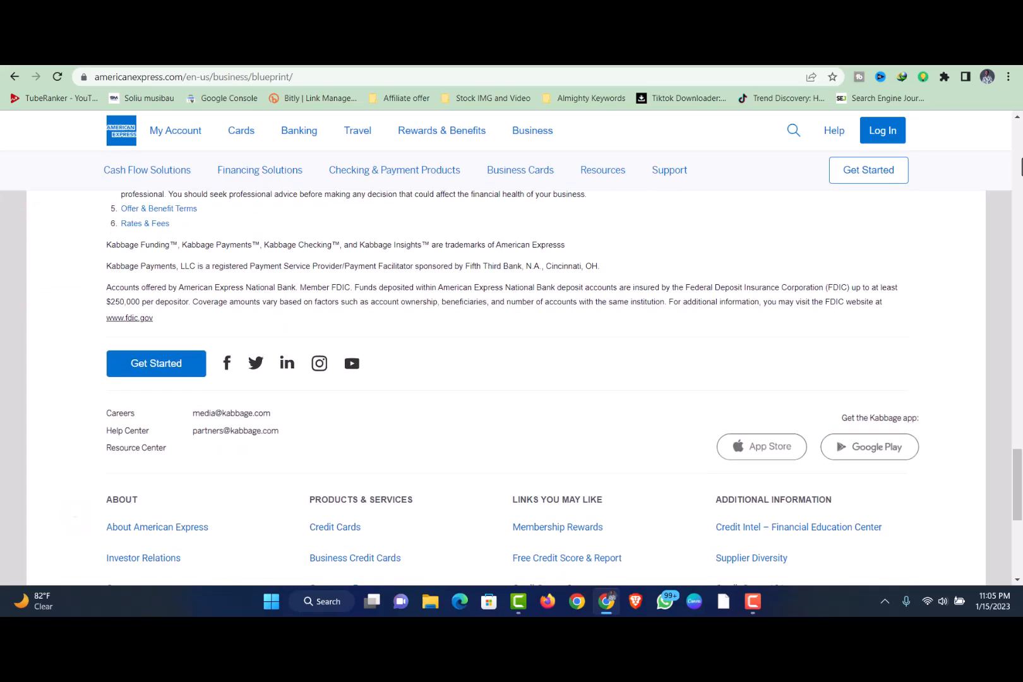
scroll(down, 3)
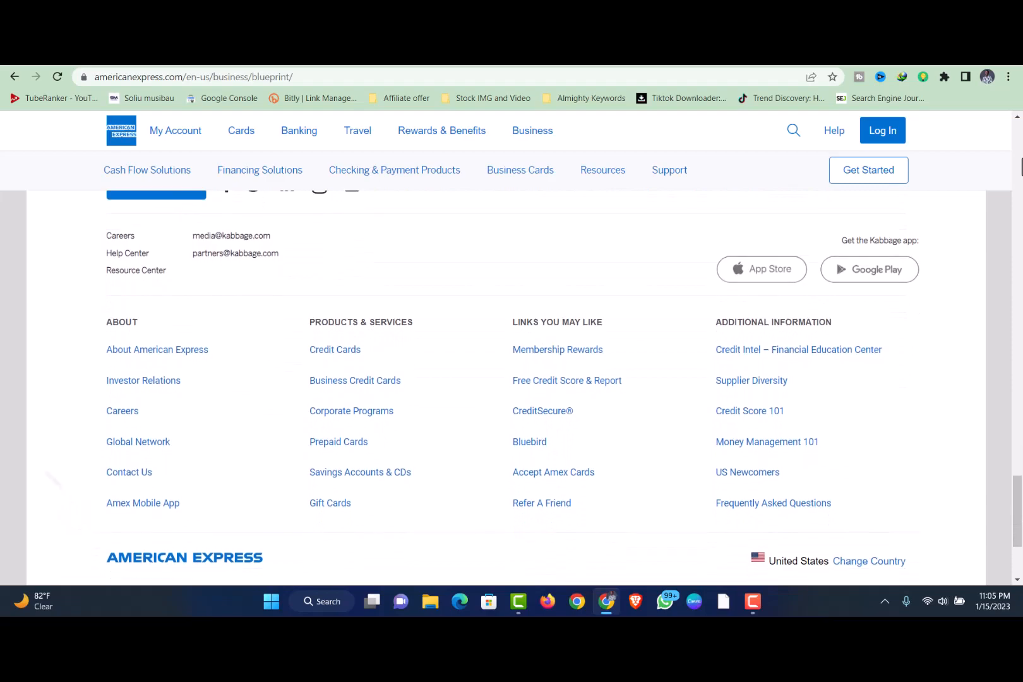
scroll(down, 3)
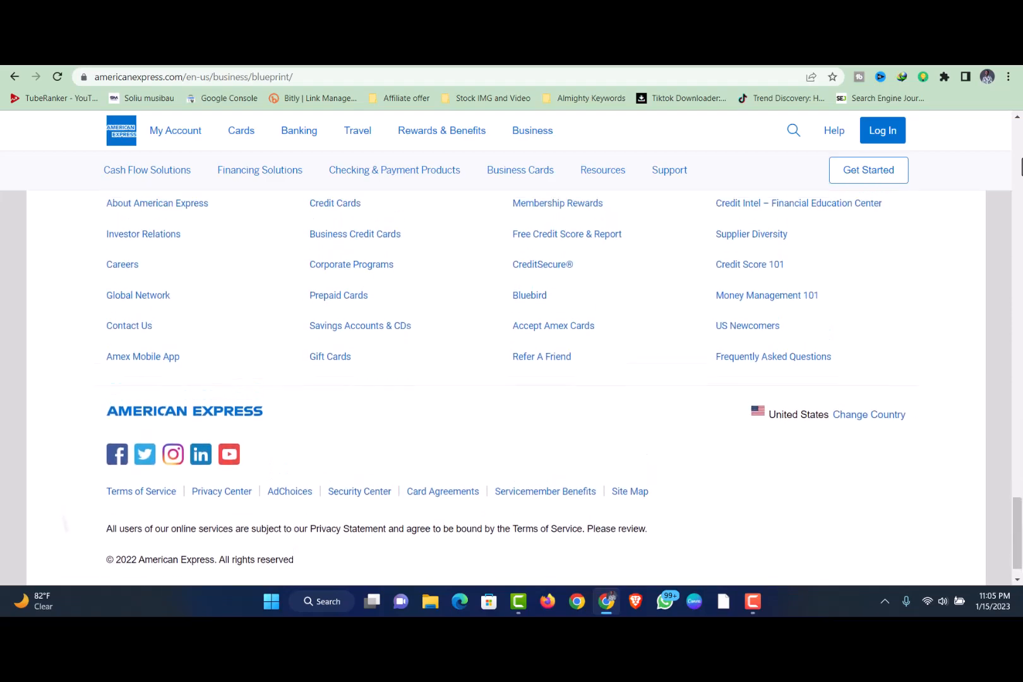
scroll(up, 3)
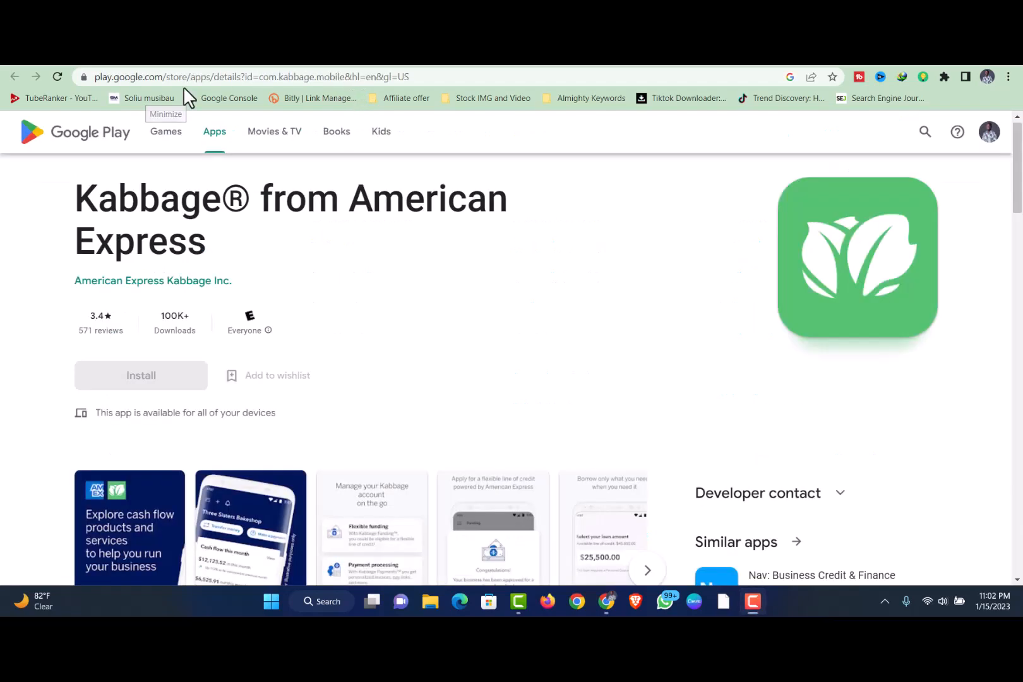
mouse_move(424, 275)
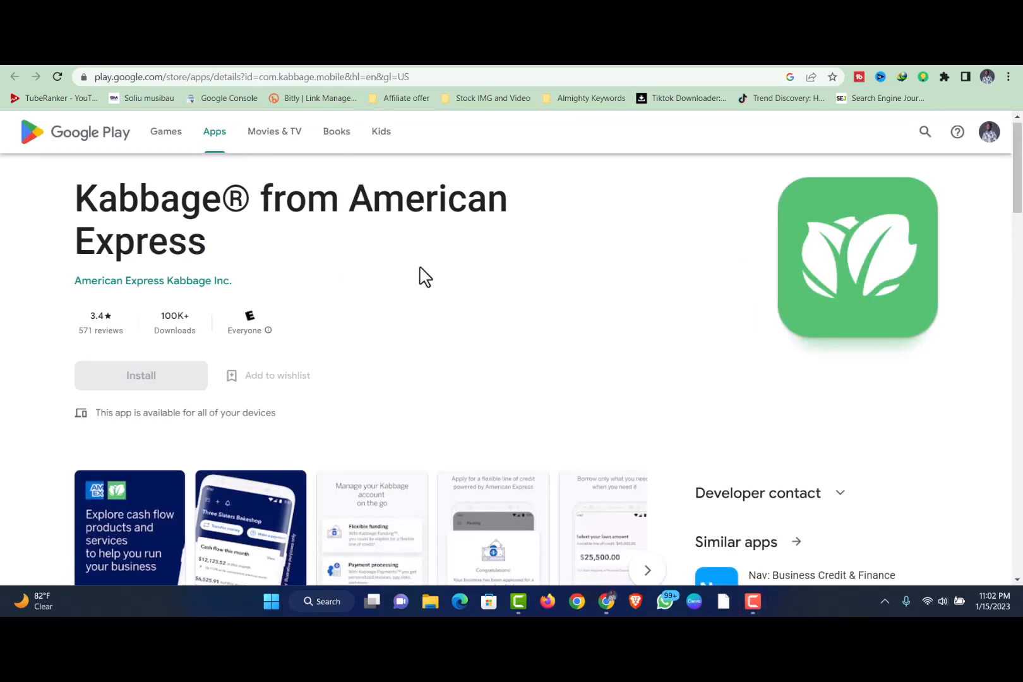
- Scroll the Google Play listing past About this app and Data safety
scroll(down, 3)
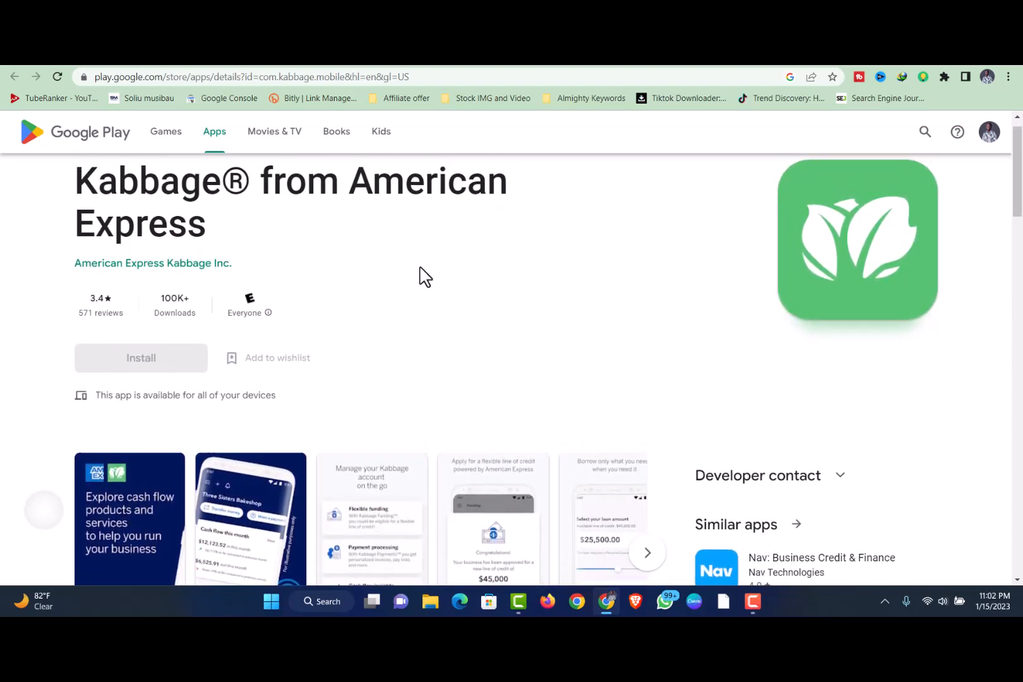
scroll(down, 3)
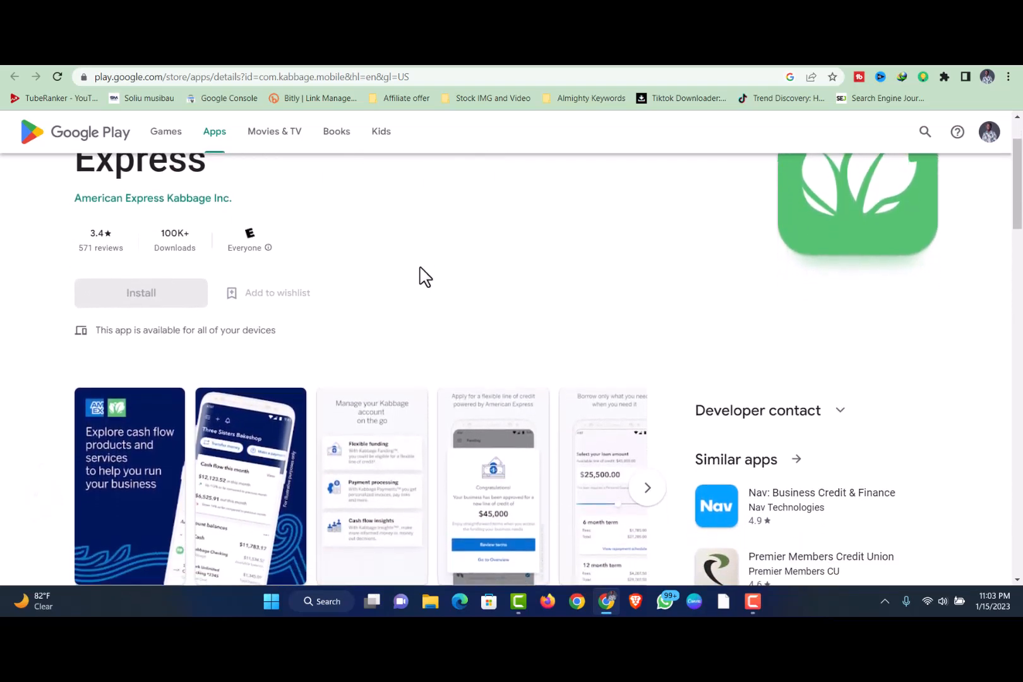
scroll(down, 3)
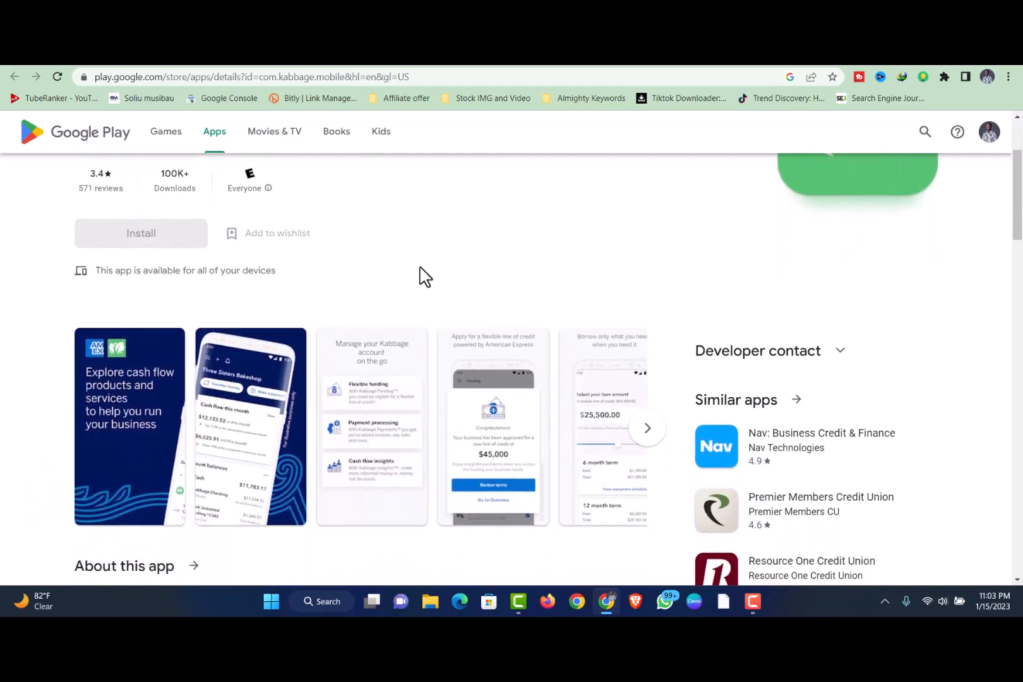
scroll(down, 3)
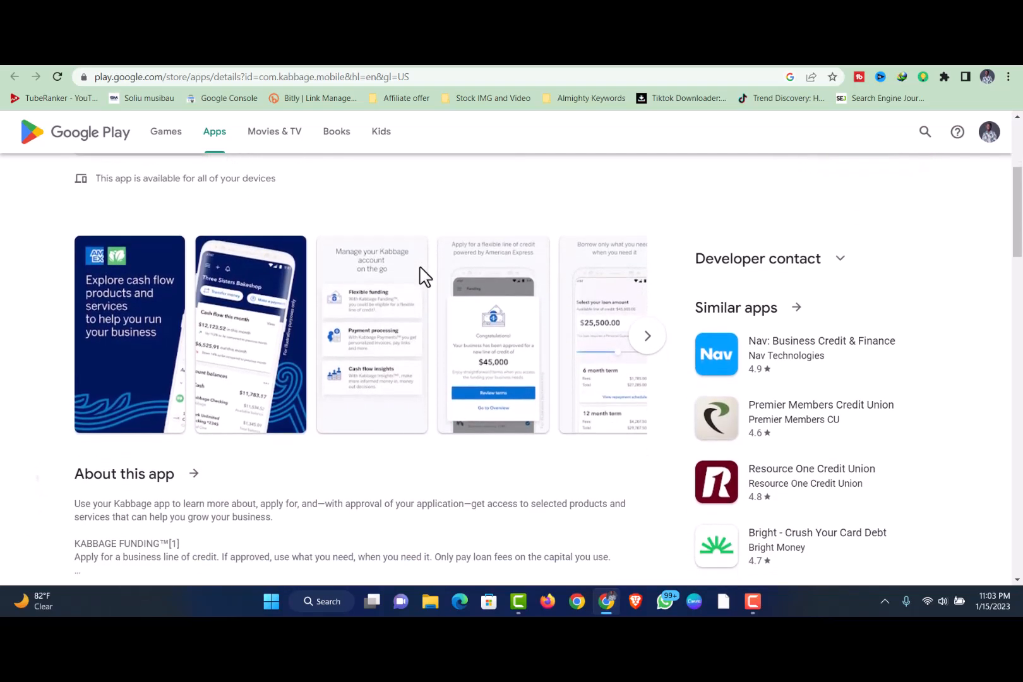
scroll(down, 3)
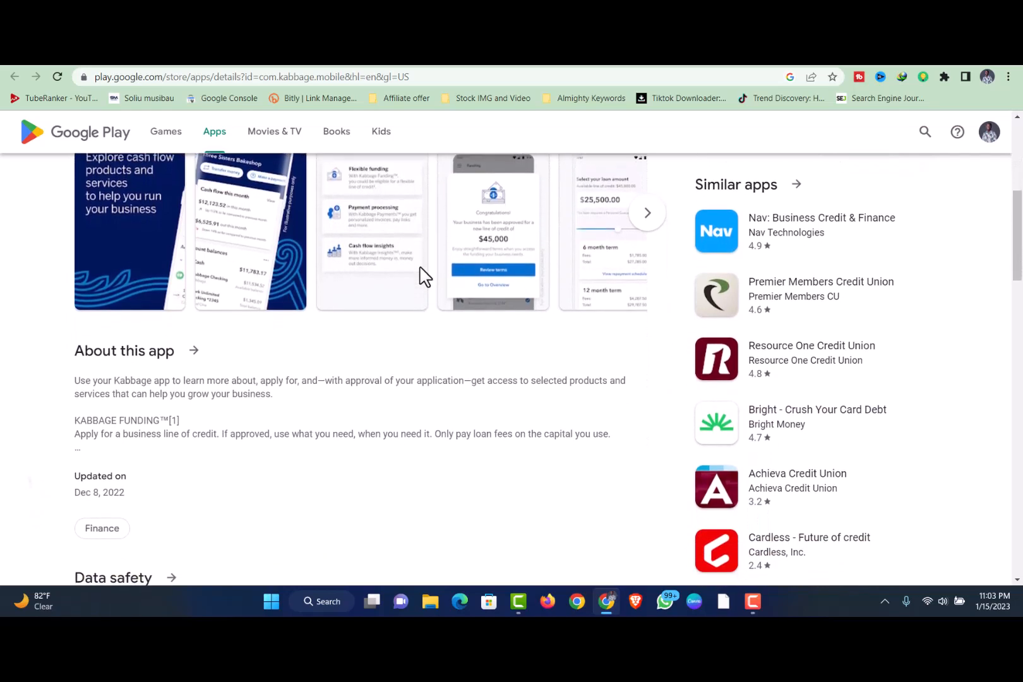
scroll(down, 3)
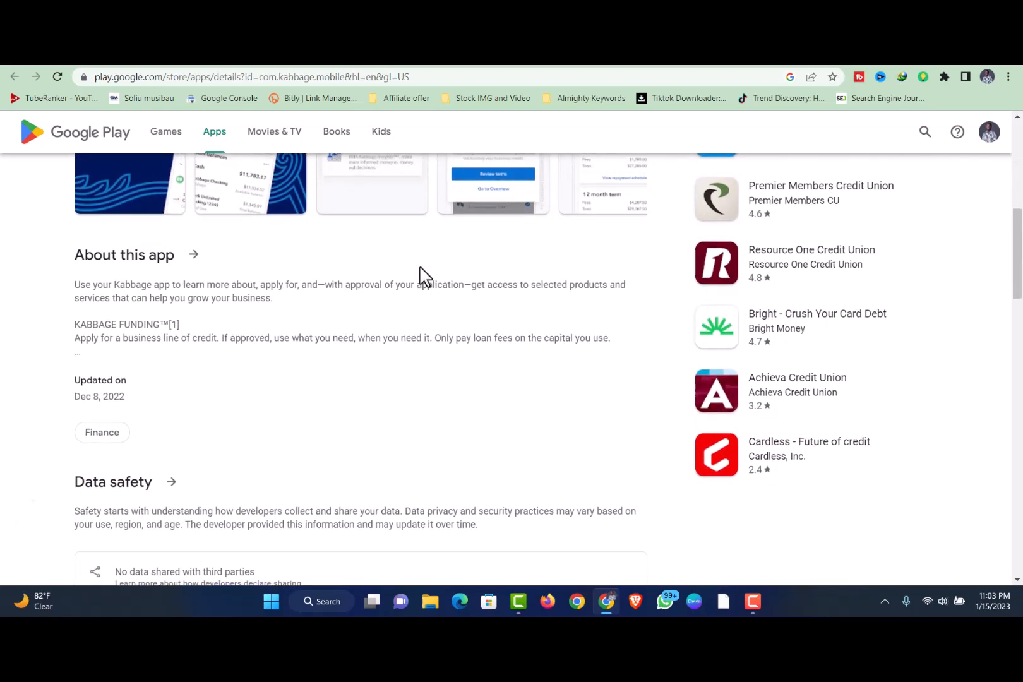
scroll(down, 3)
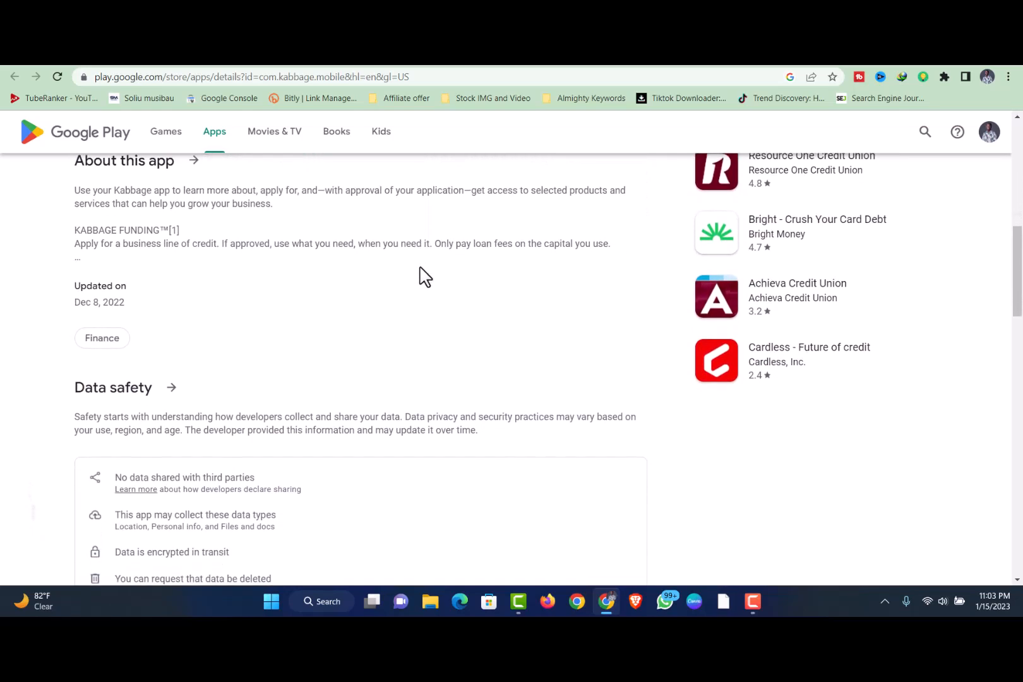
scroll(down, 3)
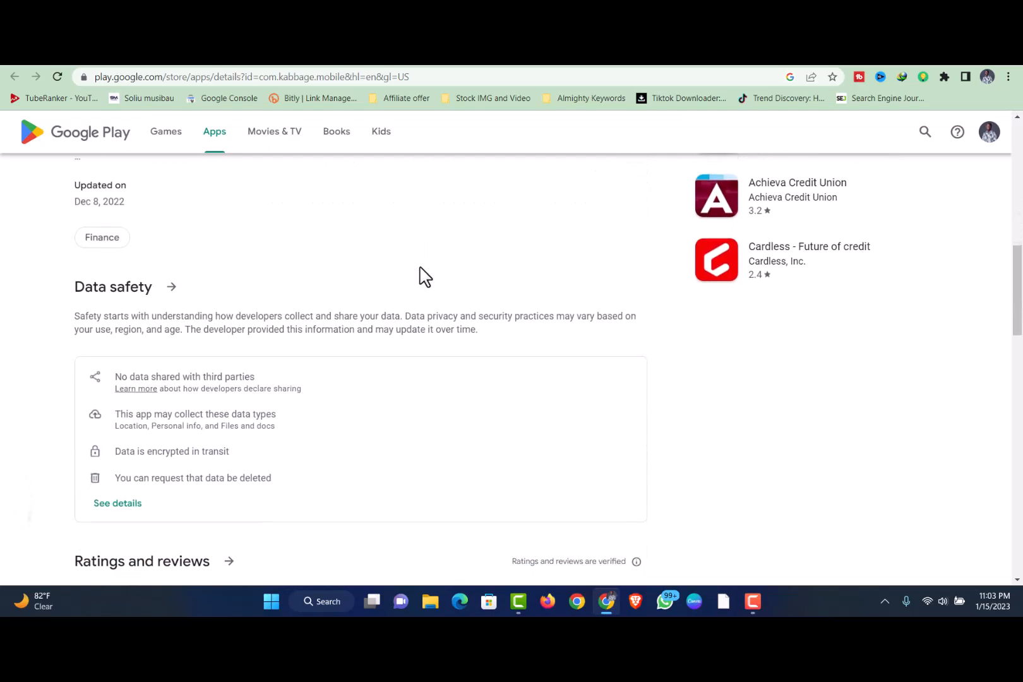
- Read down through the Ratings and reviews with developer replies
scroll(down, 3)
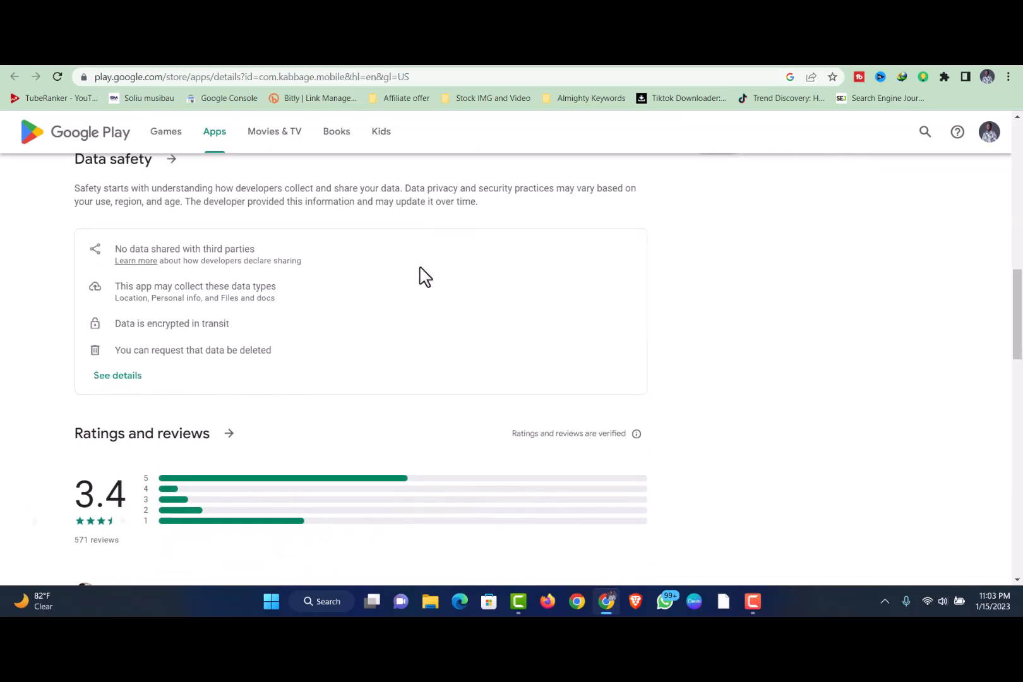
scroll(down, 3)
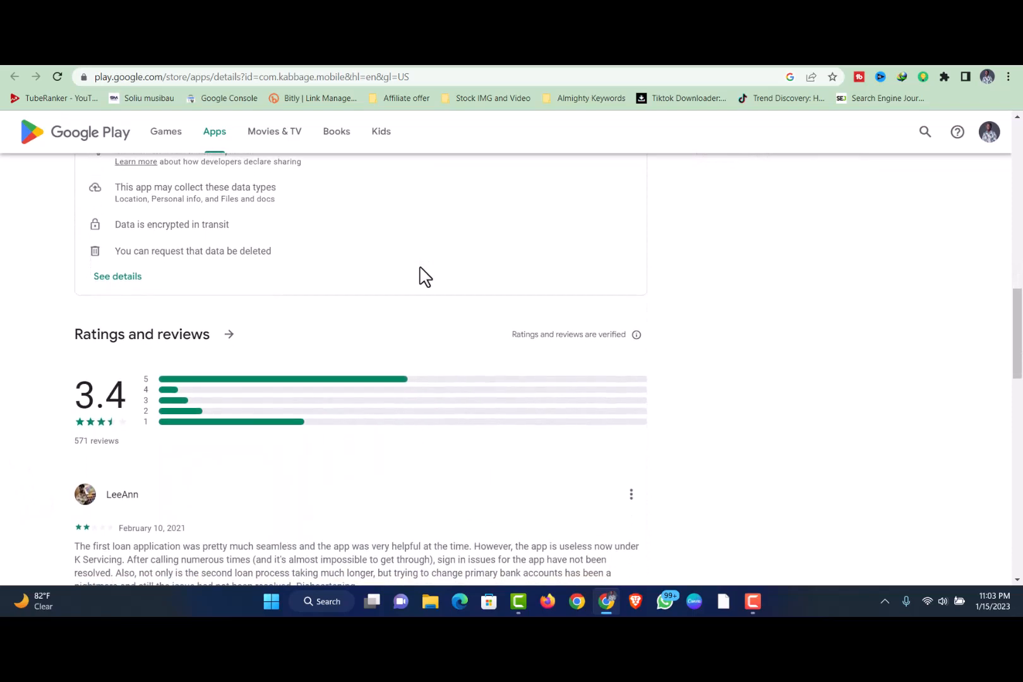
scroll(down, 3)
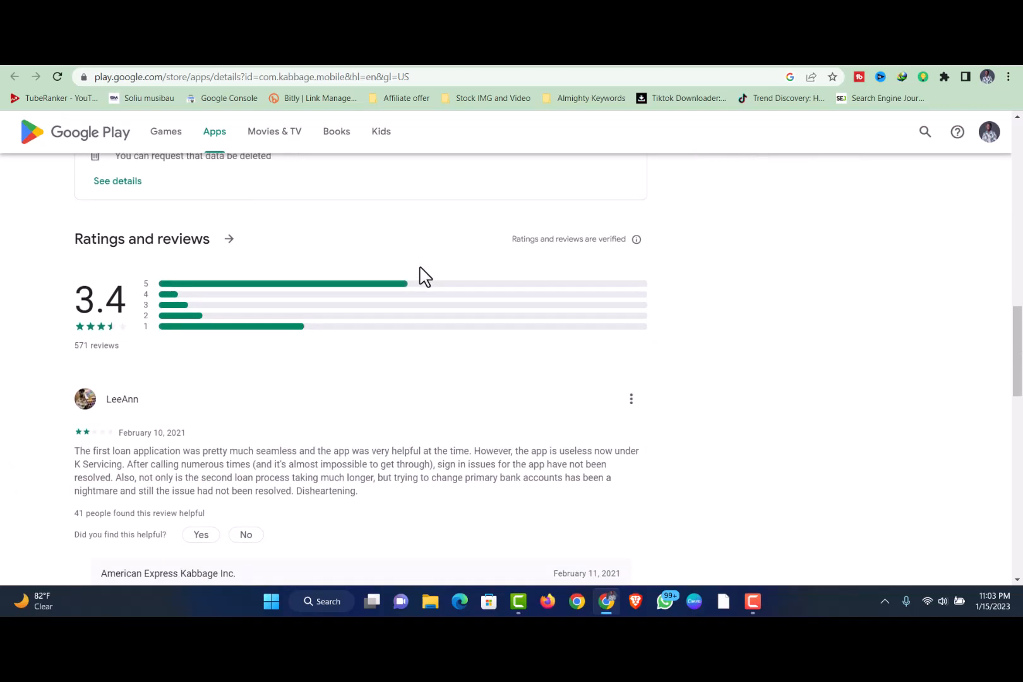
scroll(down, 3)
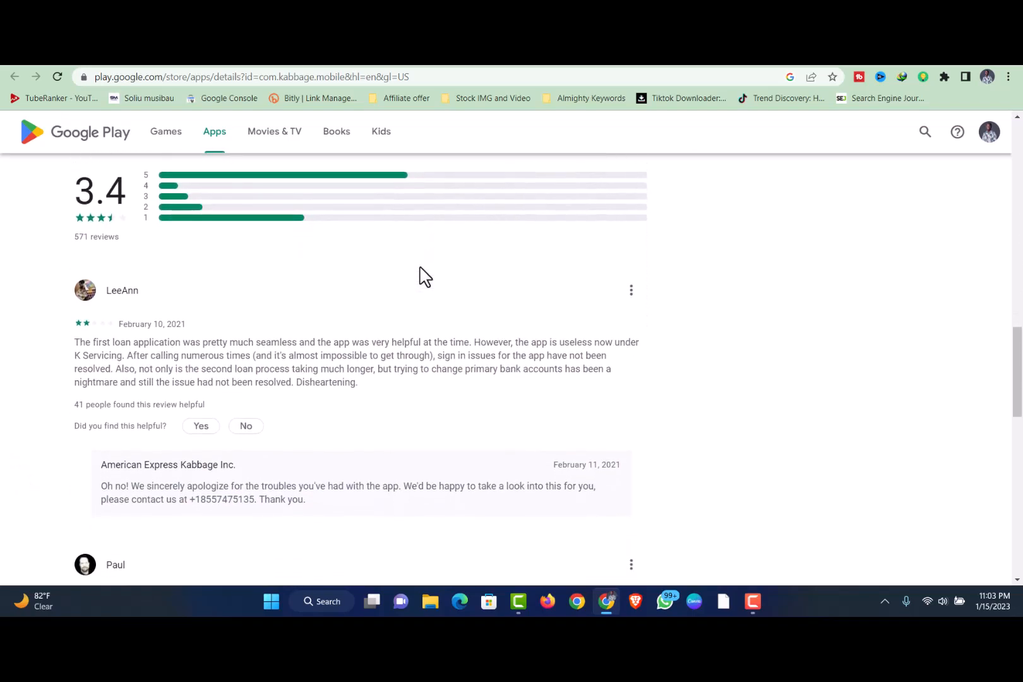
scroll(down, 3)
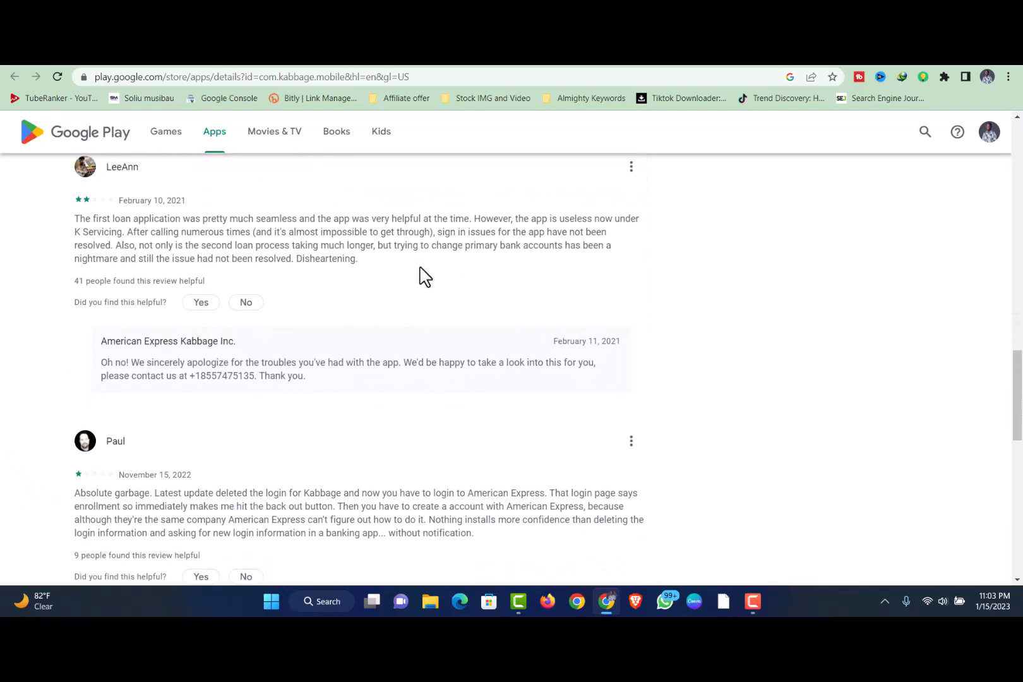
scroll(down, 3)
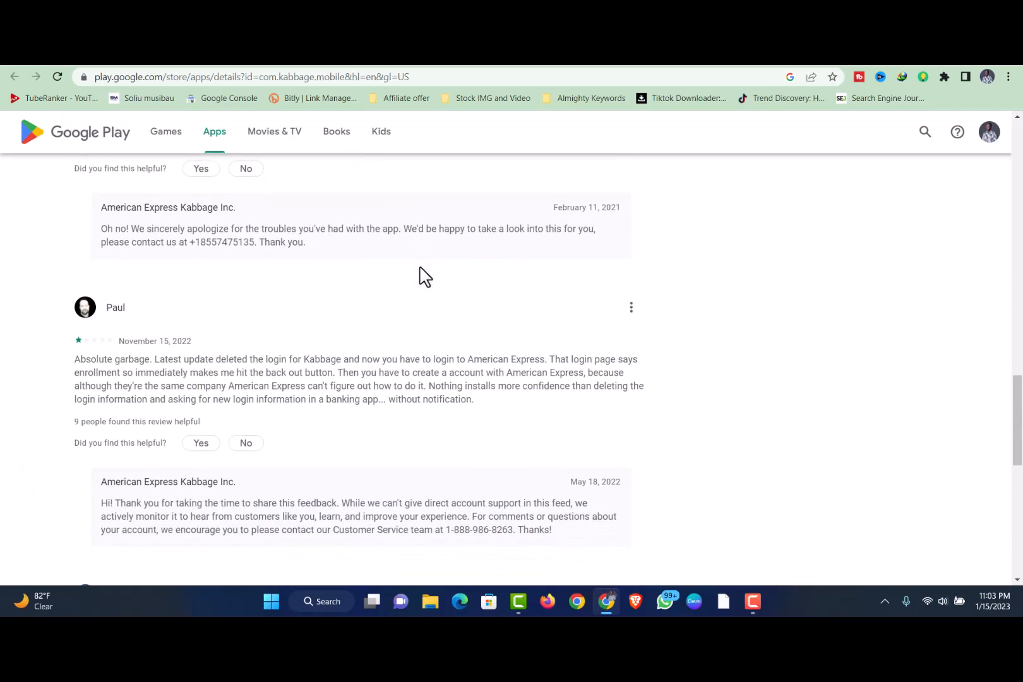
scroll(down, 3)
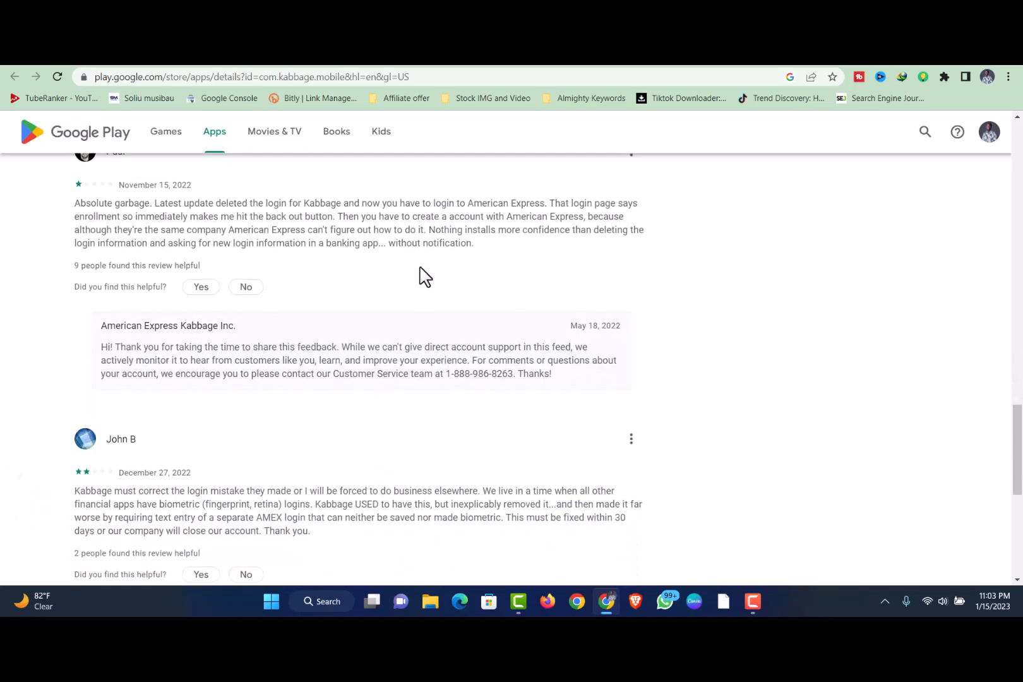
scroll(down, 3)
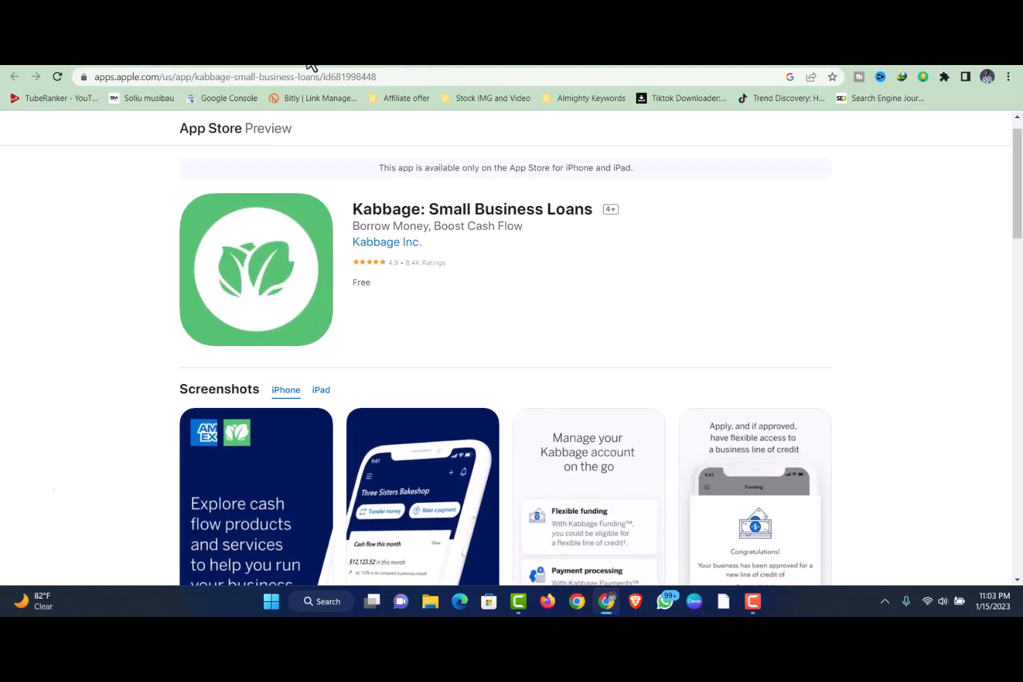
- Scroll the App Store Preview listing past screenshots, ratings and App Privacy to Information
scroll(down, 3)
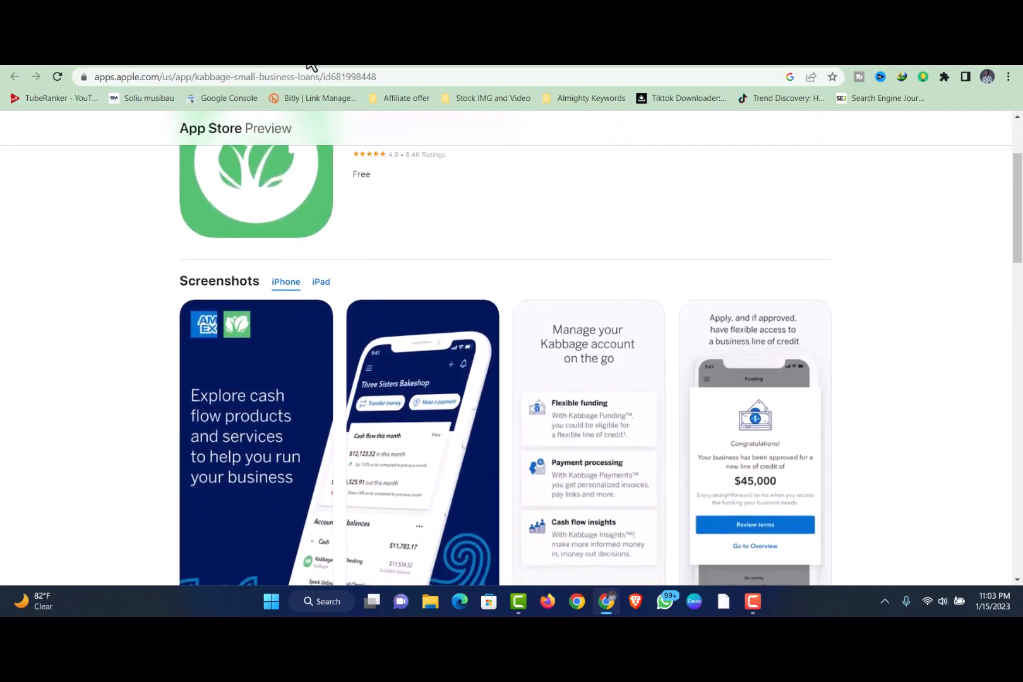
scroll(down, 3)
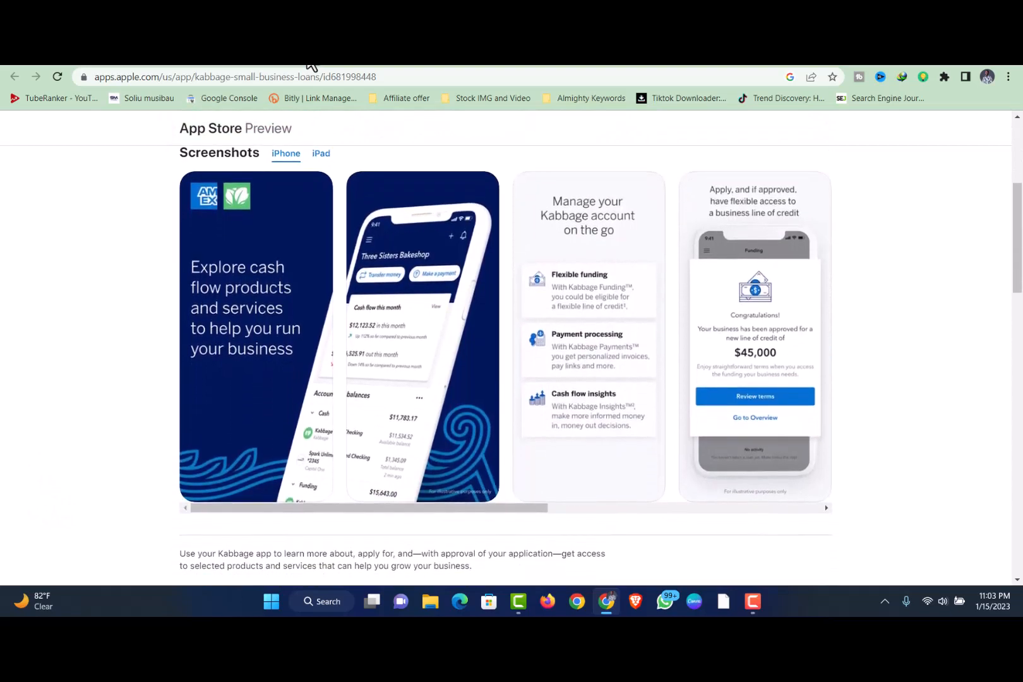
scroll(down, 3)
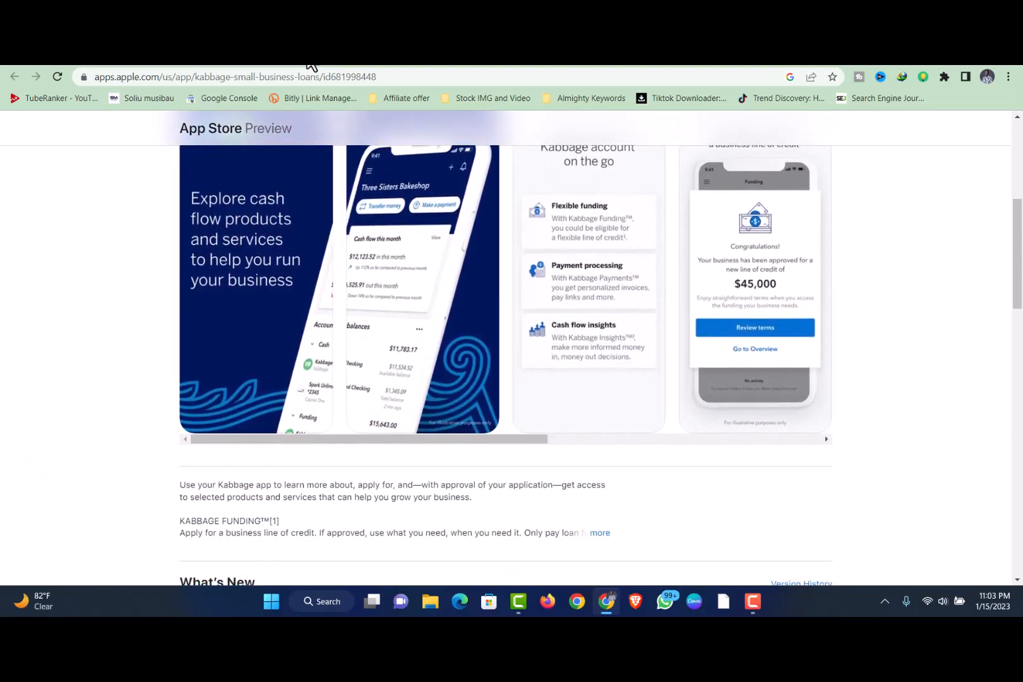
scroll(down, 3)
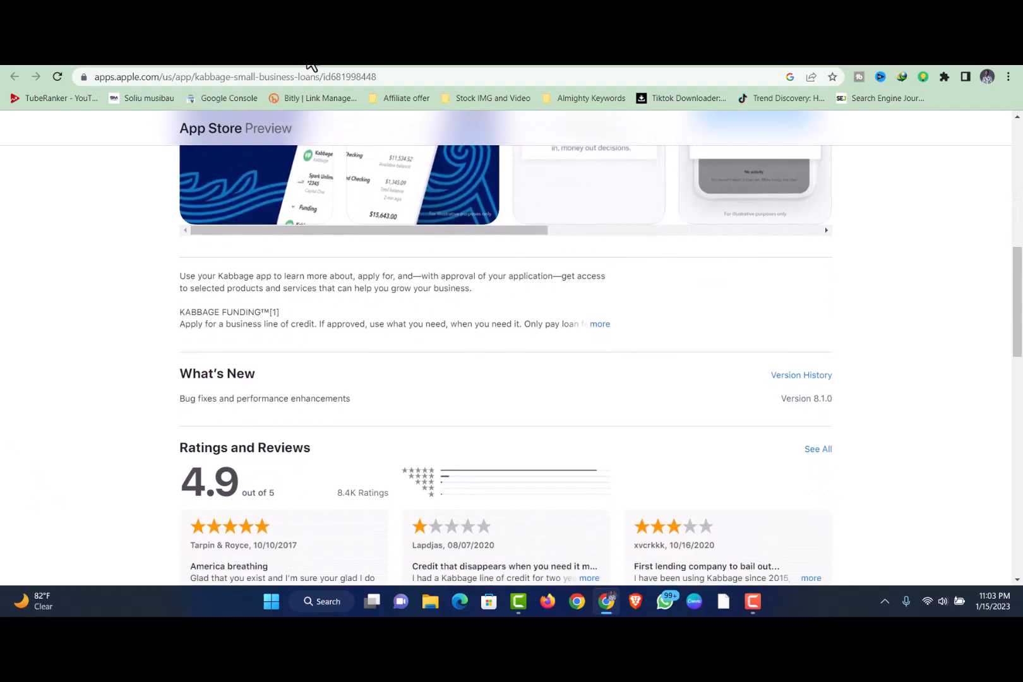
scroll(down, 3)
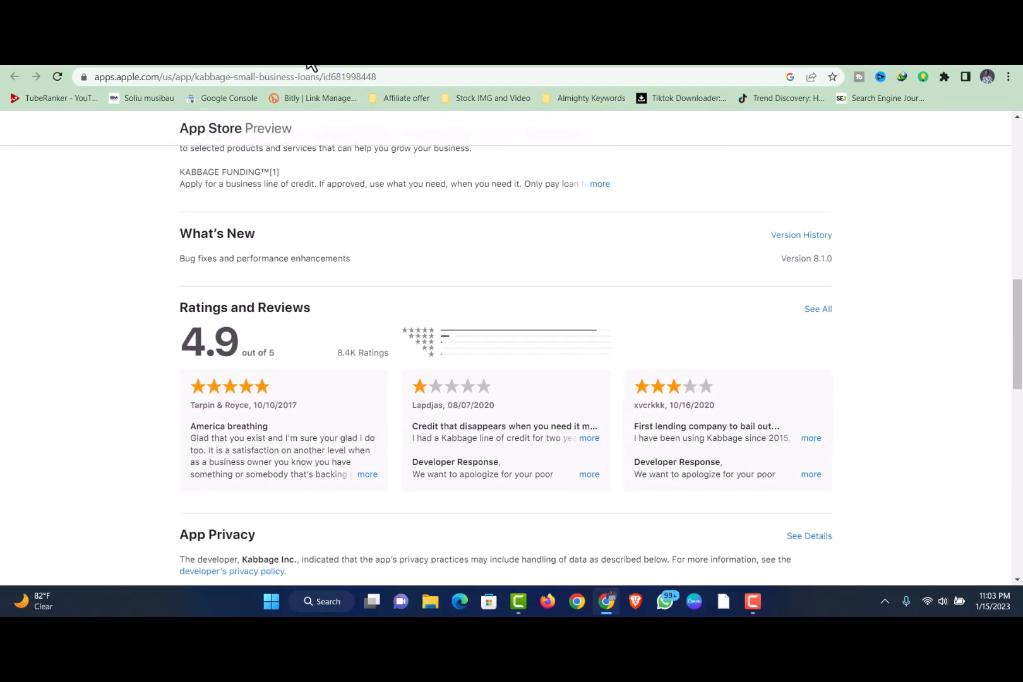
scroll(down, 3)
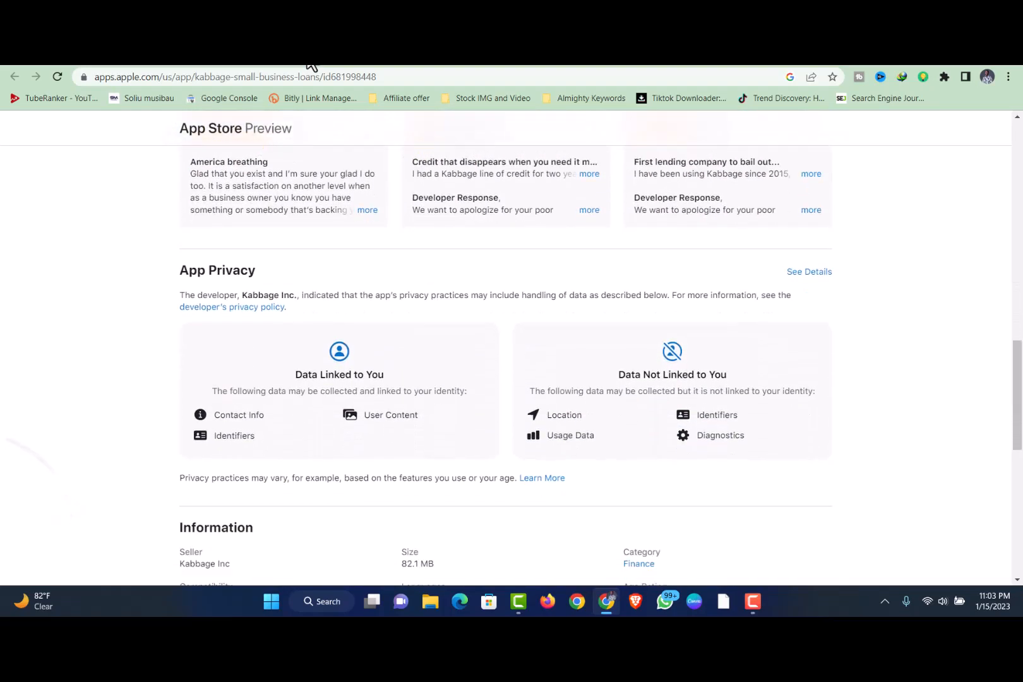
scroll(down, 3)
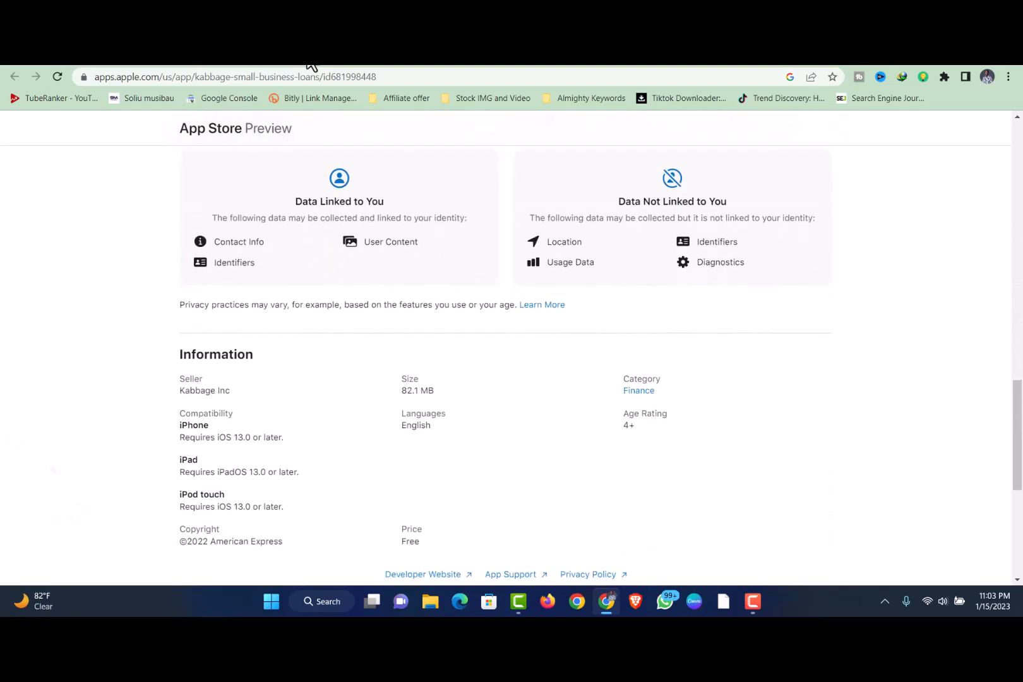
scroll(down, 3)
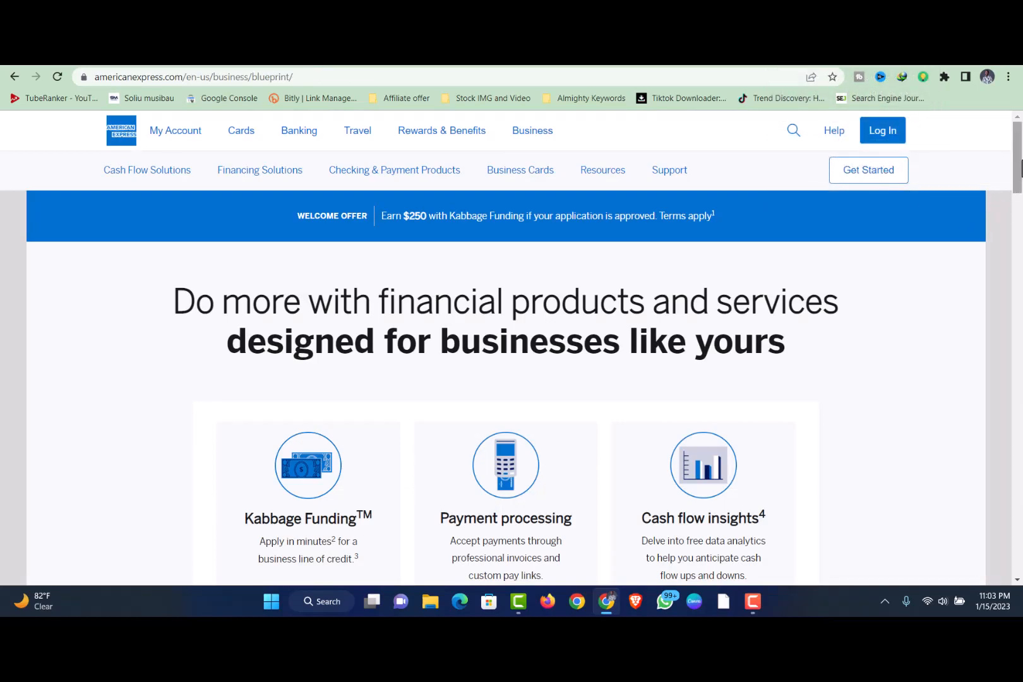
- Scroll just enough to fully show the Kabbage Funding, payment processing and cash flow cards
scroll(down, 3)
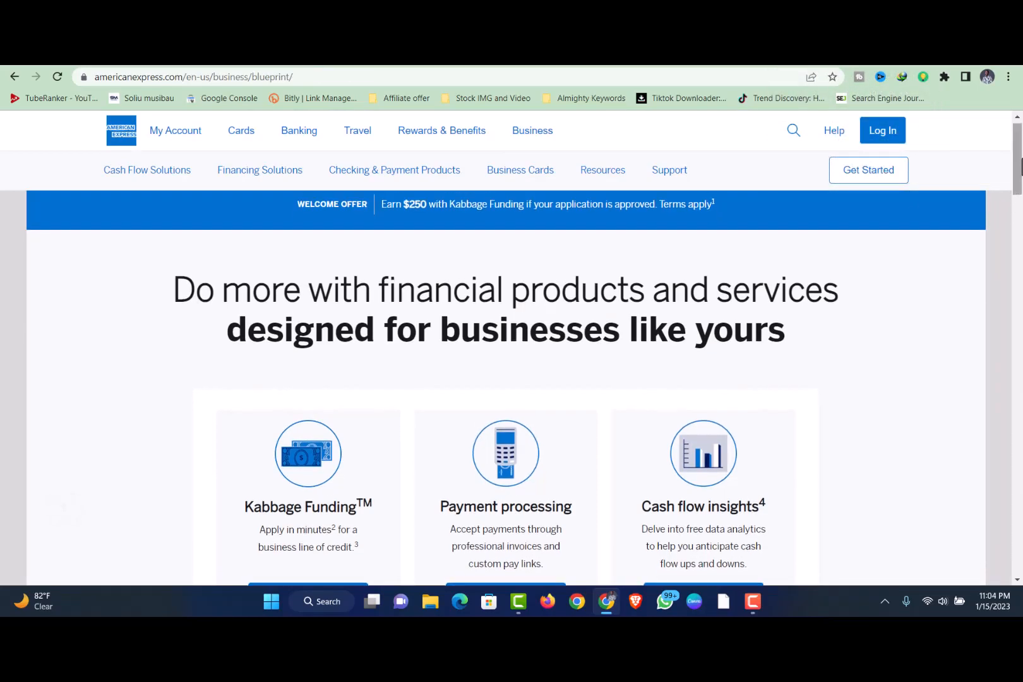
scroll(down, 3)
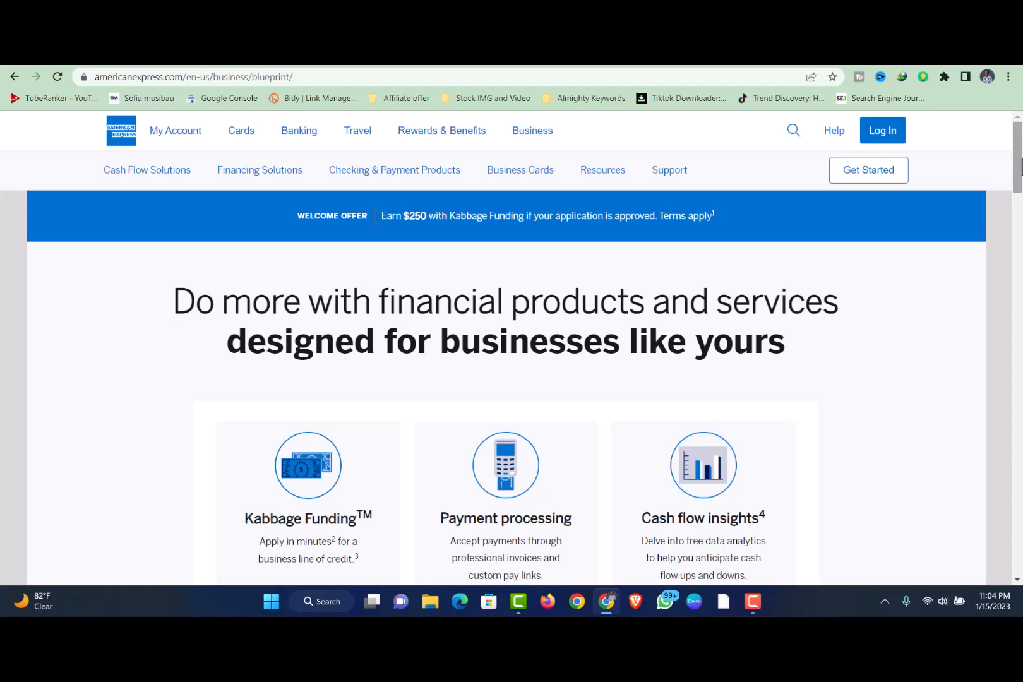
scroll(down, 3)
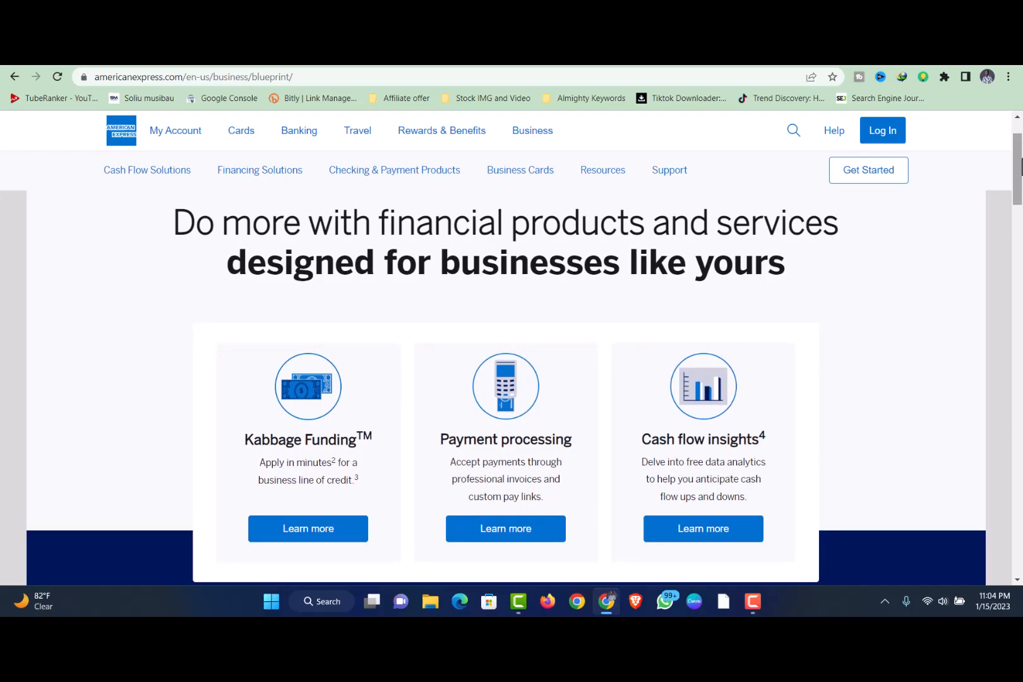
- Scroll through the product cards and the connected-accounts dashboard preview
scroll(down, 3)
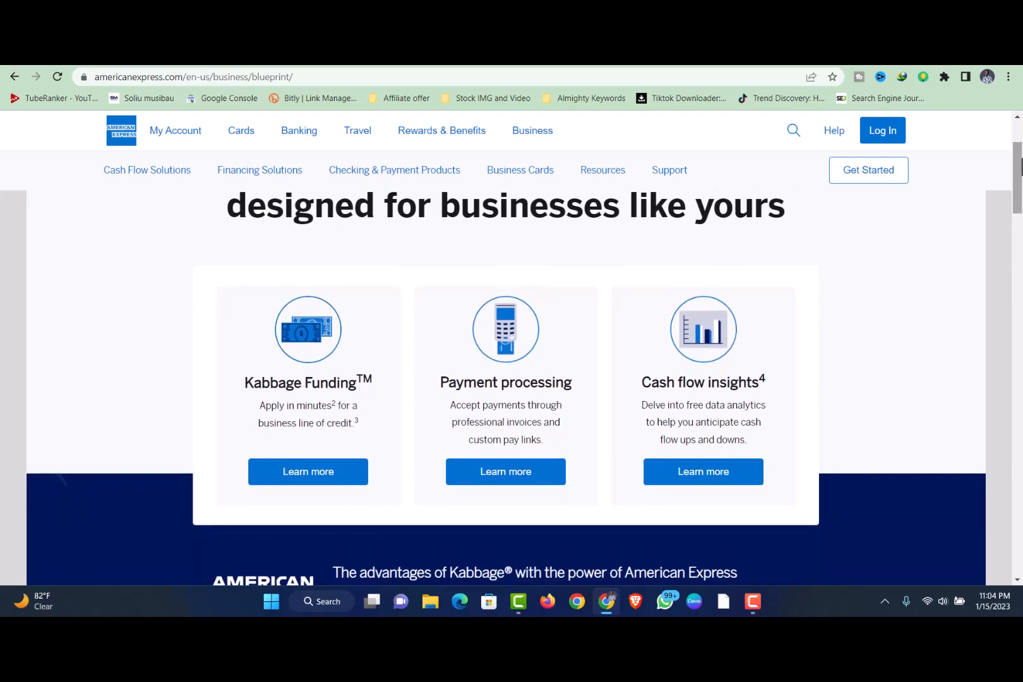
scroll(down, 3)
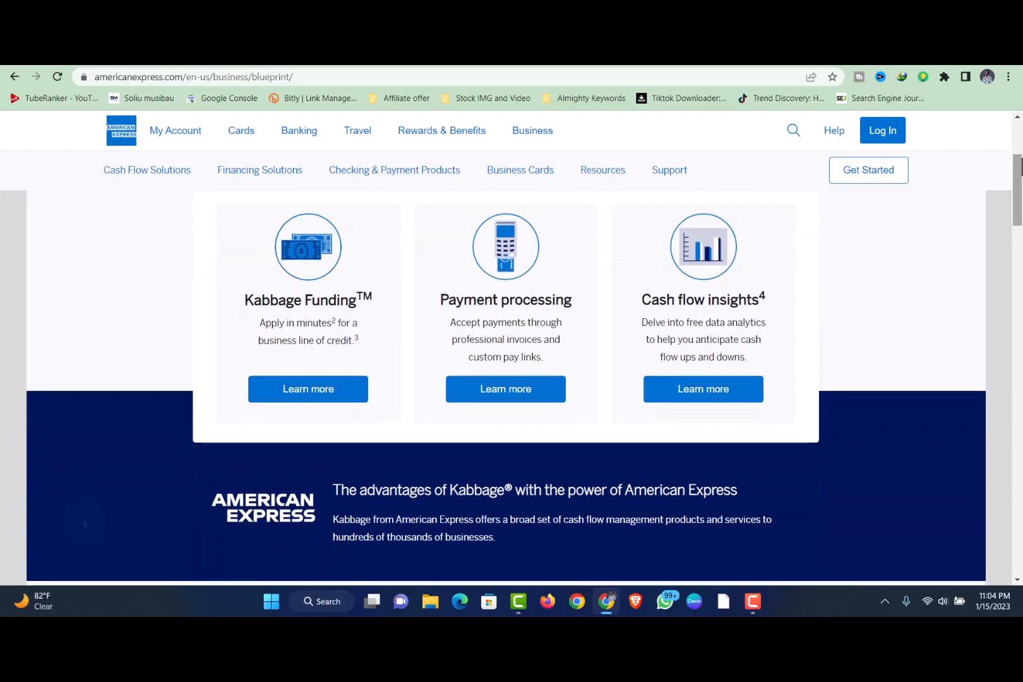
scroll(down, 3)
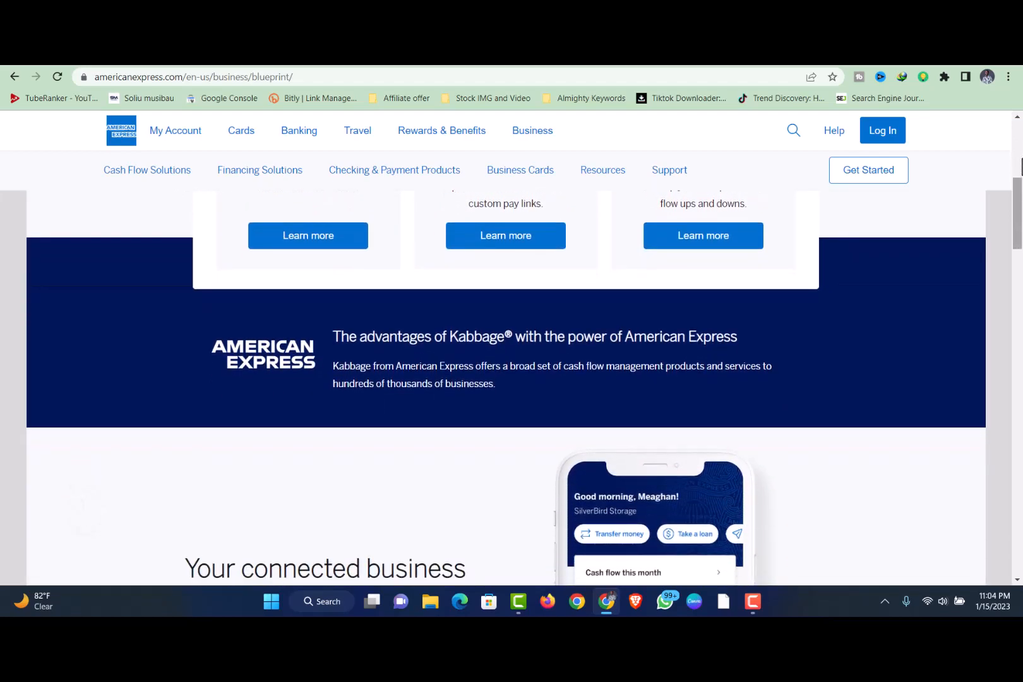
scroll(down, 3)
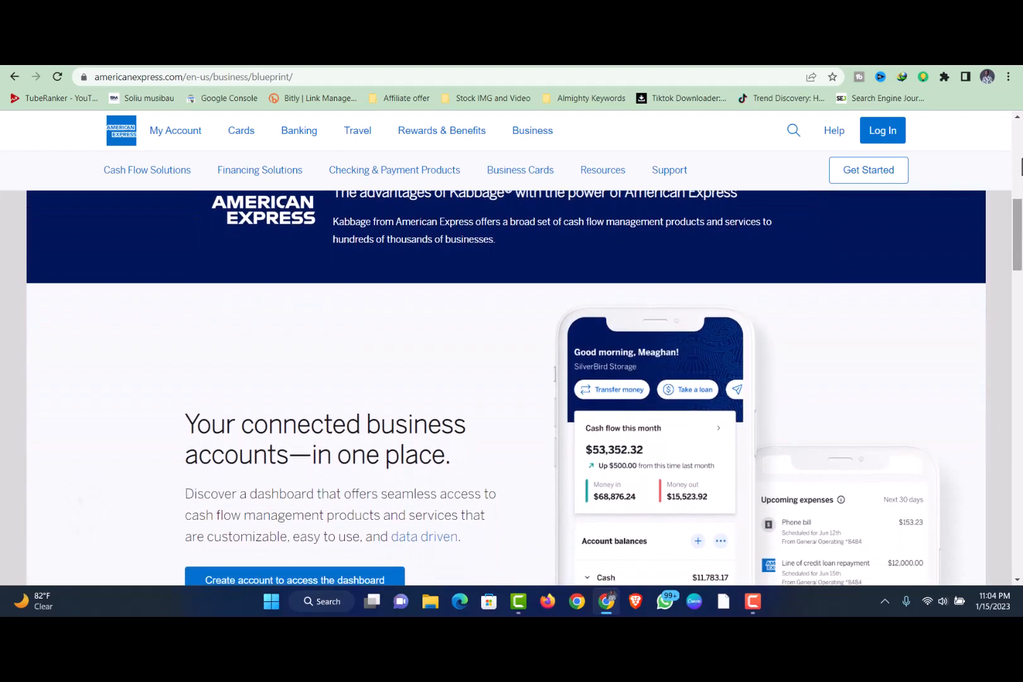
scroll(down, 3)
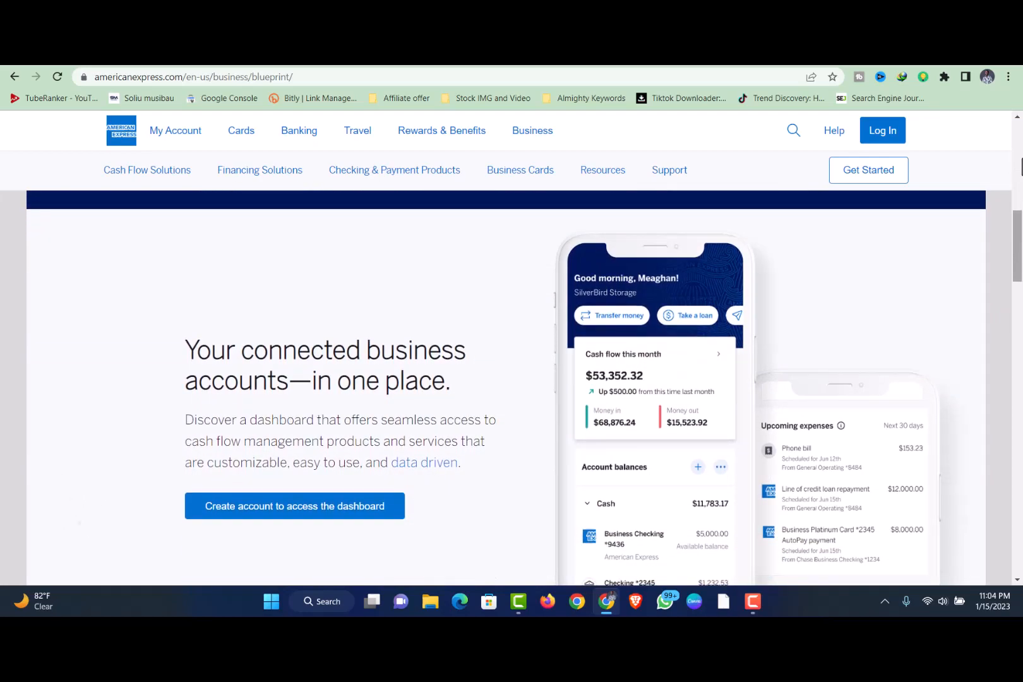
scroll(down, 3)
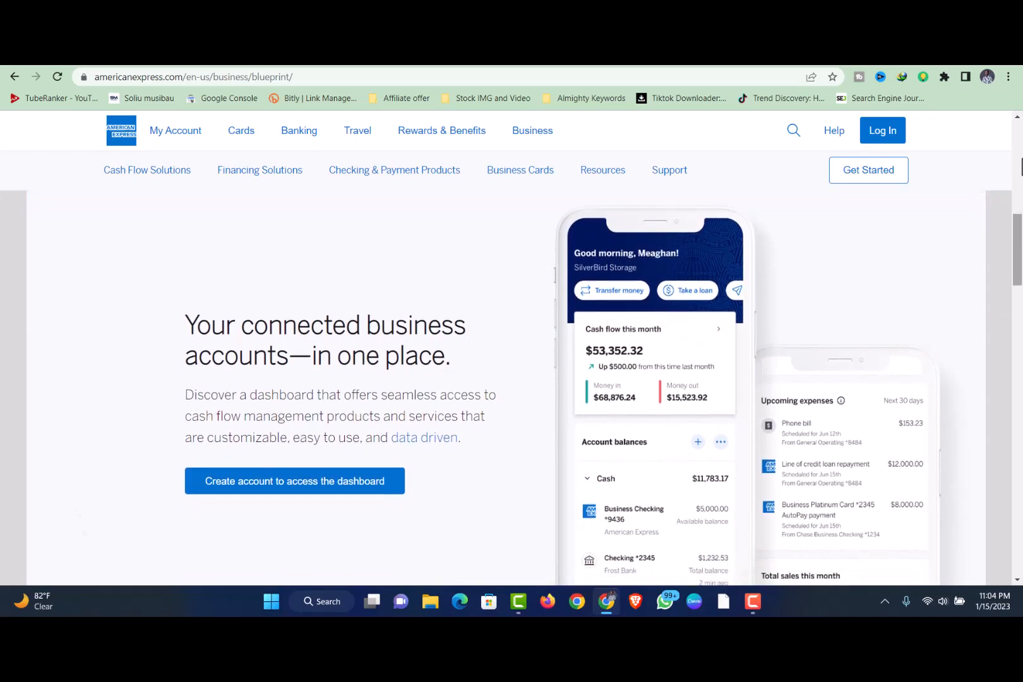
- Continue down to the customer testimonial and the Business Checking offer
scroll(down, 3)
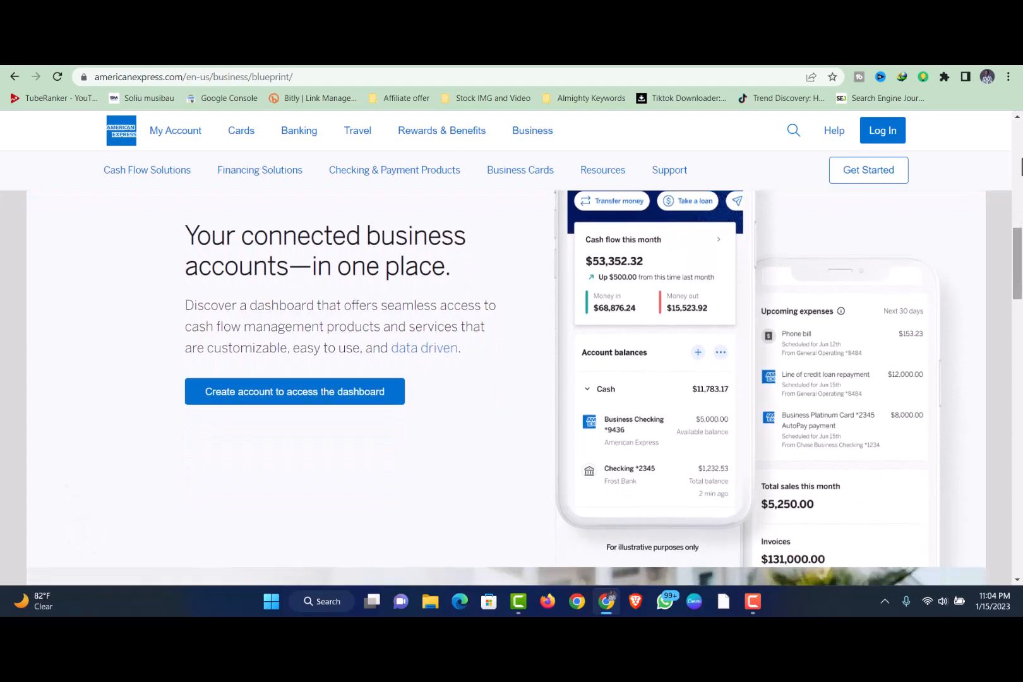
scroll(down, 3)
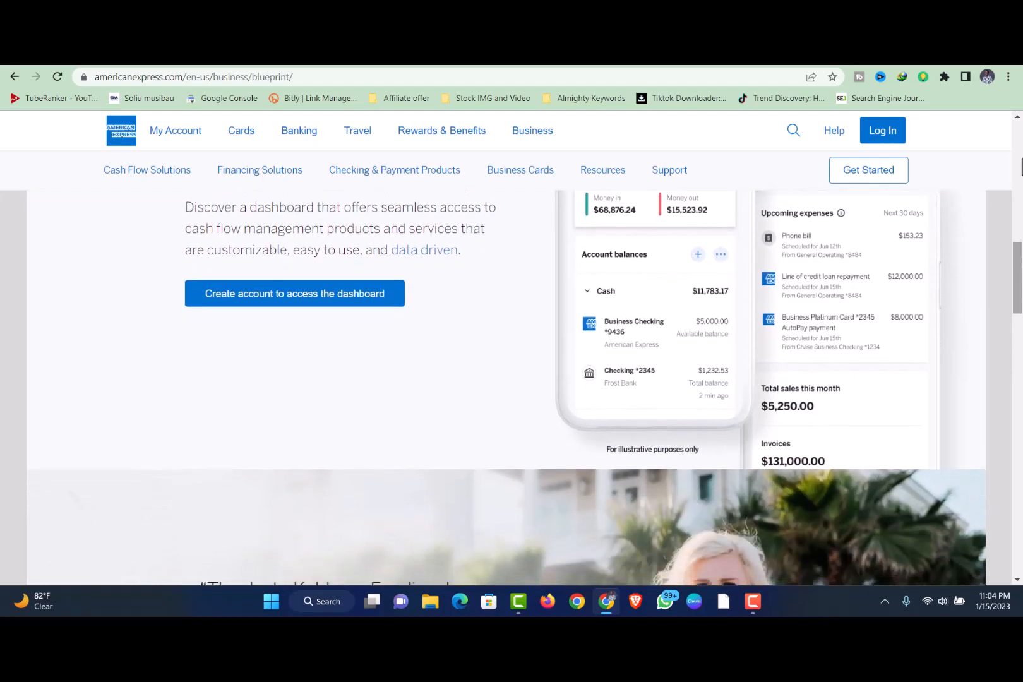
scroll(down, 3)
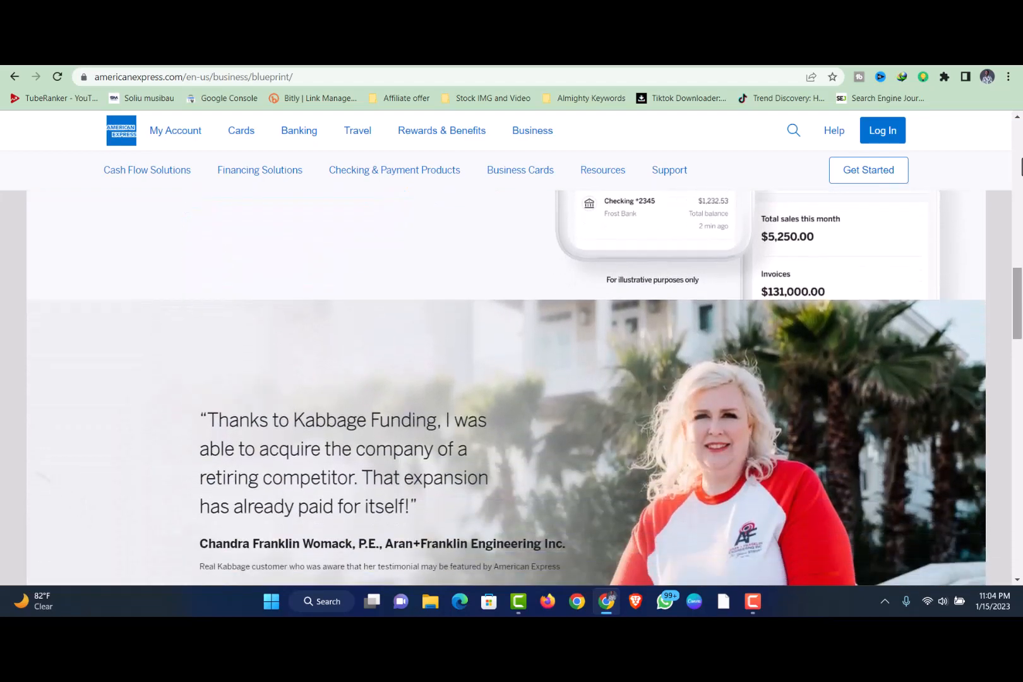
scroll(down, 3)
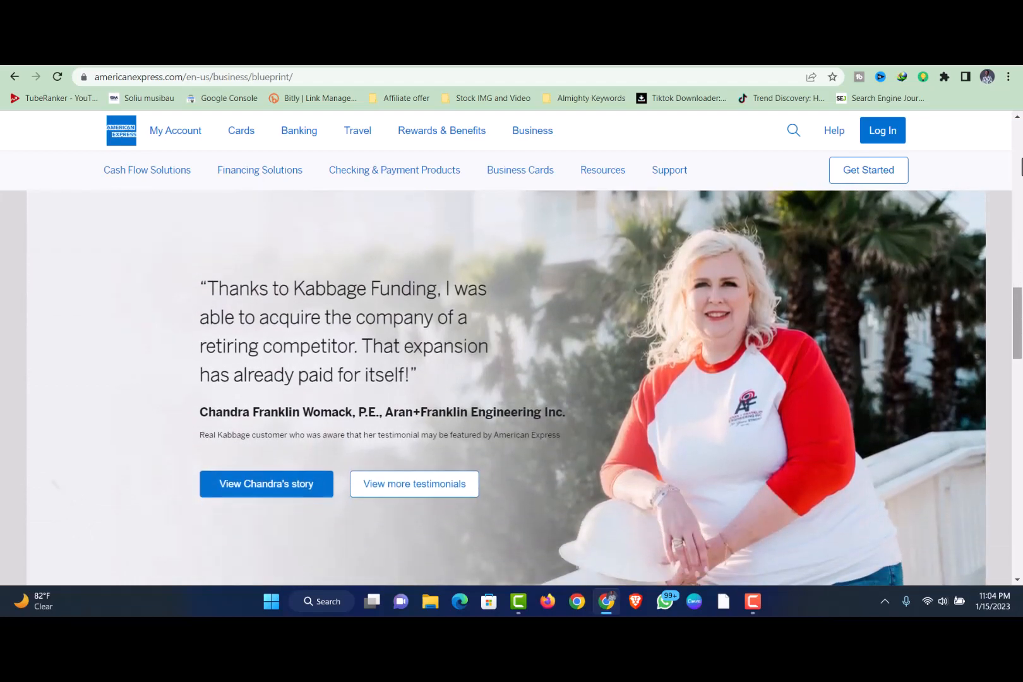
scroll(down, 3)
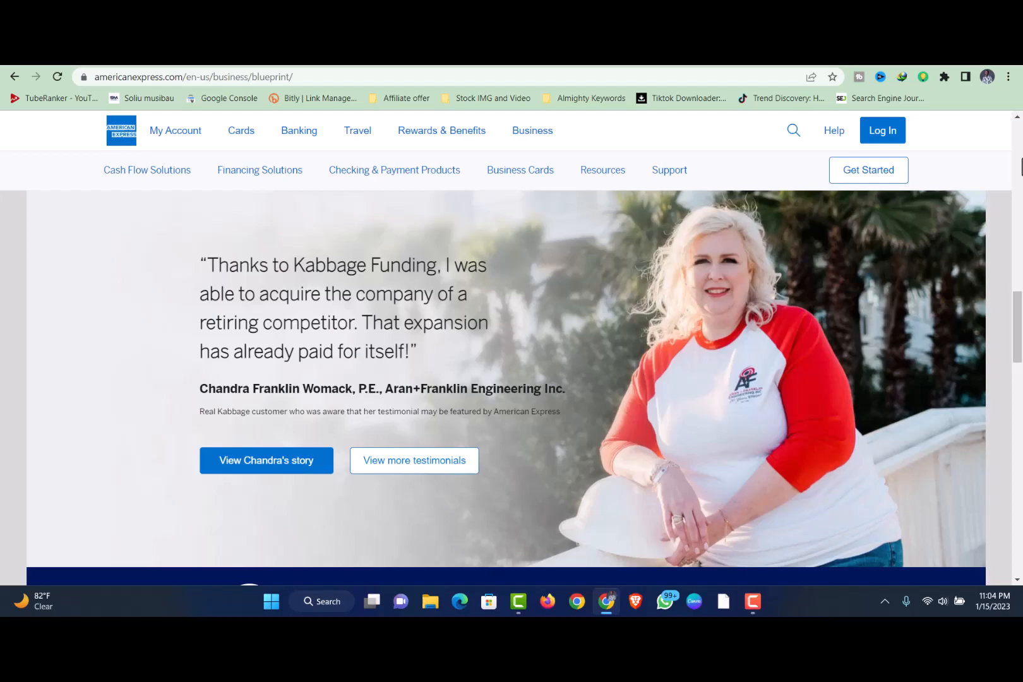
scroll(down, 3)
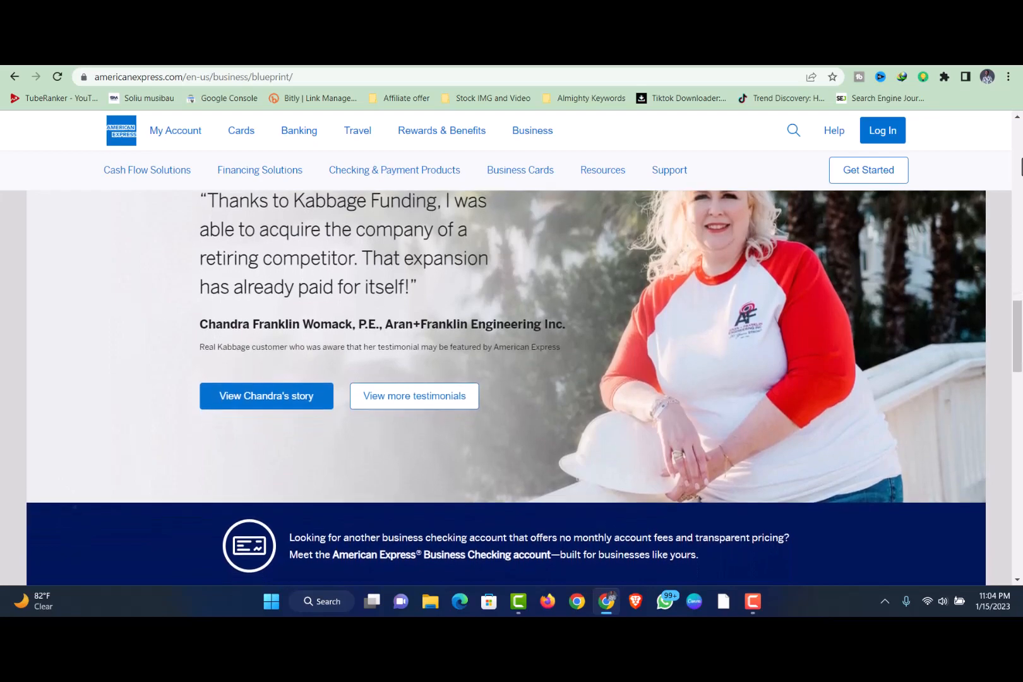
- Scroll past Business Checking and the offer footnotes down to the footer links
scroll(down, 3)
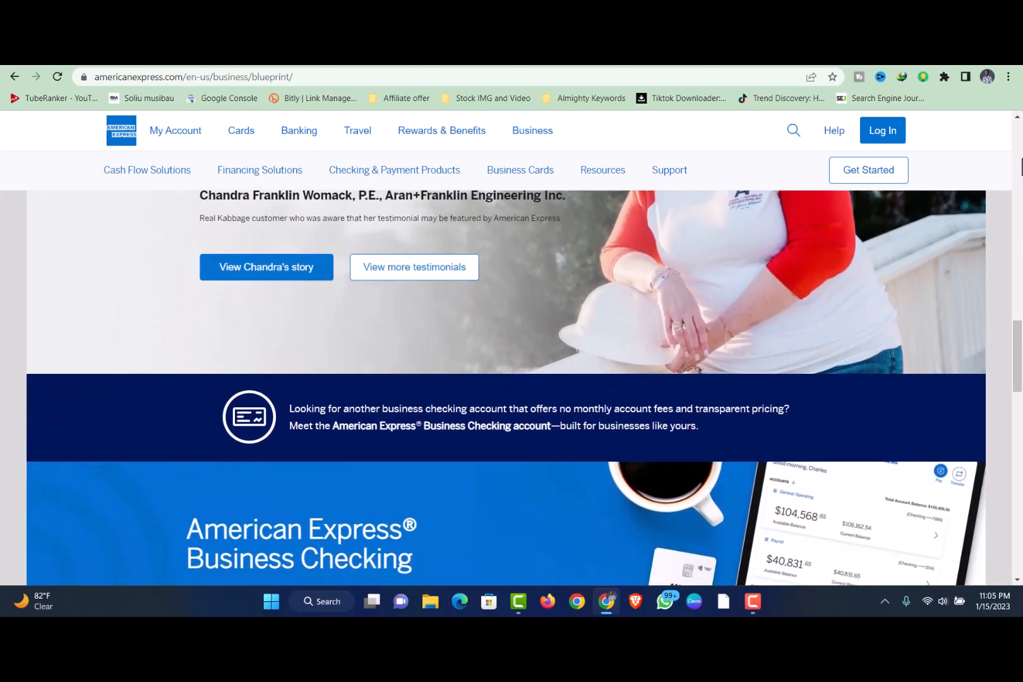
scroll(down, 3)
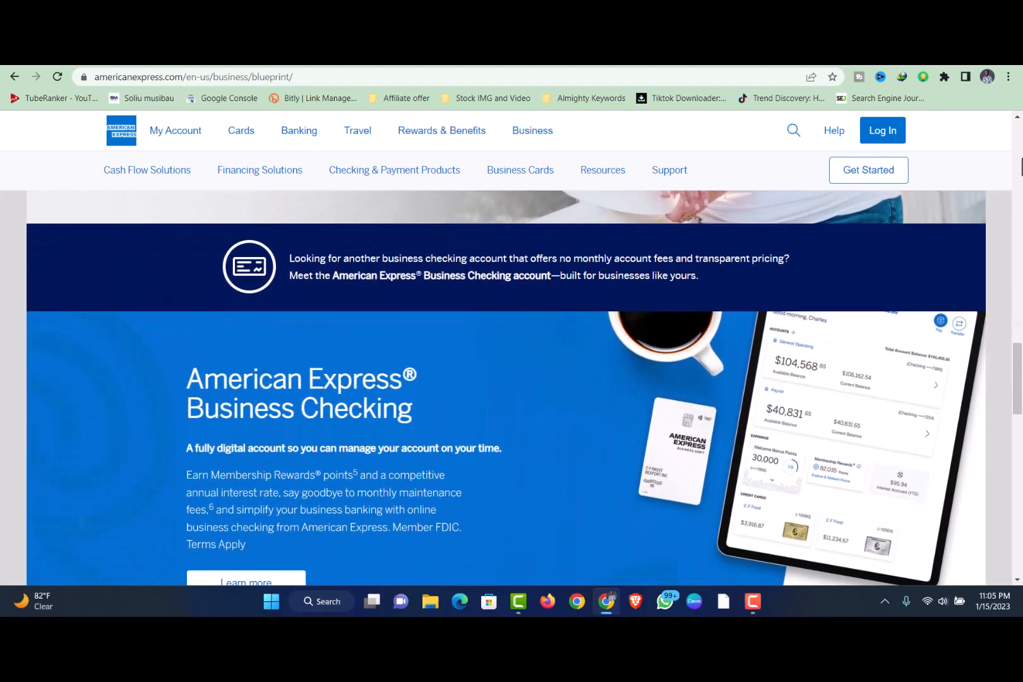
scroll(down, 3)
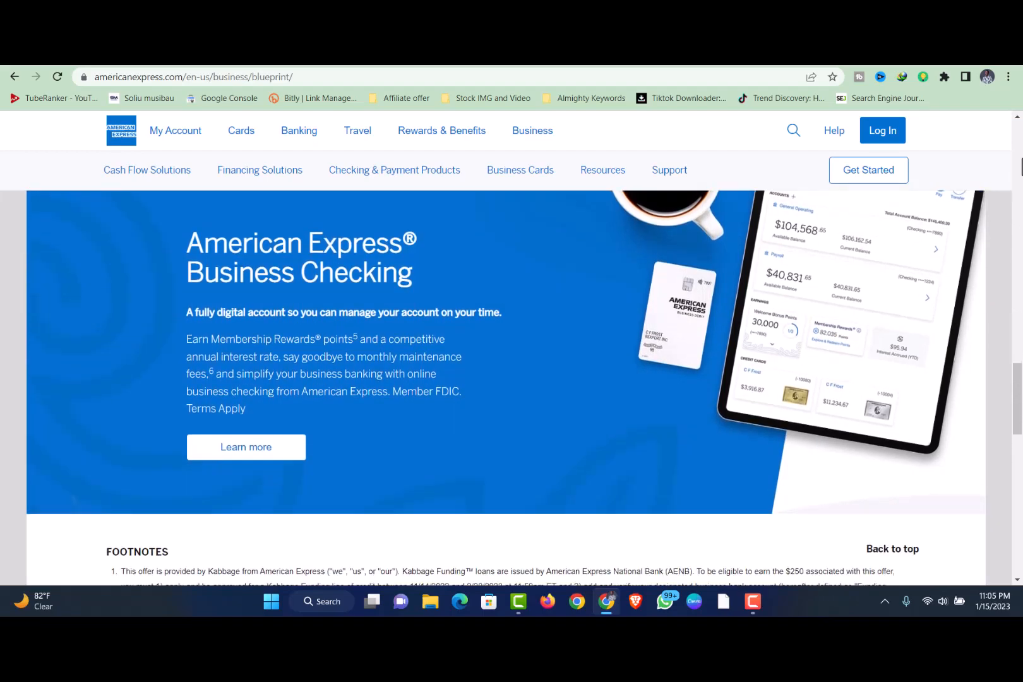
scroll(down, 3)
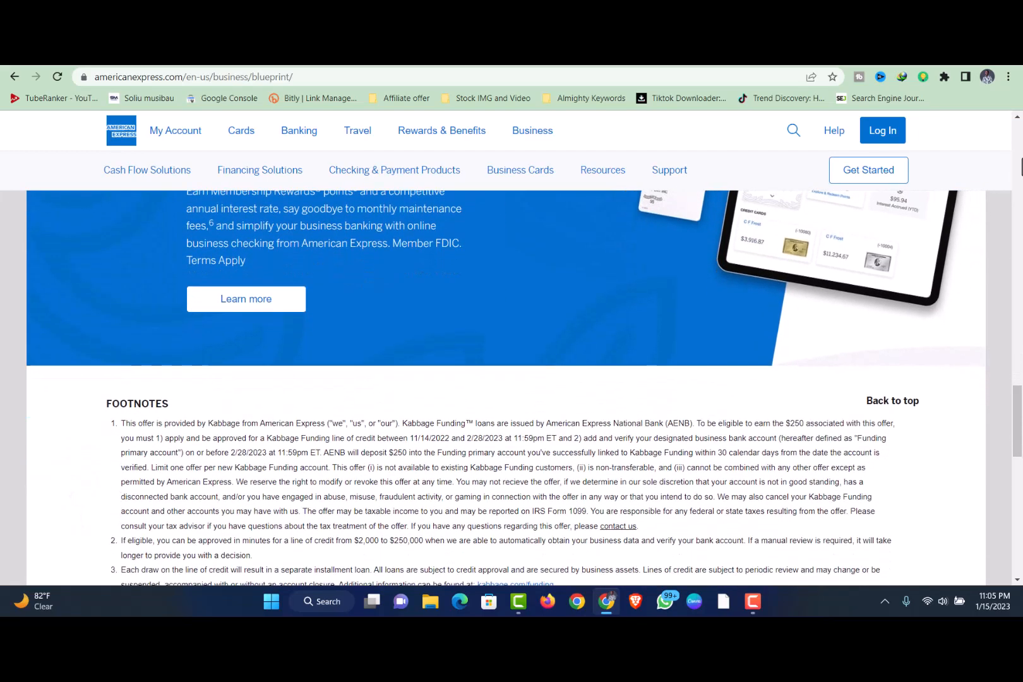
scroll(down, 3)
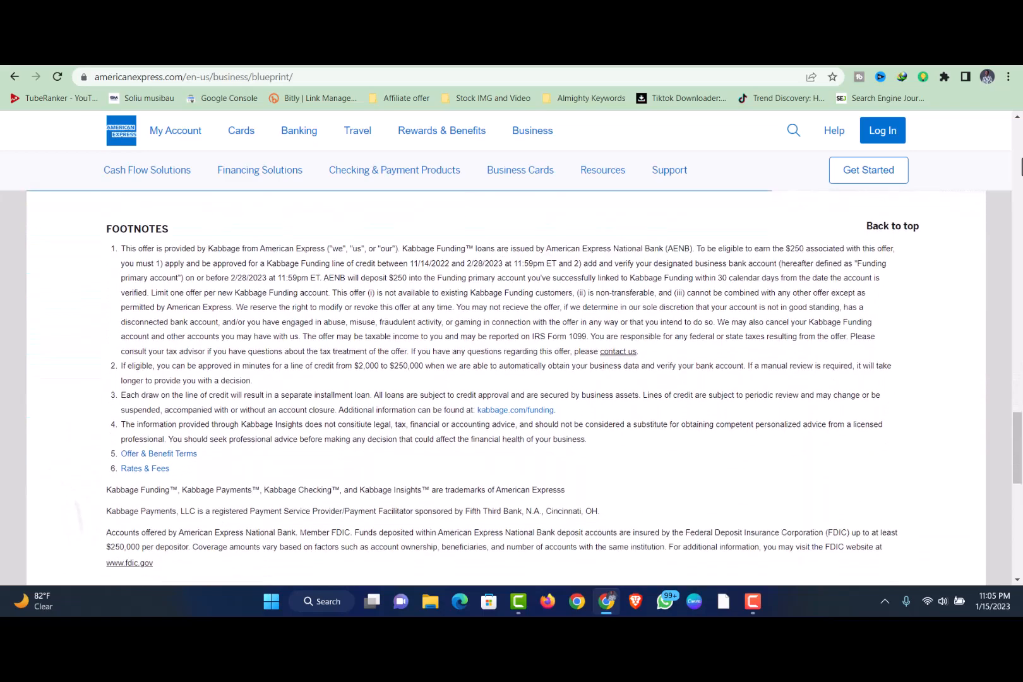
scroll(down, 3)
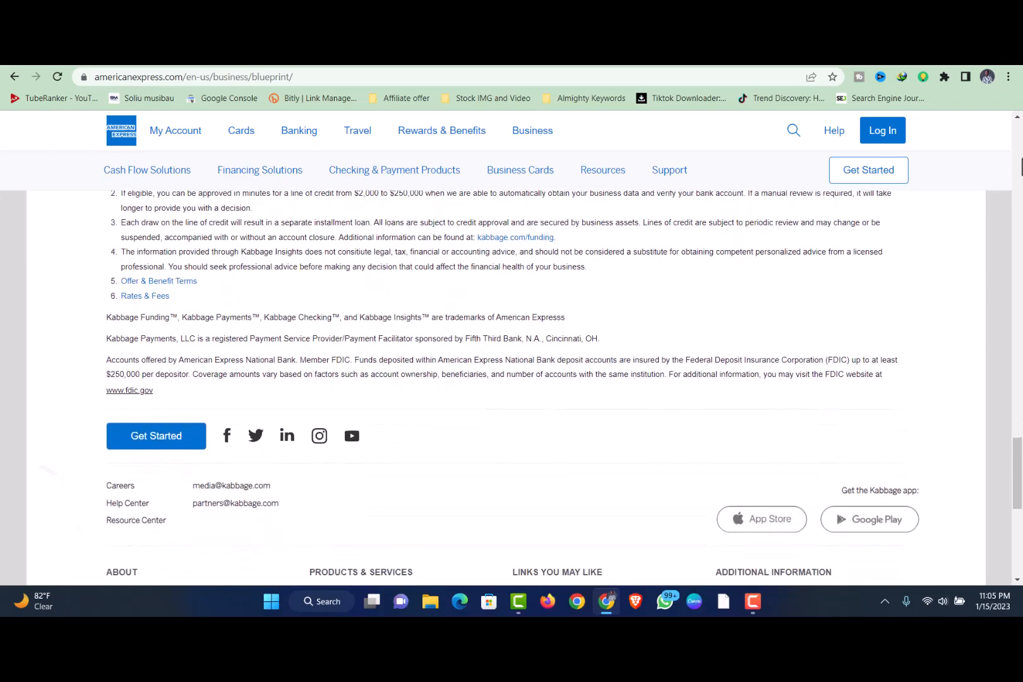
scroll(down, 3)
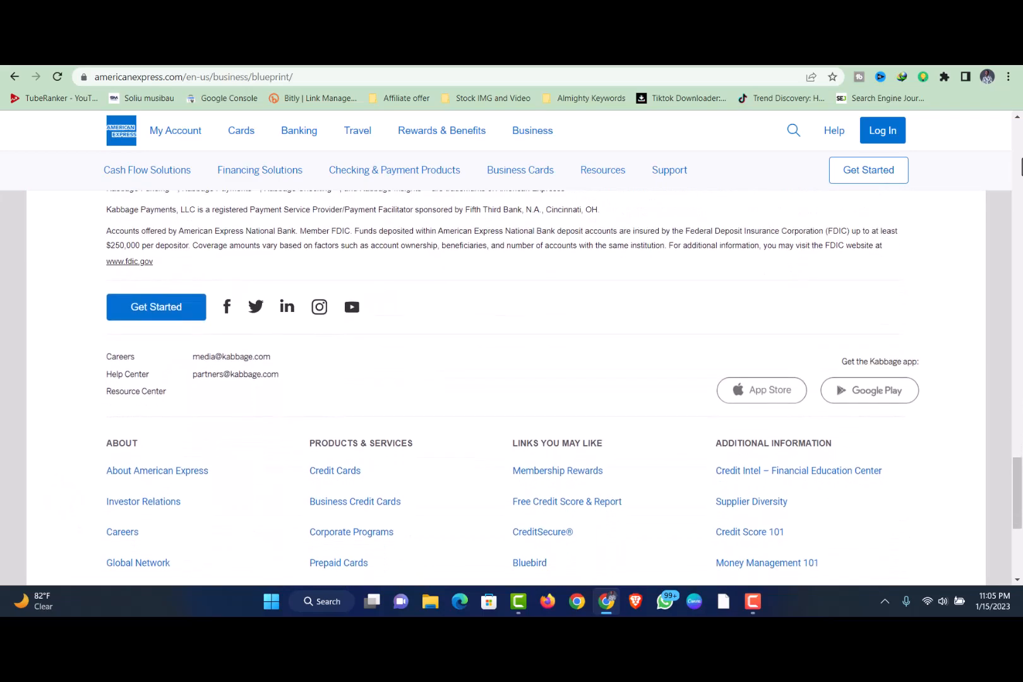
scroll(down, 3)
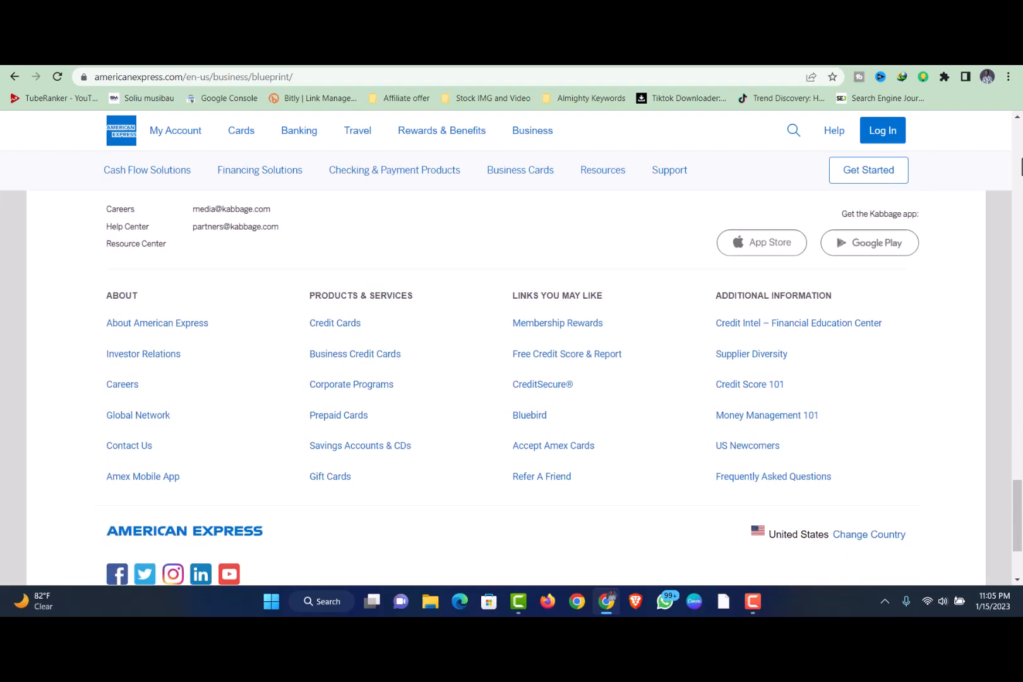
scroll(down, 3)
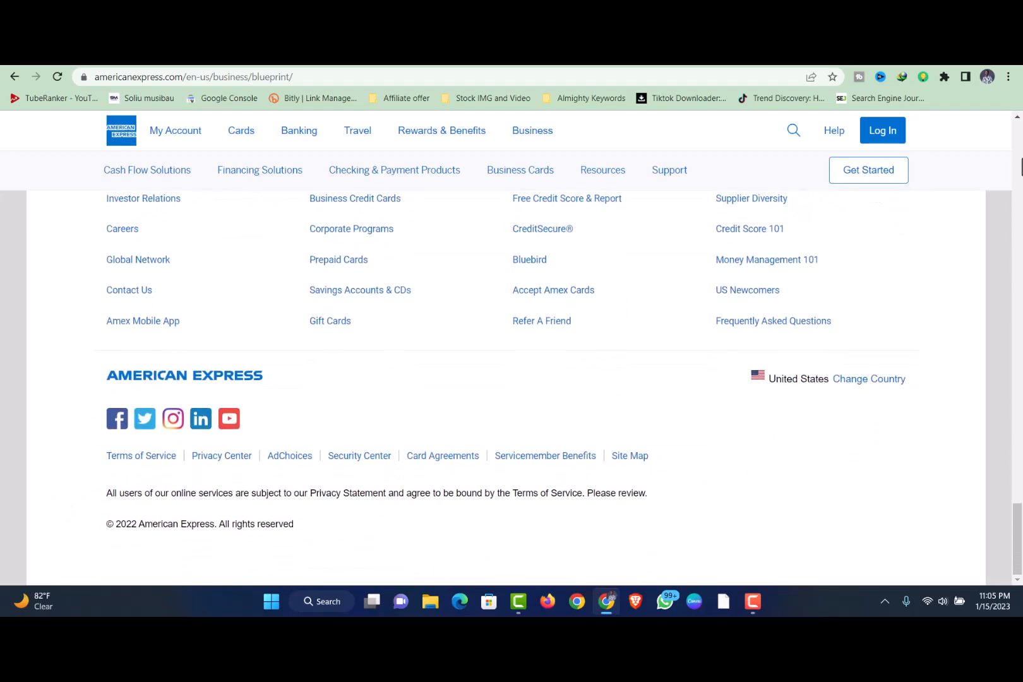
scroll(up, 3)
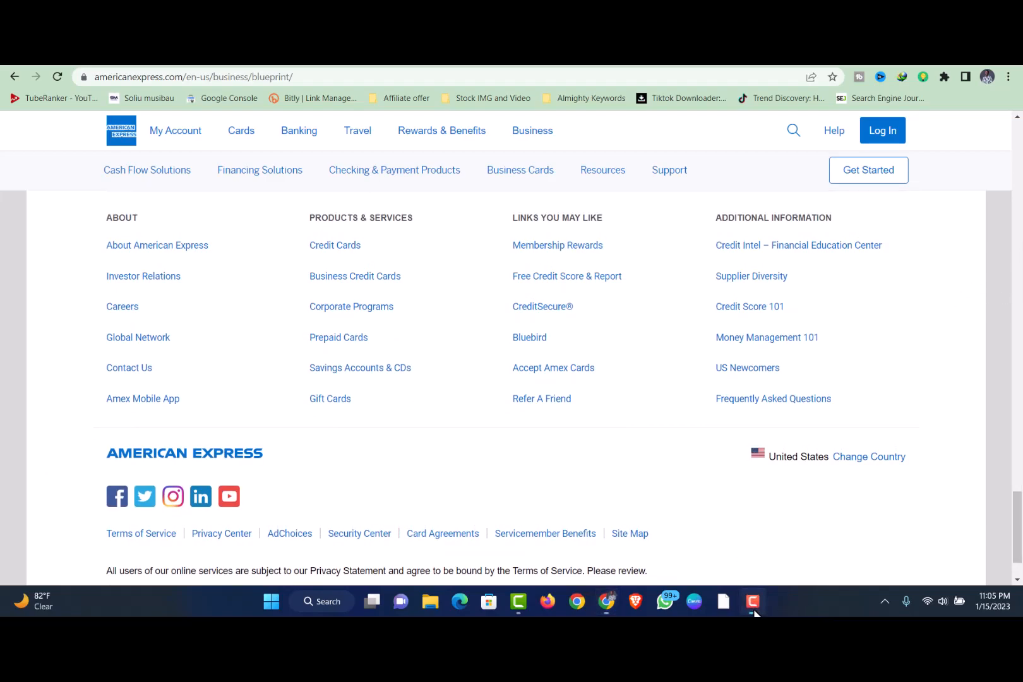
mouse_move(356, 96)
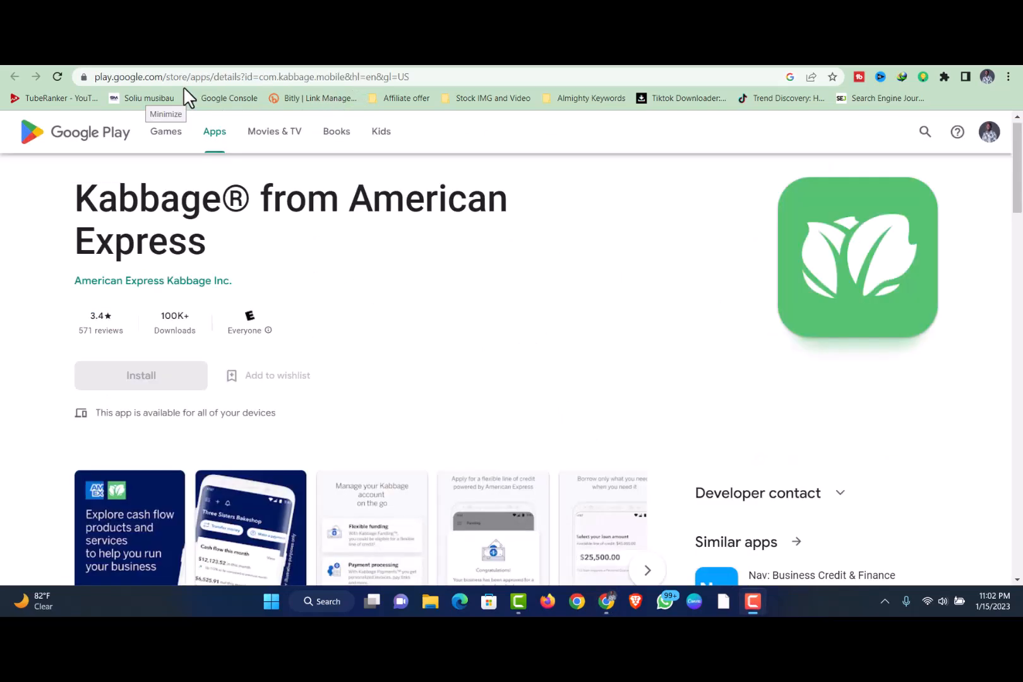
mouse_move(396, 239)
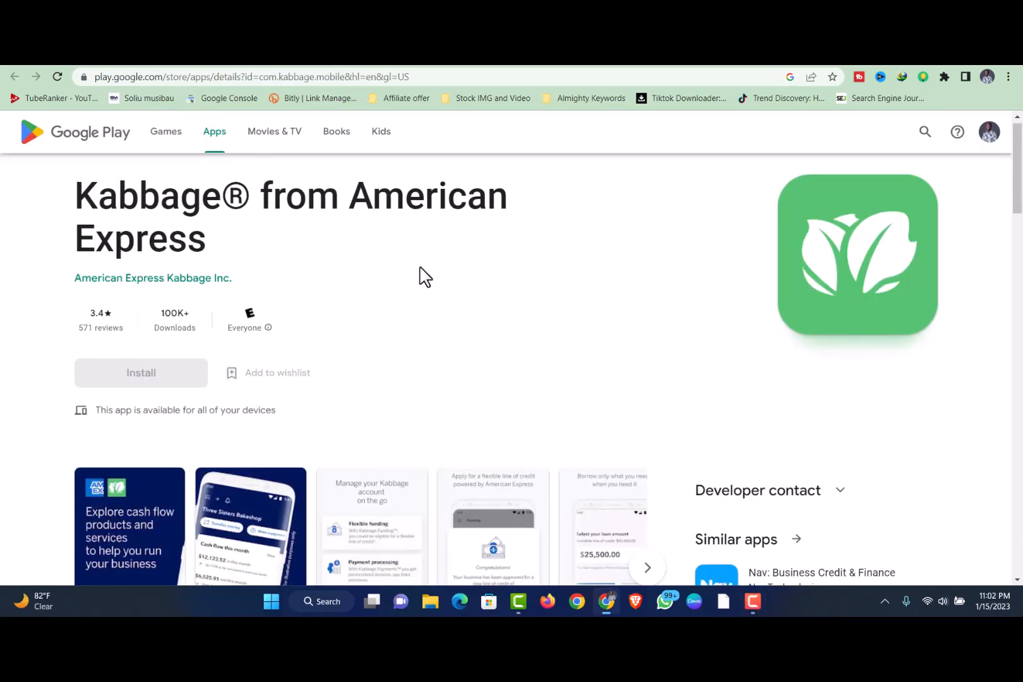
- Scroll the Google Play listing past screenshots and About this app to Data safety and ratings
scroll(down, 3)
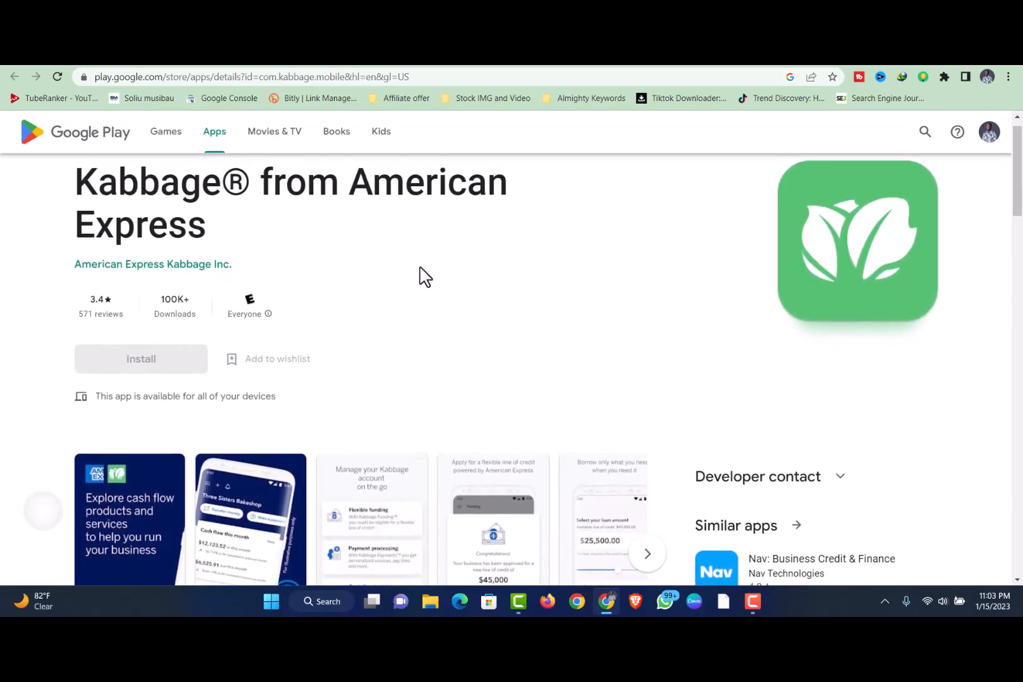
scroll(down, 3)
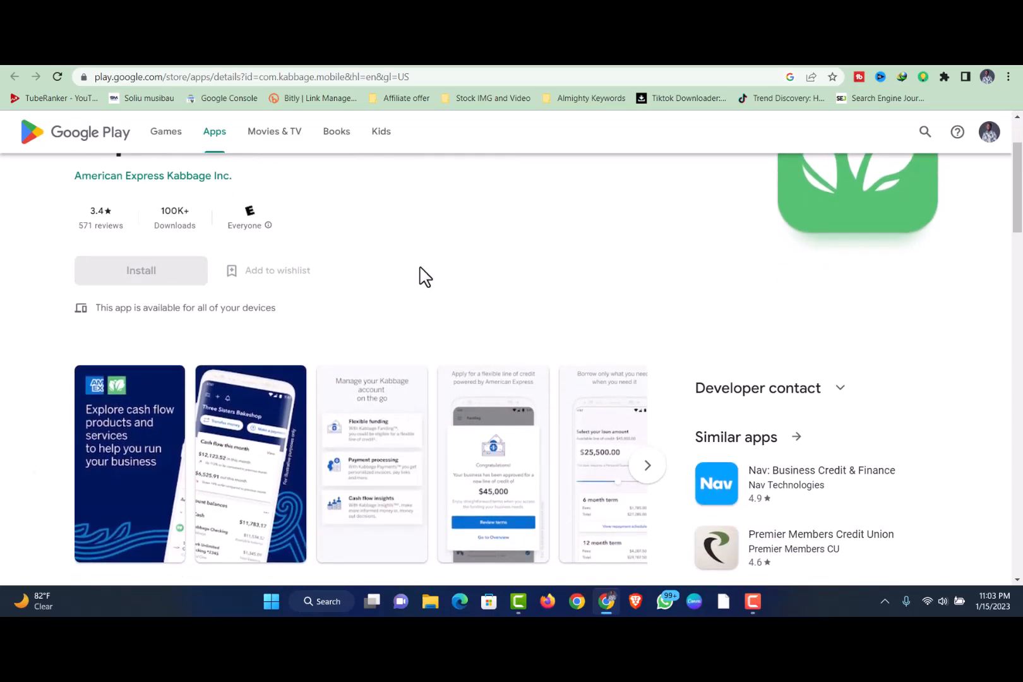
scroll(down, 3)
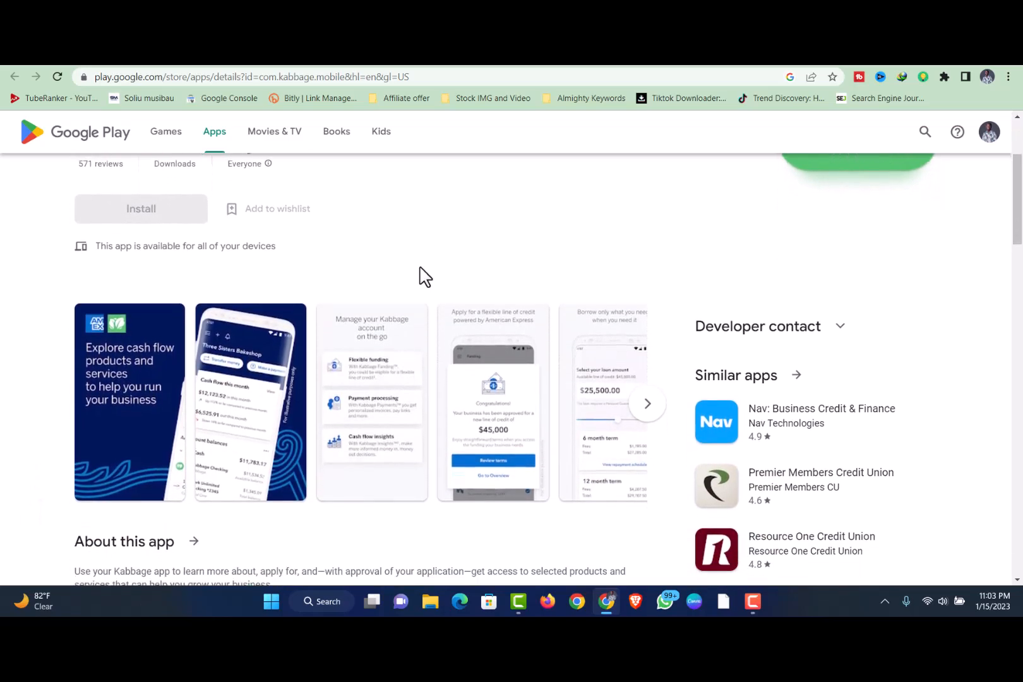
scroll(down, 3)
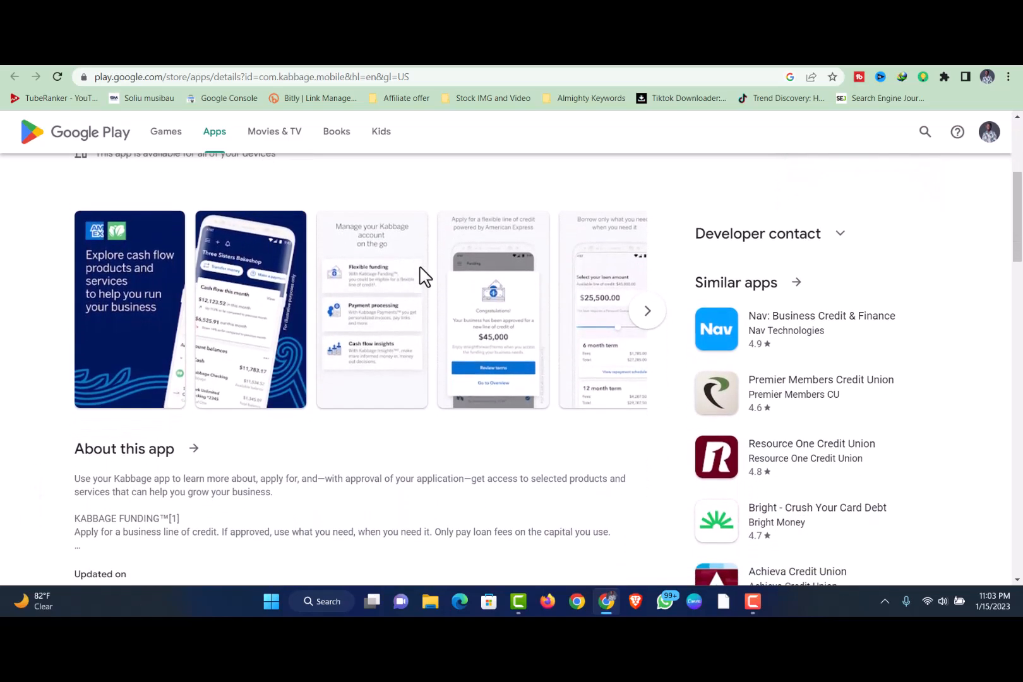
scroll(down, 3)
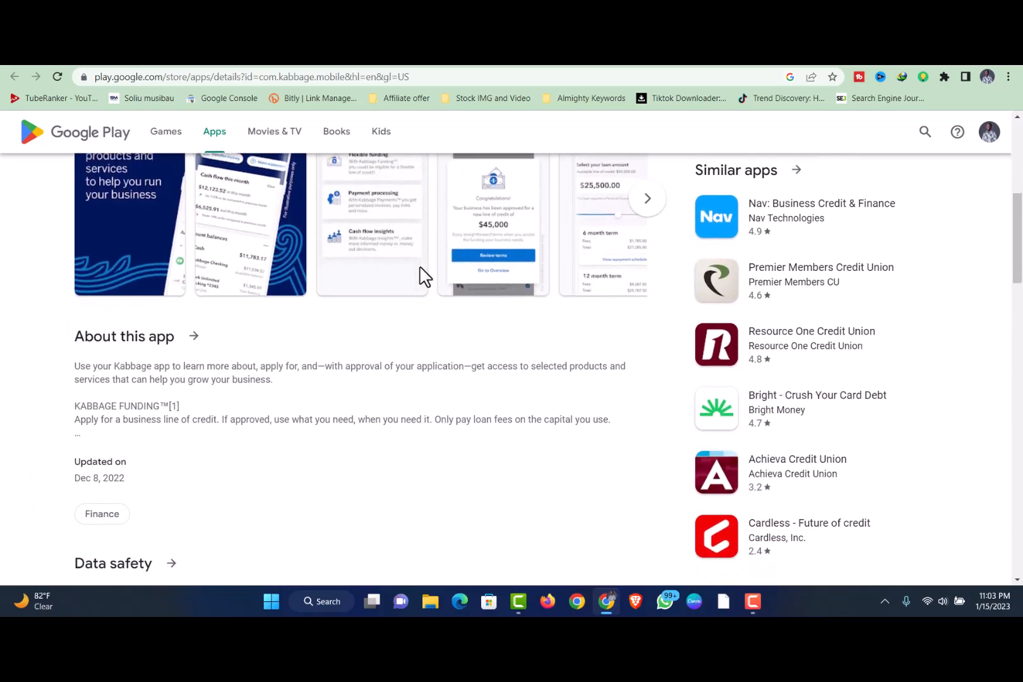
scroll(down, 3)
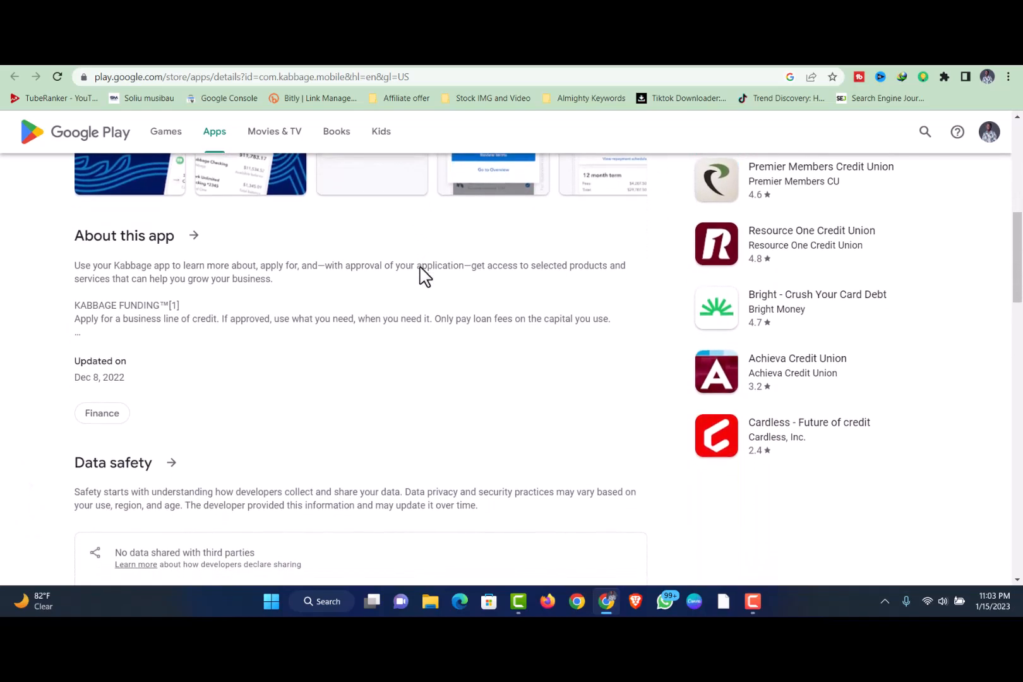
scroll(down, 3)
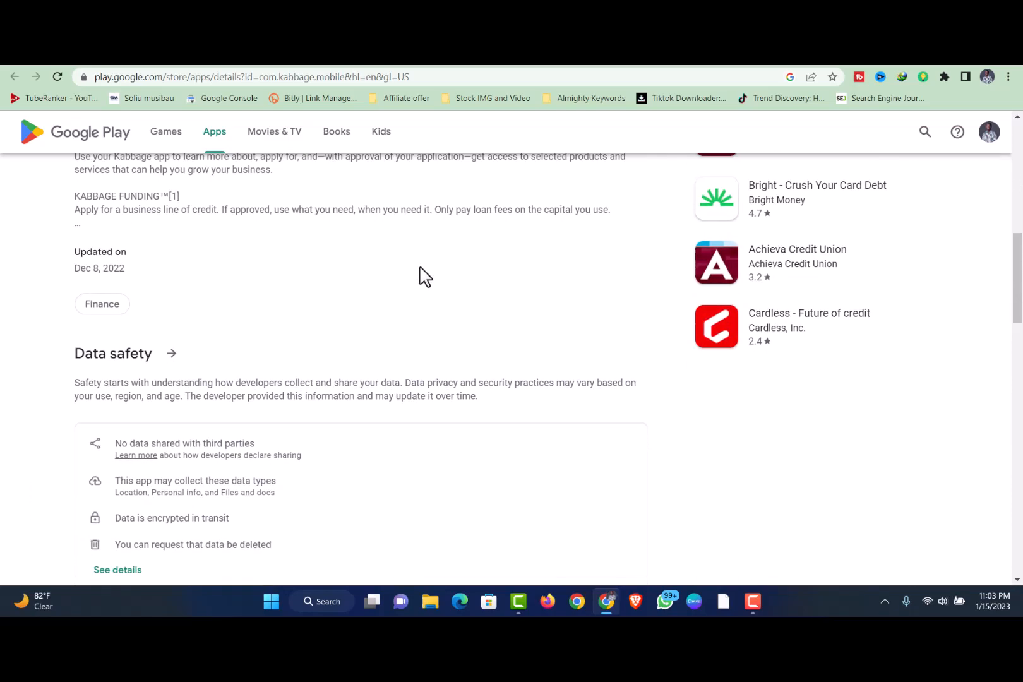
scroll(down, 3)
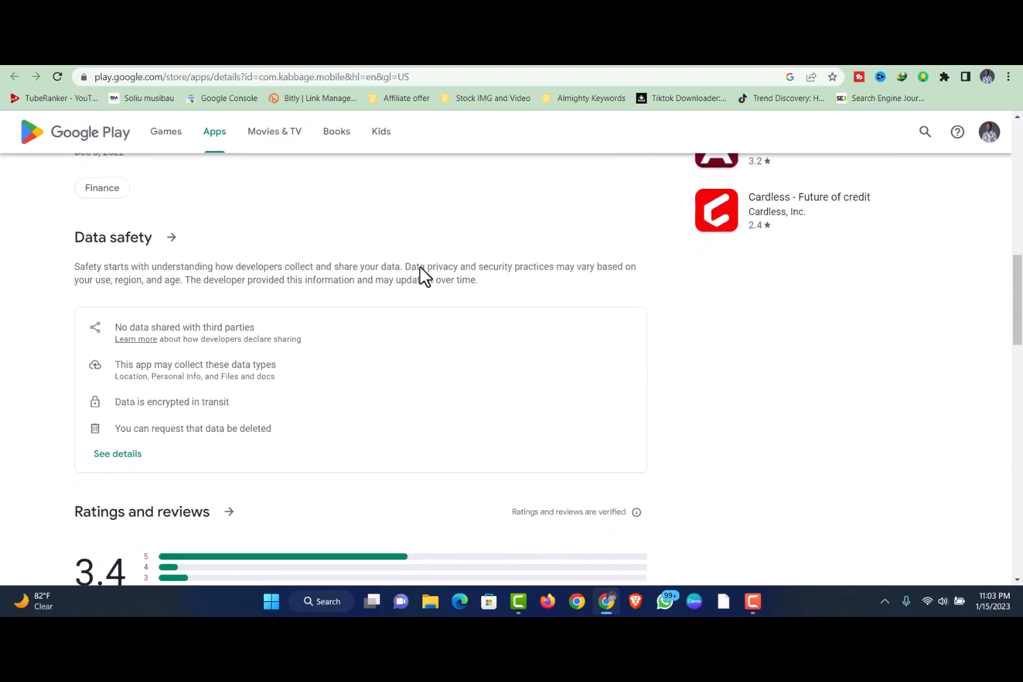
- Scroll through the user reviews and developer replies down to See all reviews
scroll(down, 3)
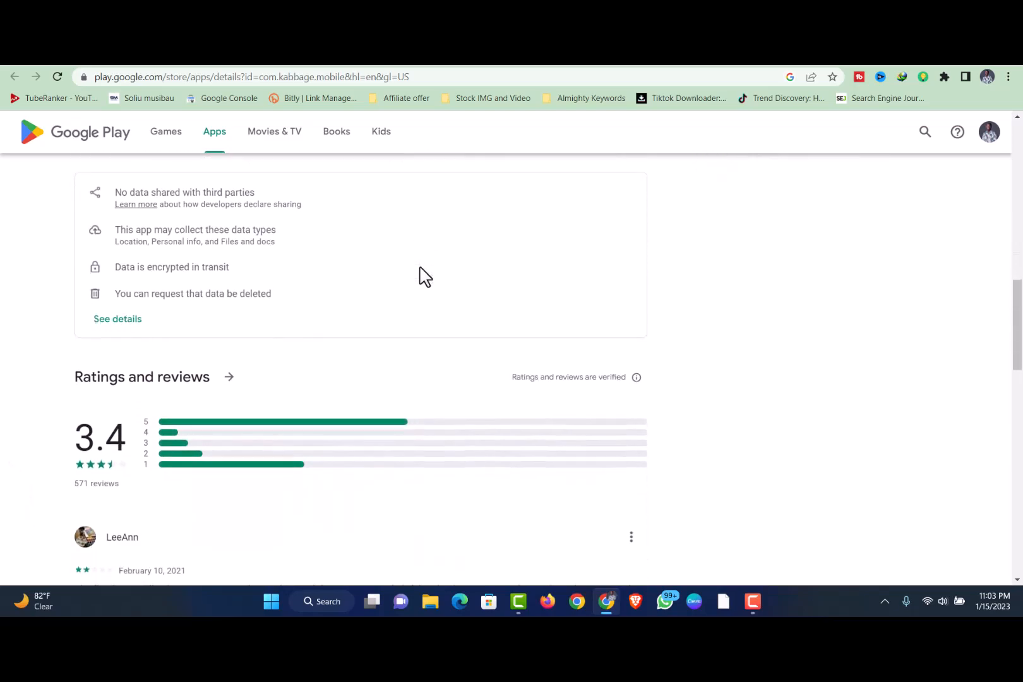
scroll(down, 3)
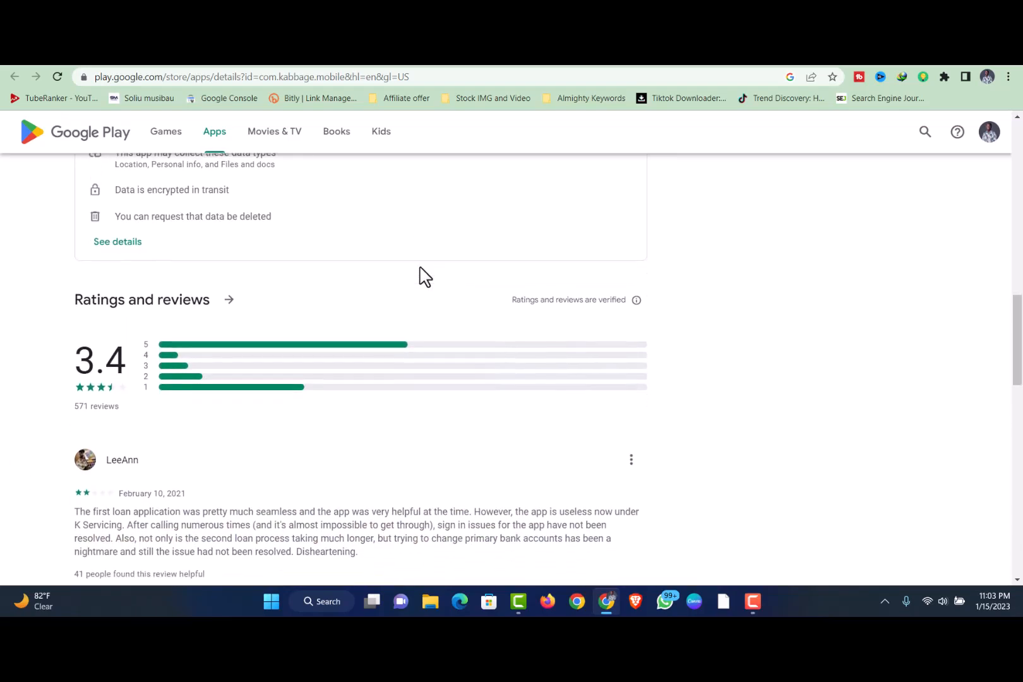
scroll(down, 3)
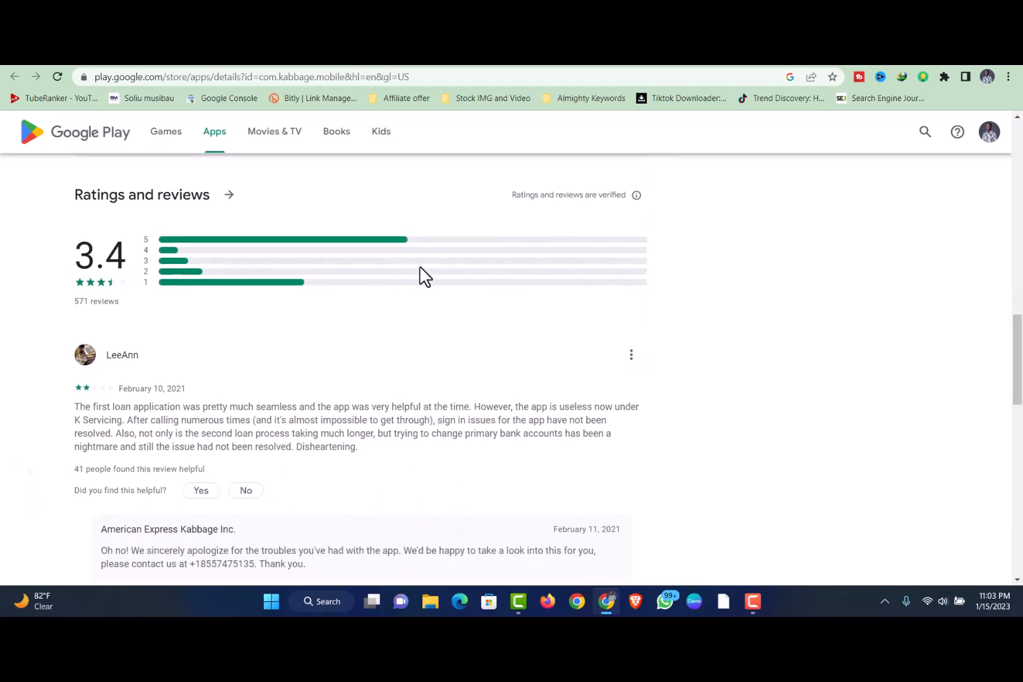
scroll(down, 3)
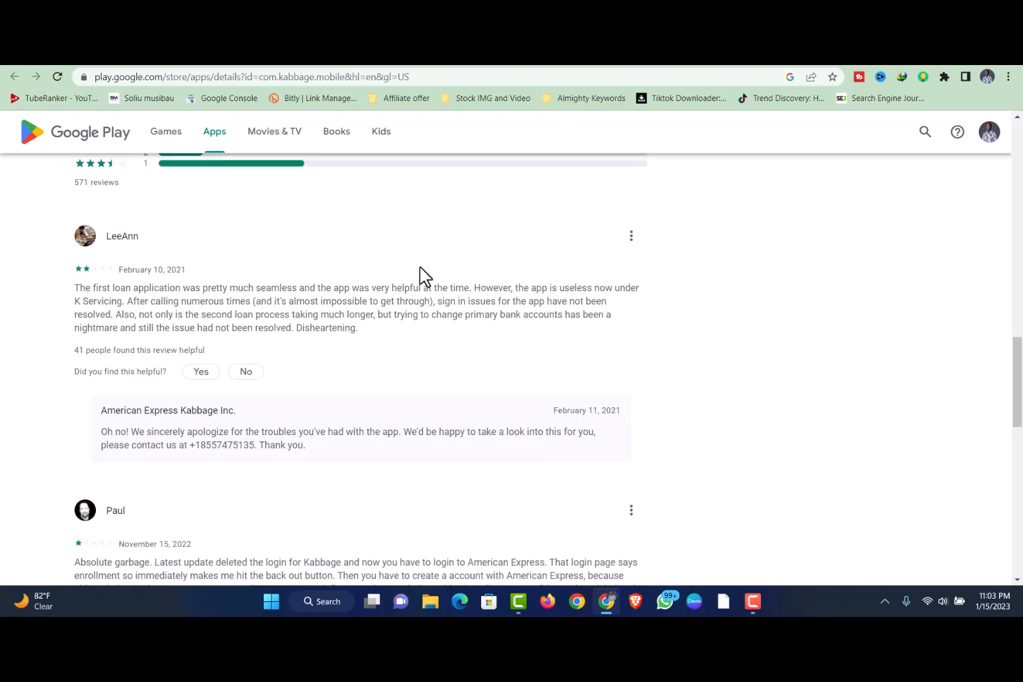
scroll(down, 3)
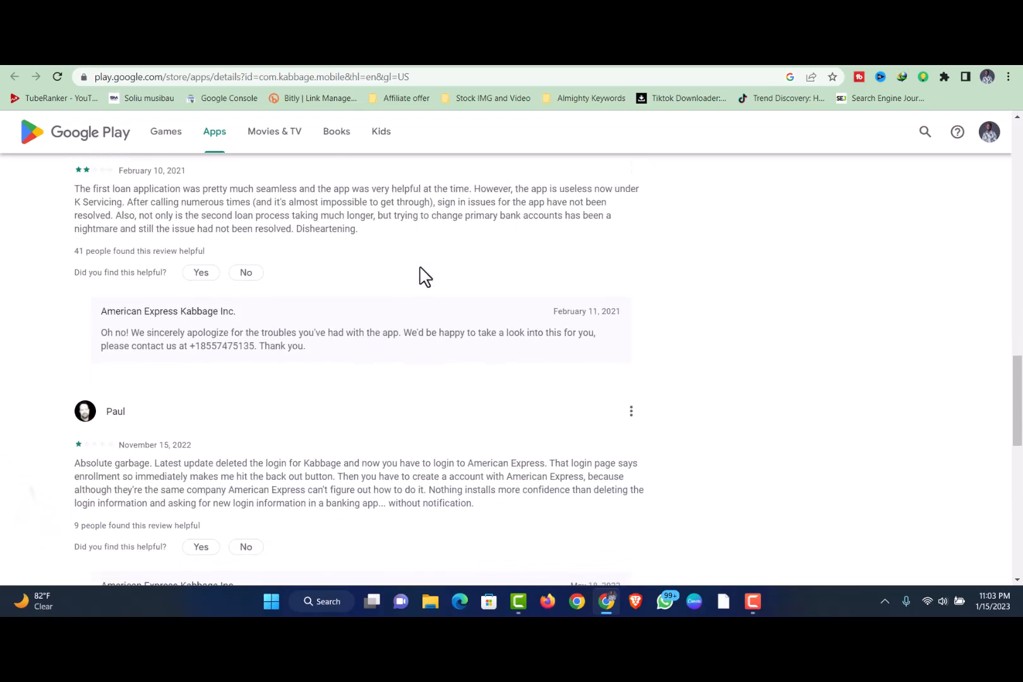
scroll(down, 3)
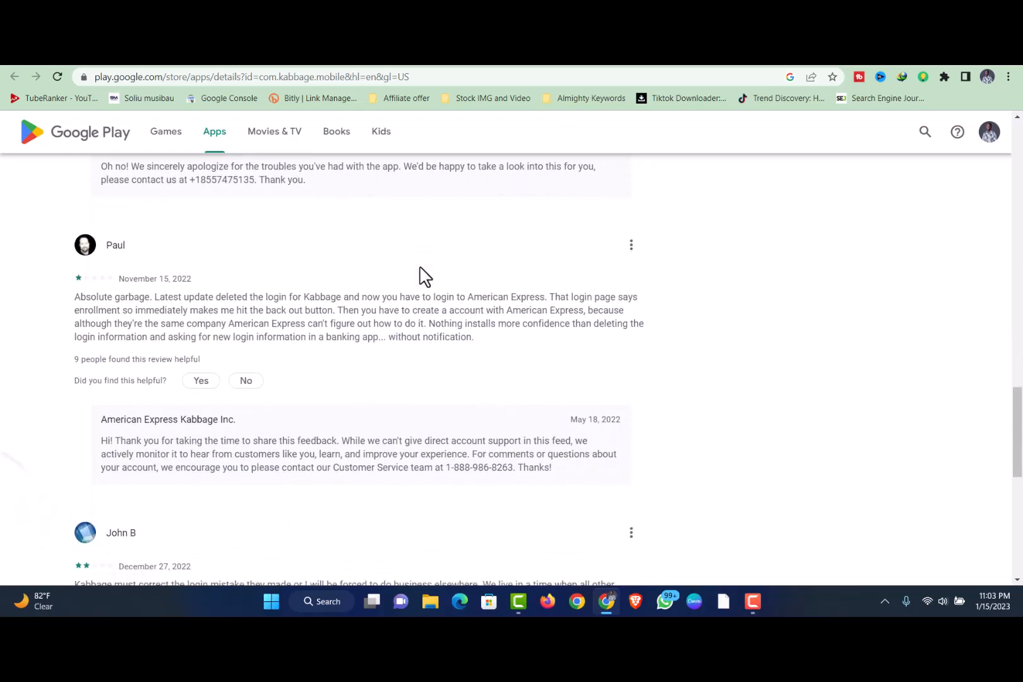
scroll(down, 3)
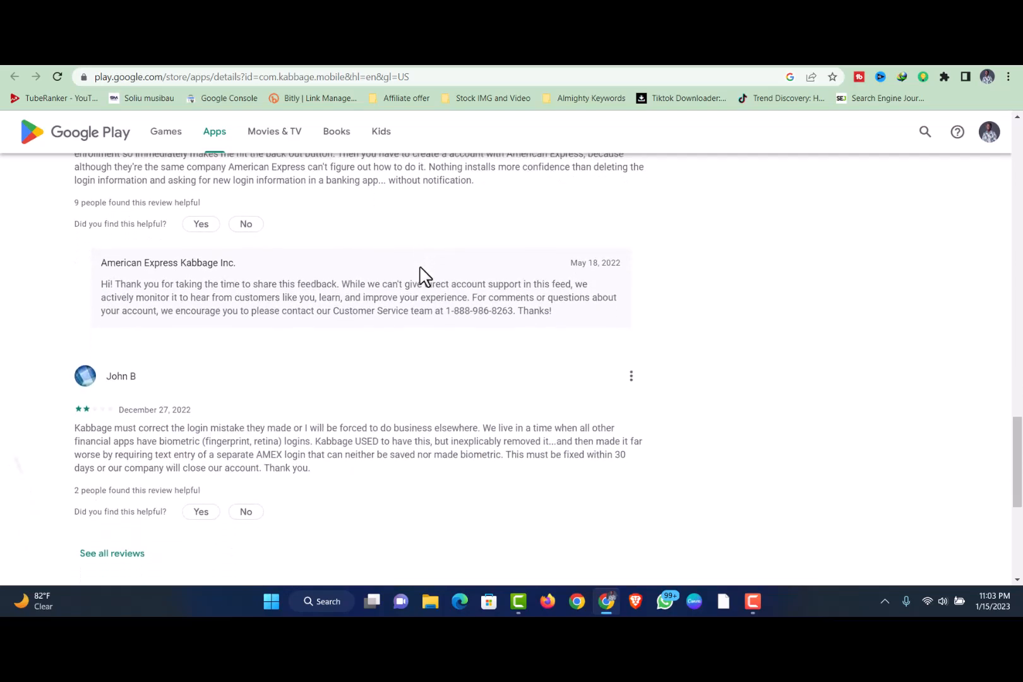
scroll(down, 3)
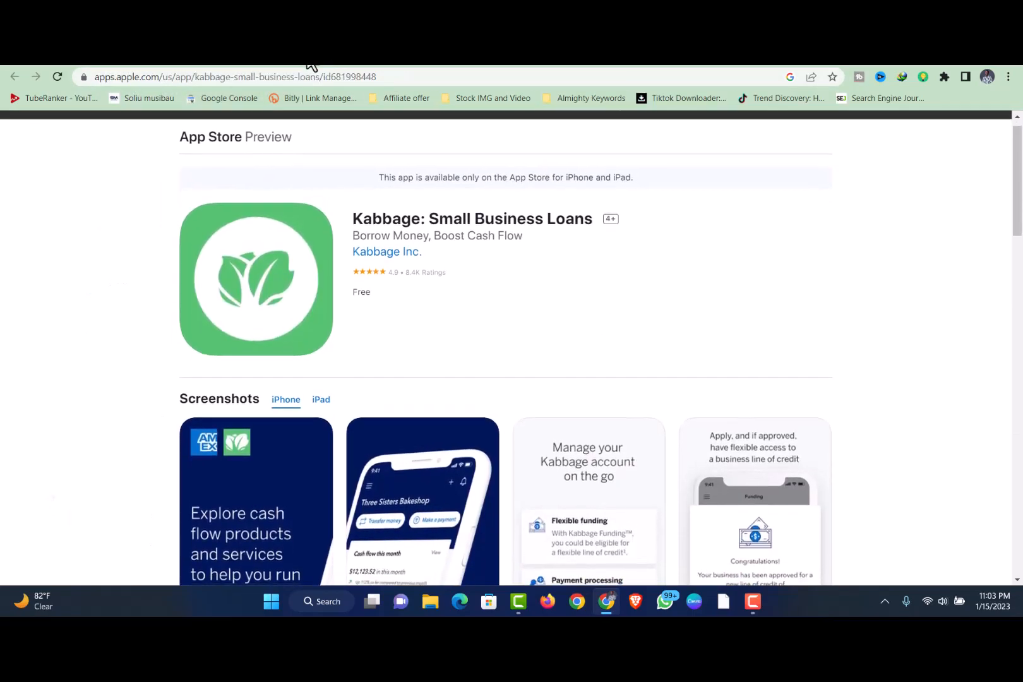
- Scroll the Kabbage App Store listing past screenshots, ratings and privacy down to Information
scroll(down, 3)
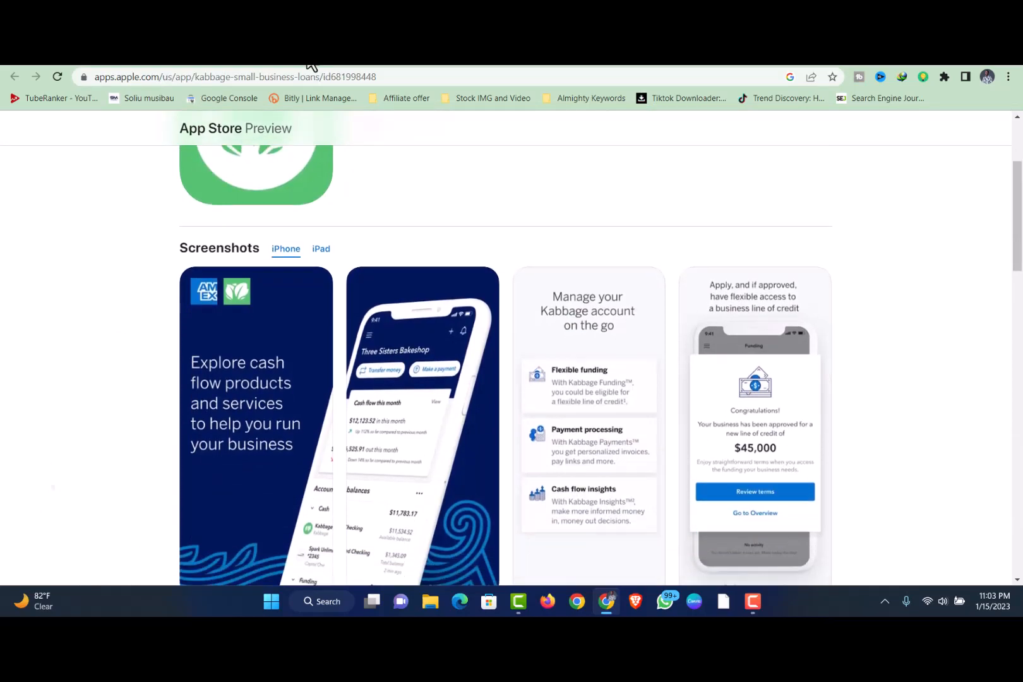
scroll(down, 3)
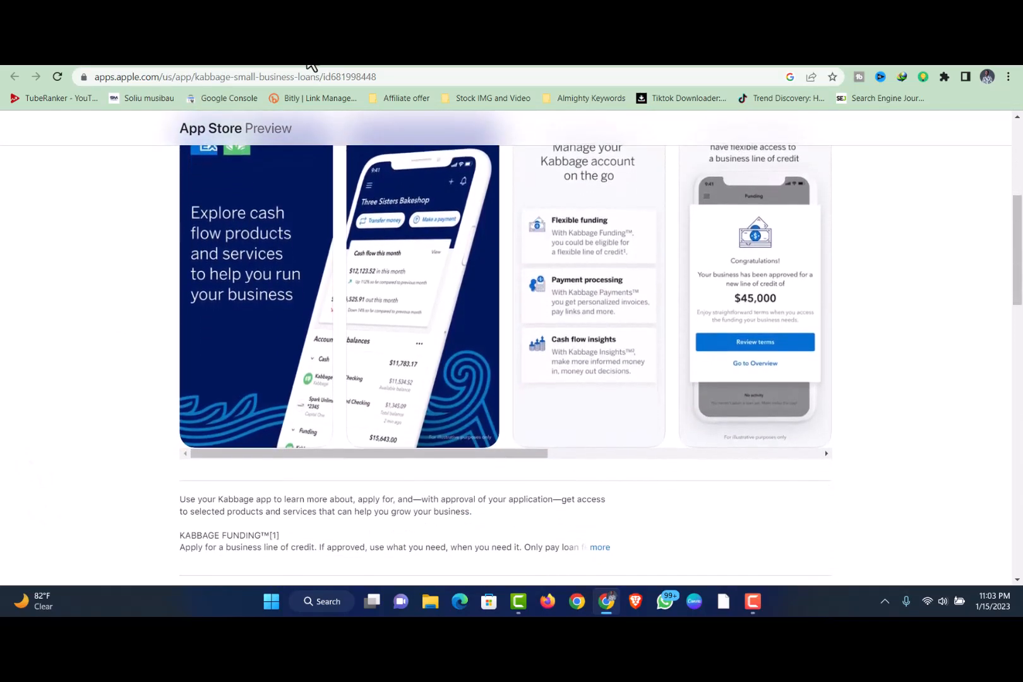
scroll(down, 3)
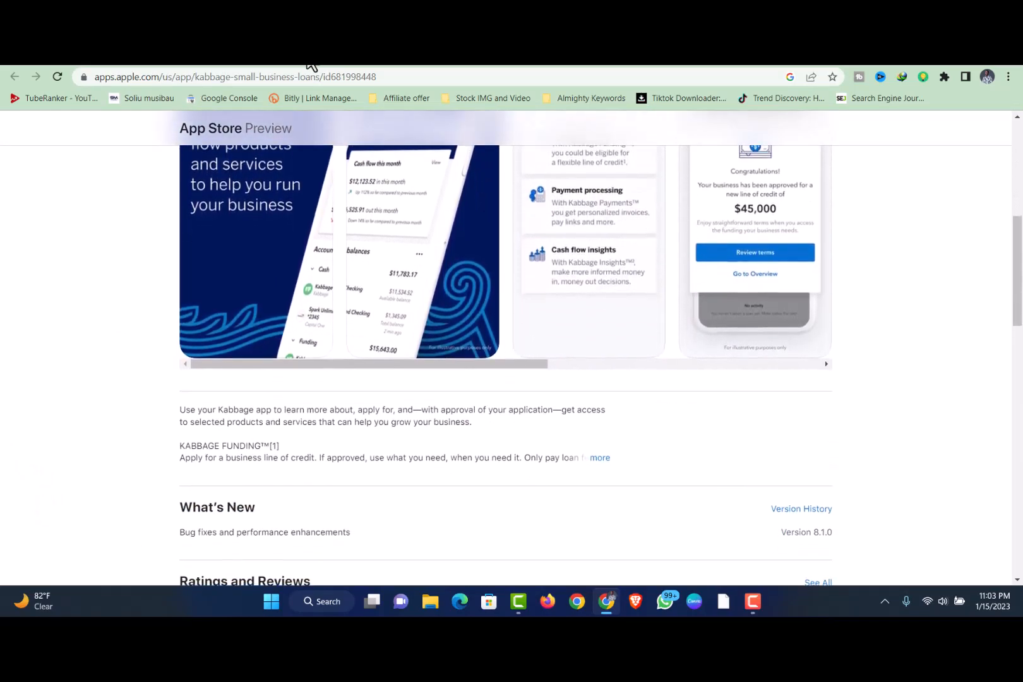
scroll(down, 3)
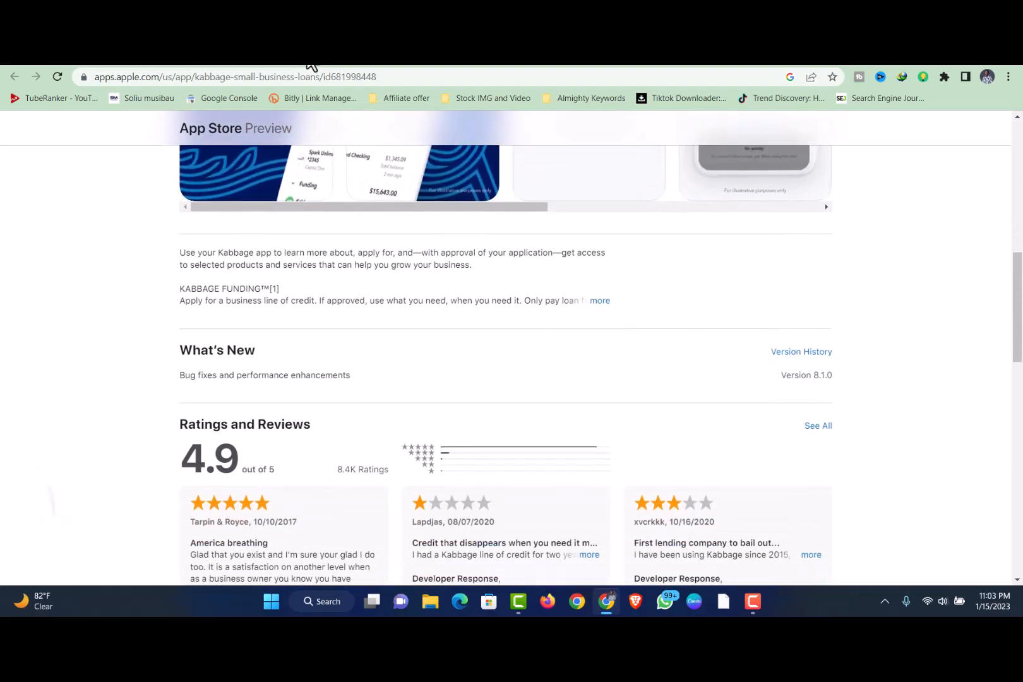
scroll(down, 3)
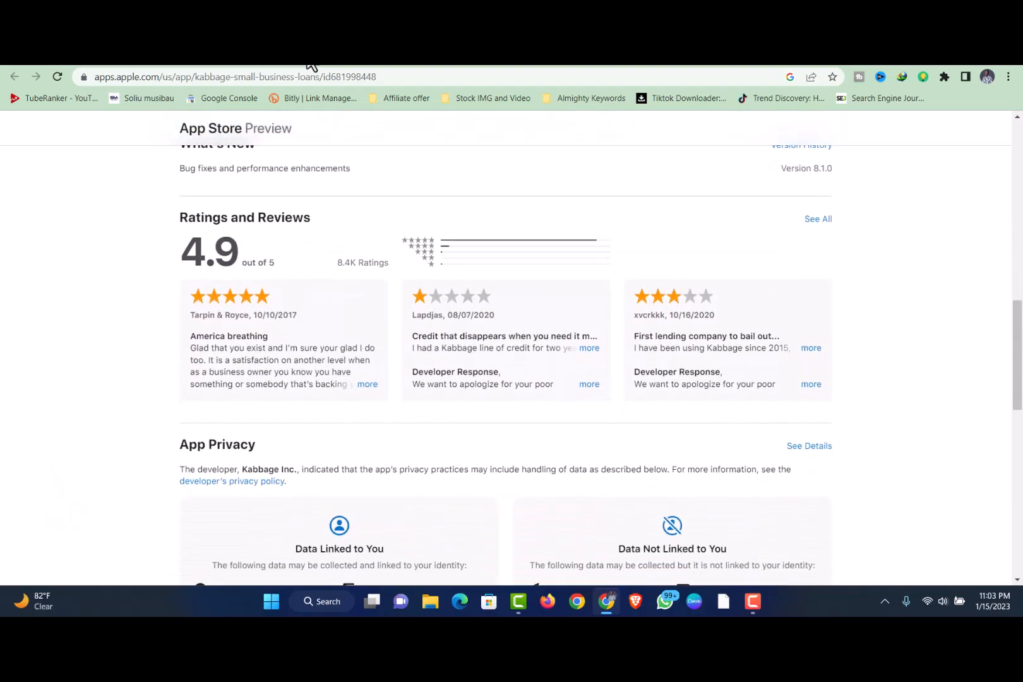
scroll(down, 3)
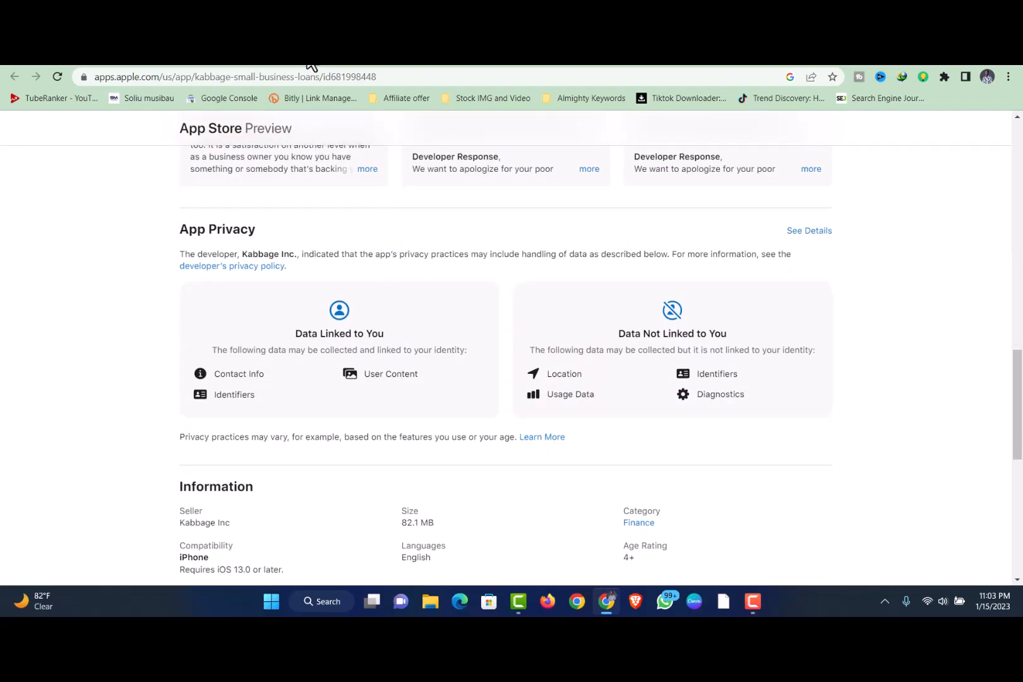
scroll(down, 3)
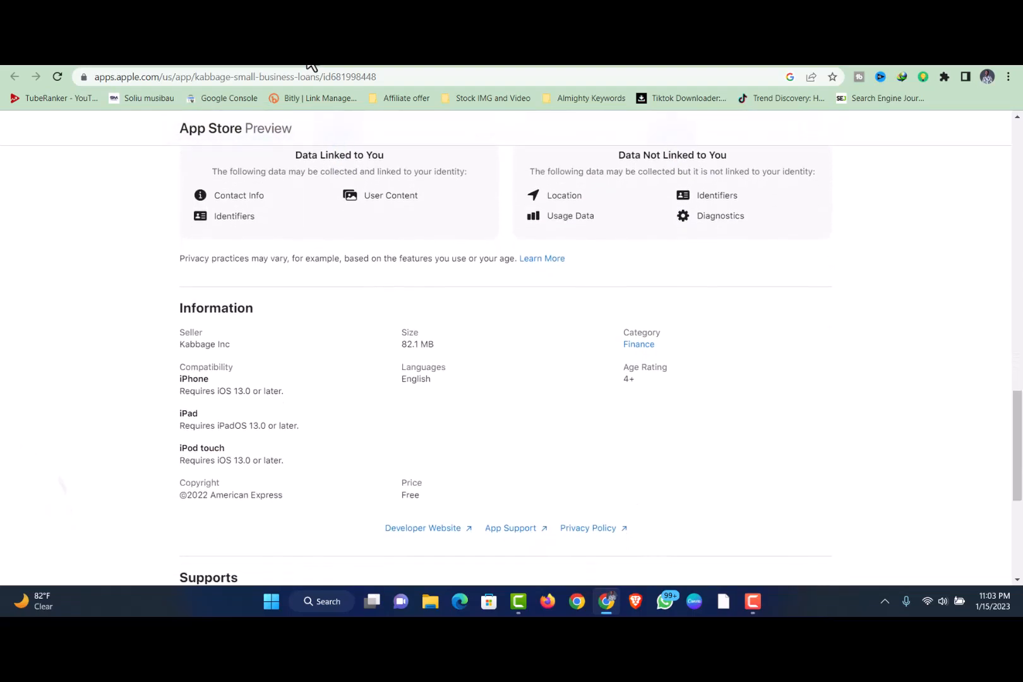
scroll(down, 3)
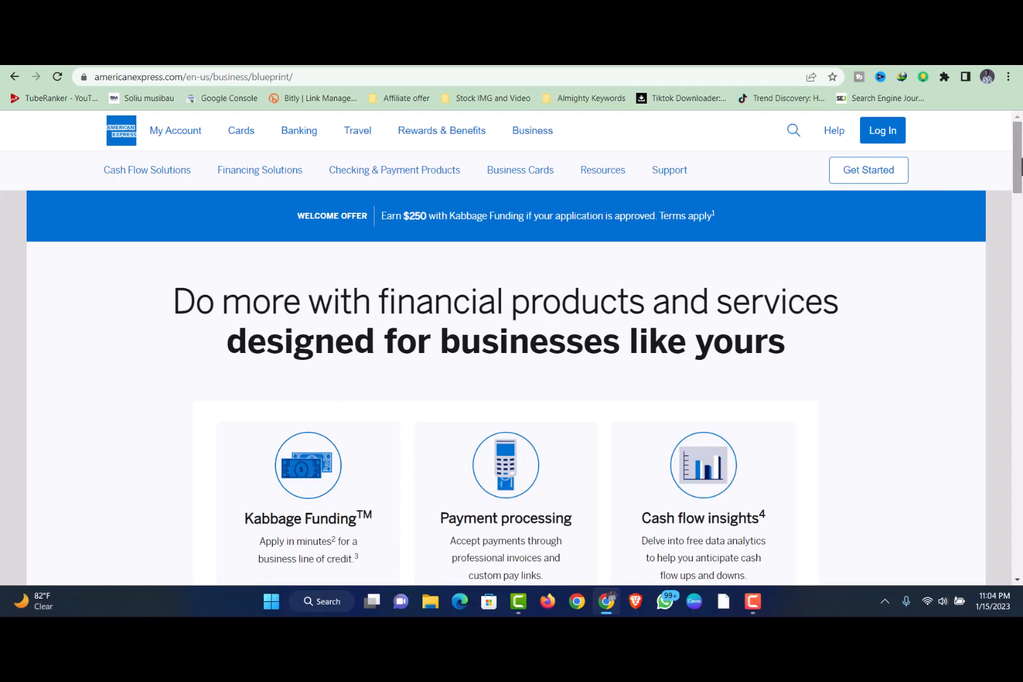
- Scroll to bring the Kabbage Funding, Payment processing and Cash flow insights cards into view
scroll(down, 3)
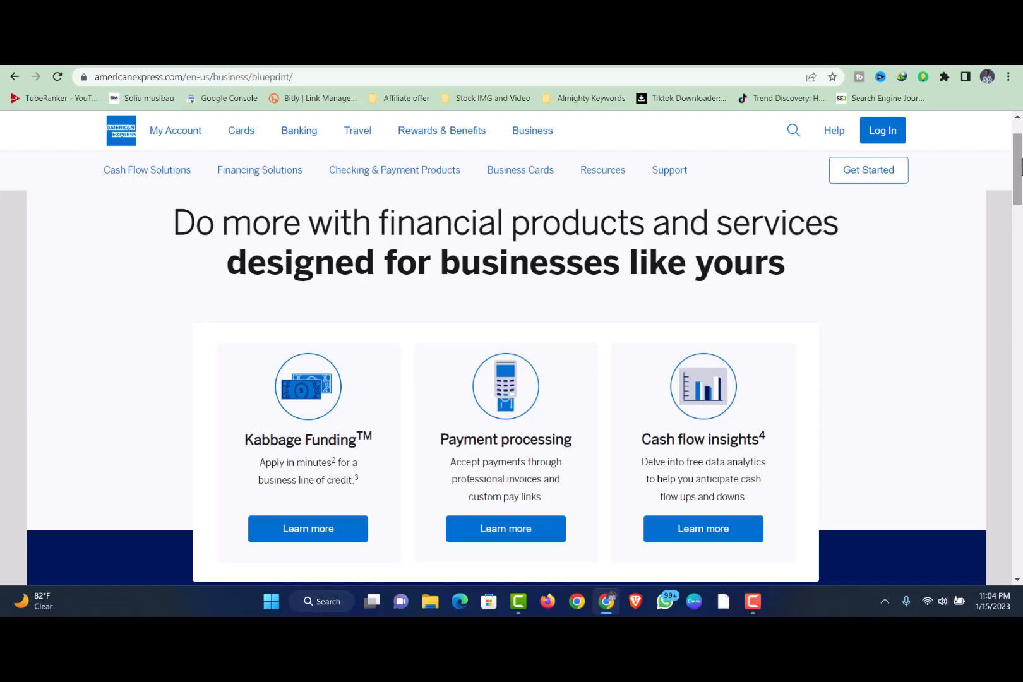
scroll(down, 3)
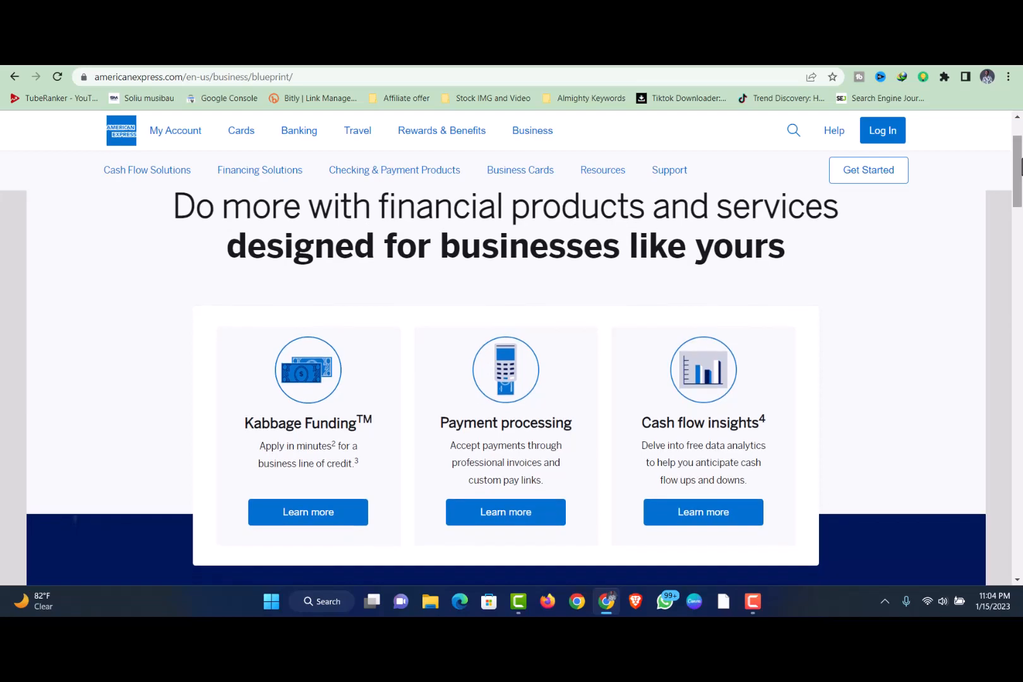